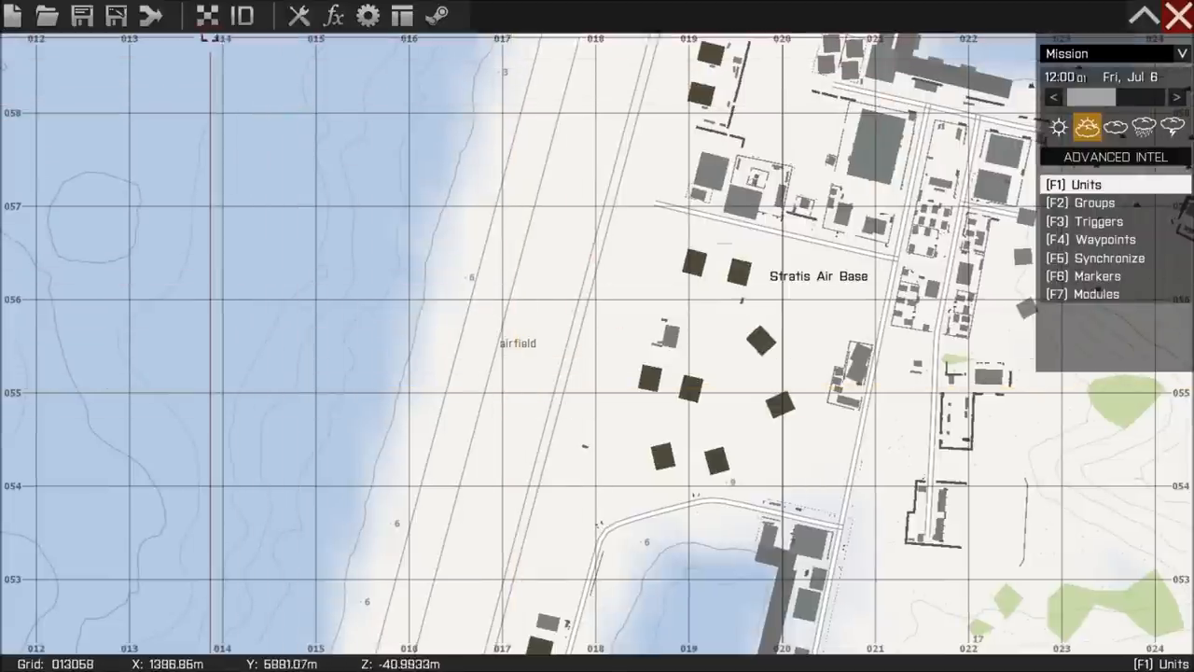
Step: Show the satellite terrain textures on the Stratis Air Base map
left_click(205, 15)
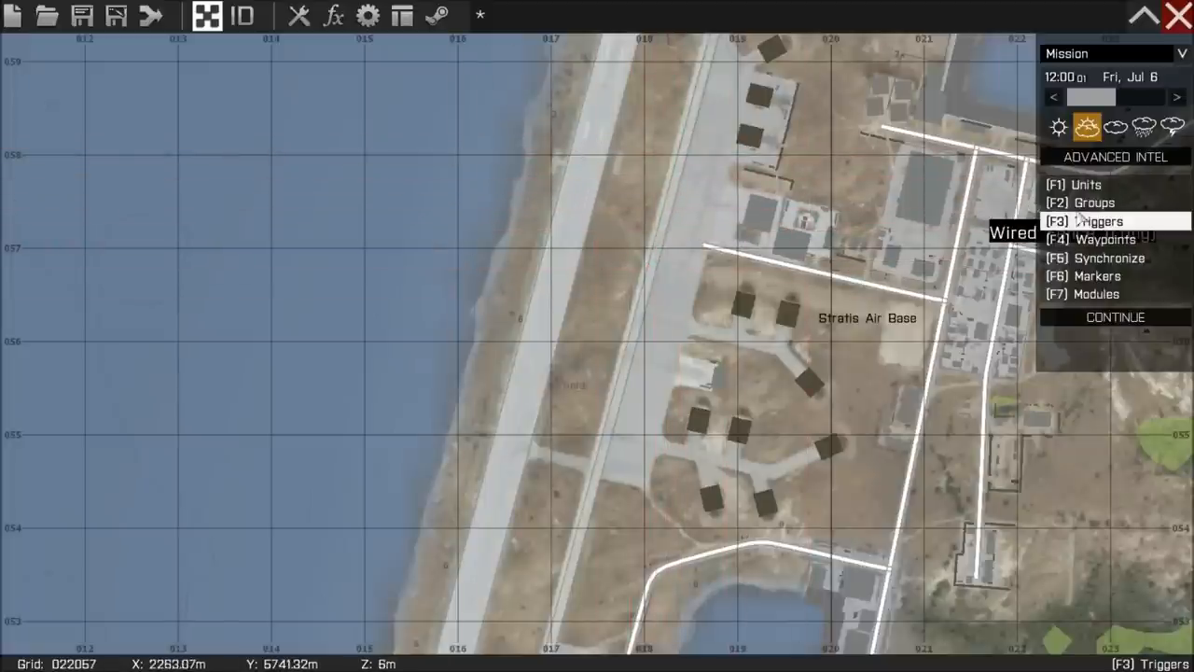
Step: Add a trigger near the air base, activated by Anybody, with On Act. hint "this trigger is working";
left_click(1097, 220)
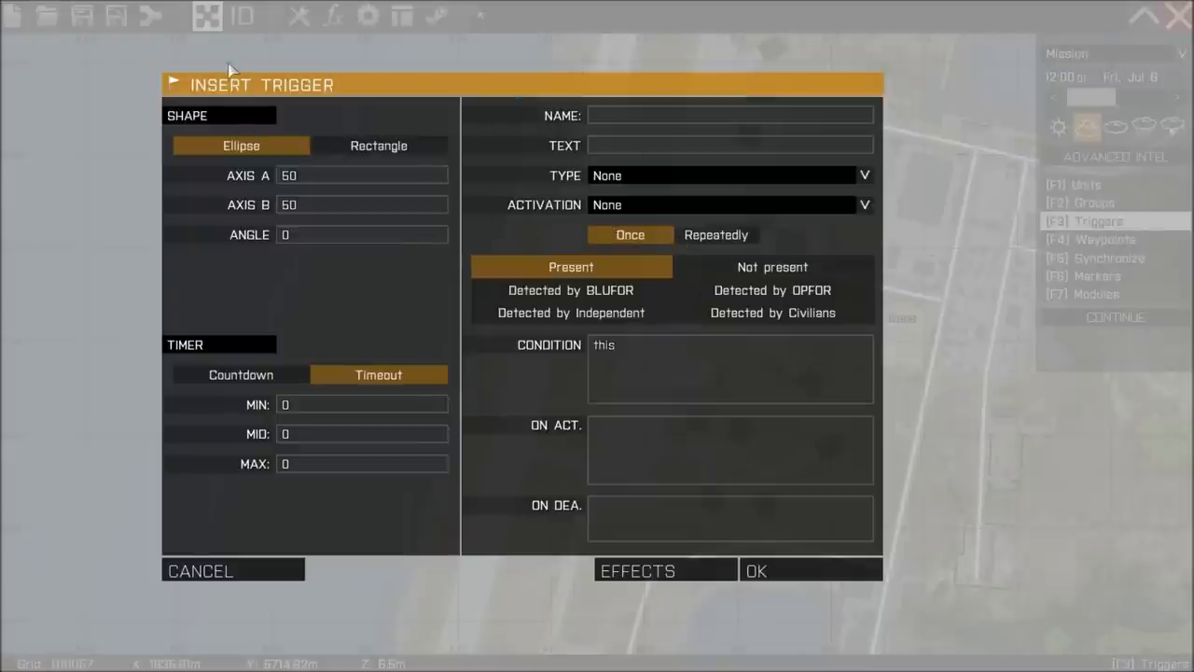
mouse_move(564, 202)
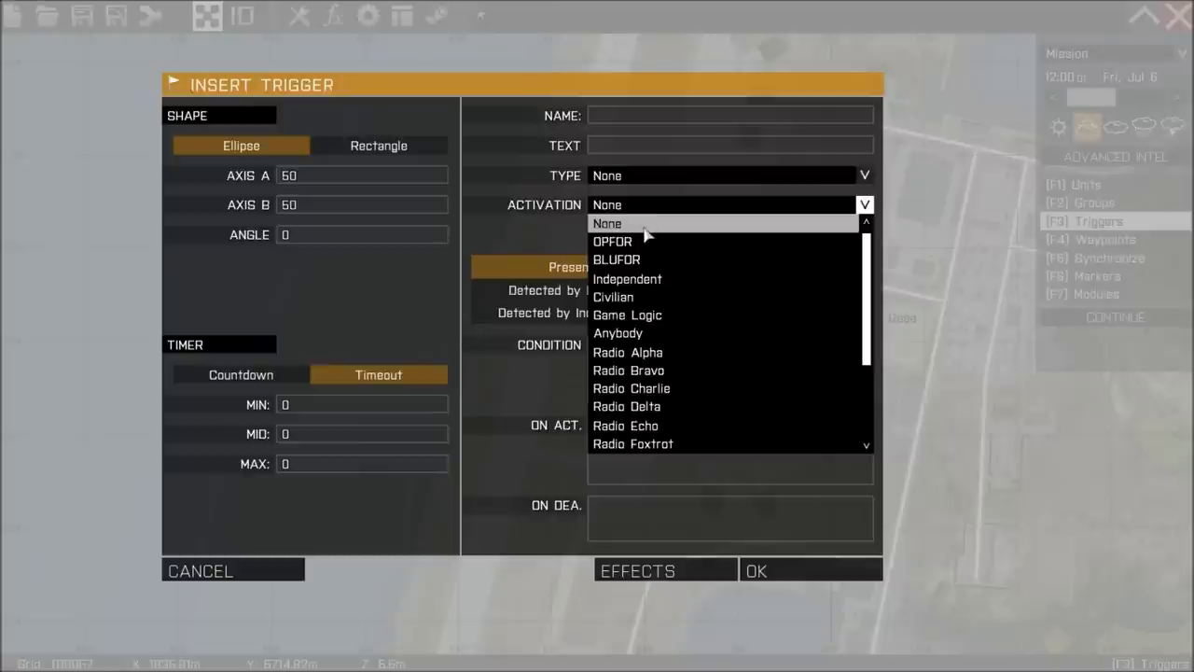
mouse_move(643, 243)
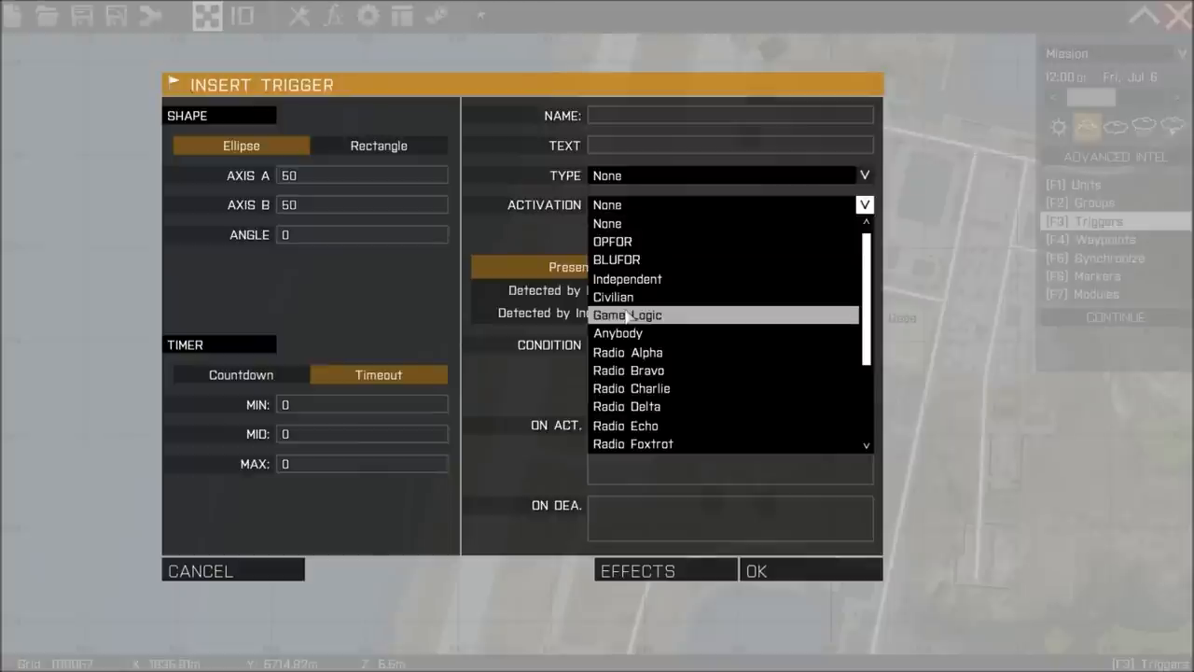
left_click(617, 332)
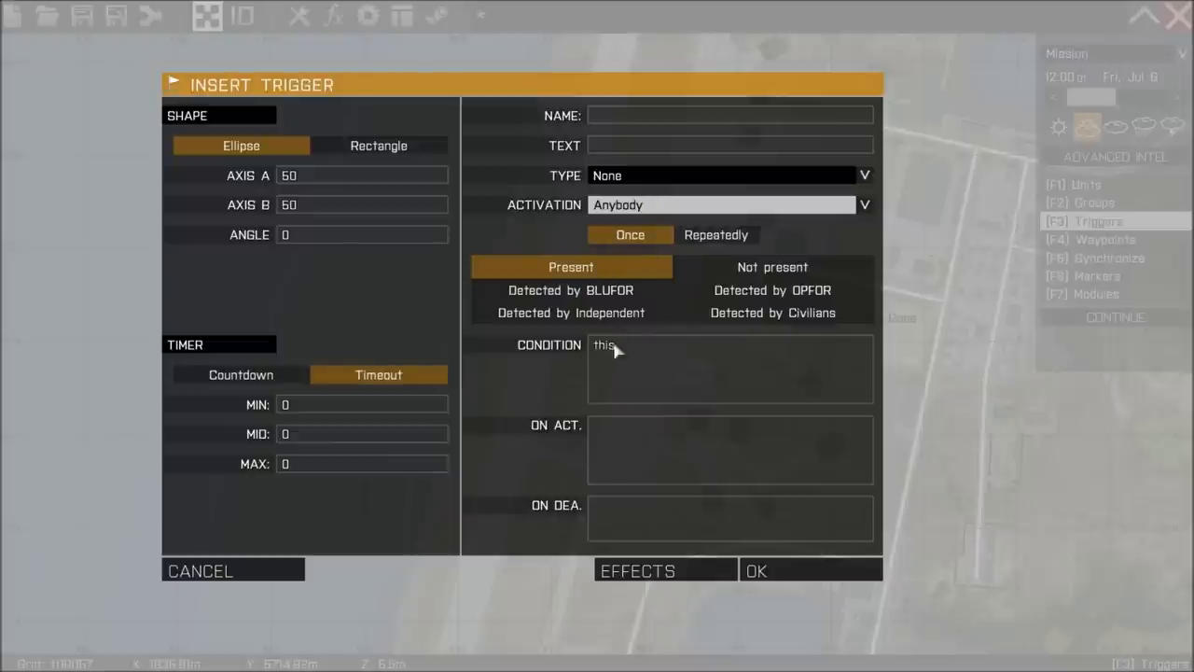
mouse_move(595, 362)
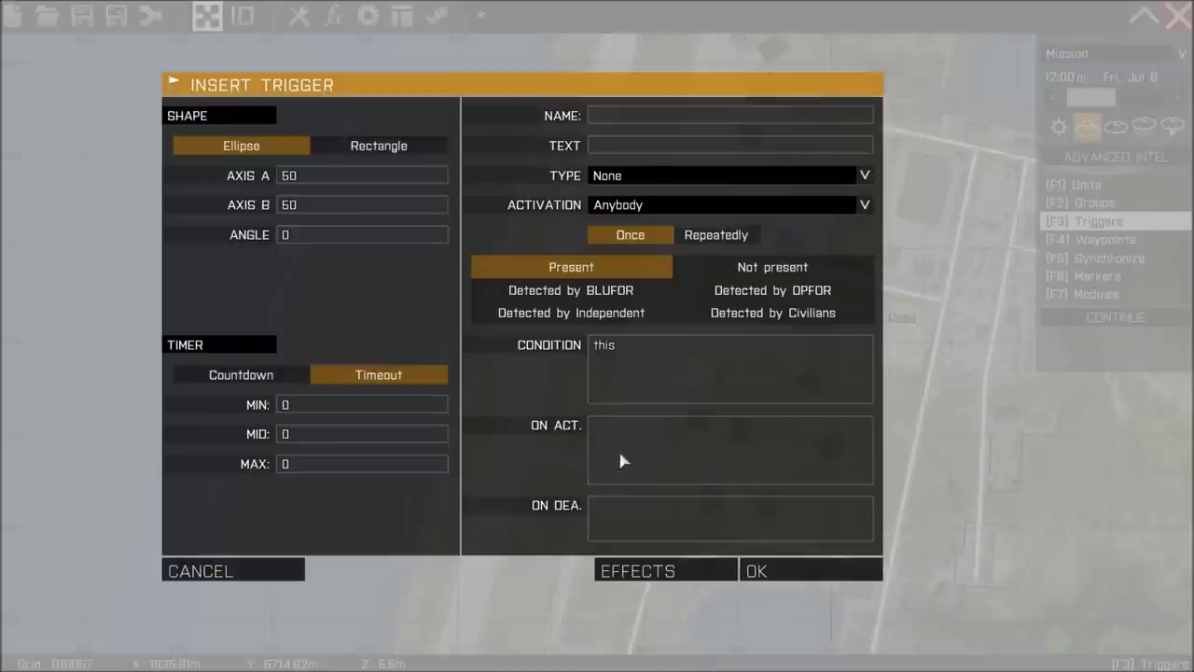
type("hint")
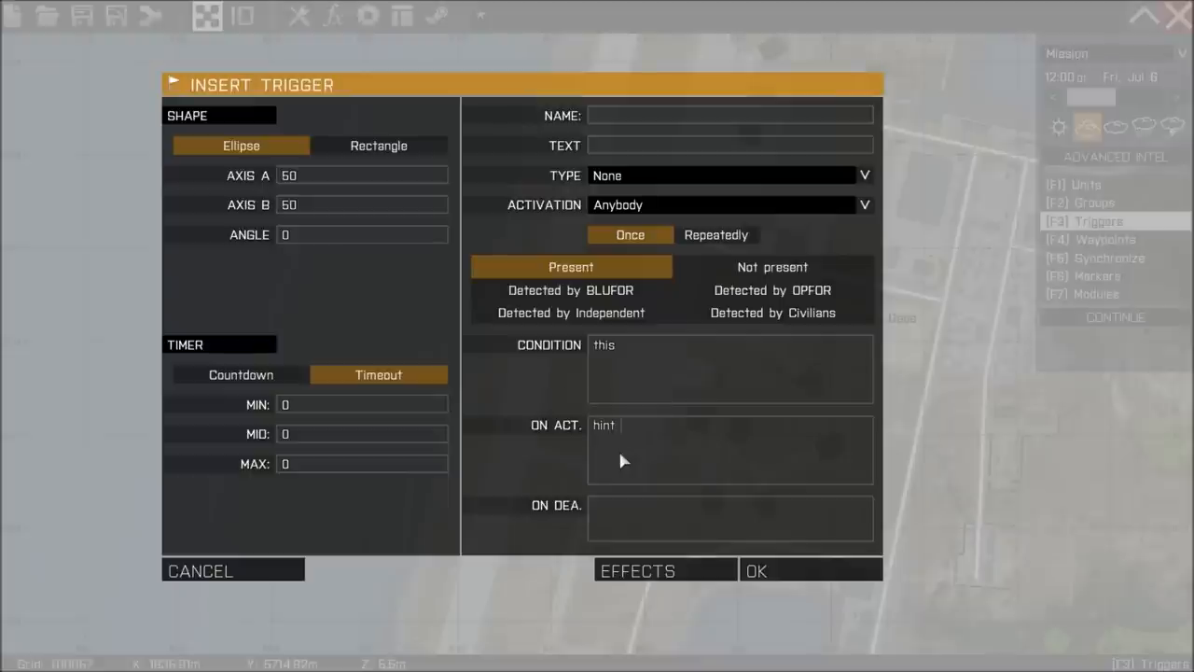
type("\"this trigger is working")
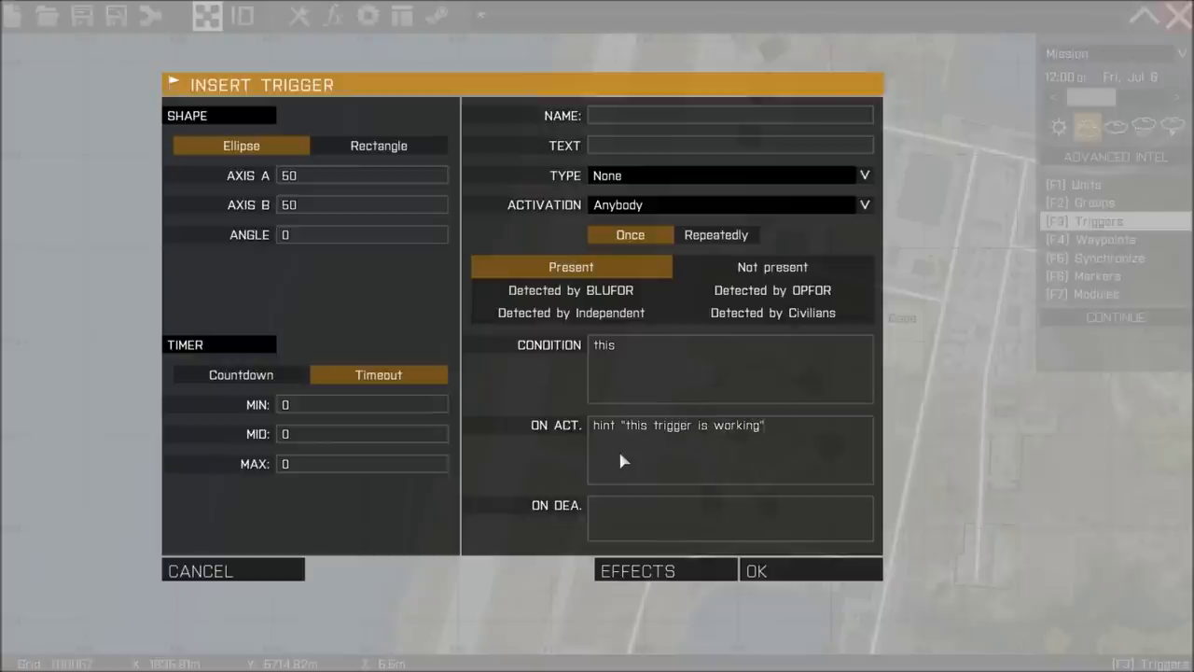
type(";")
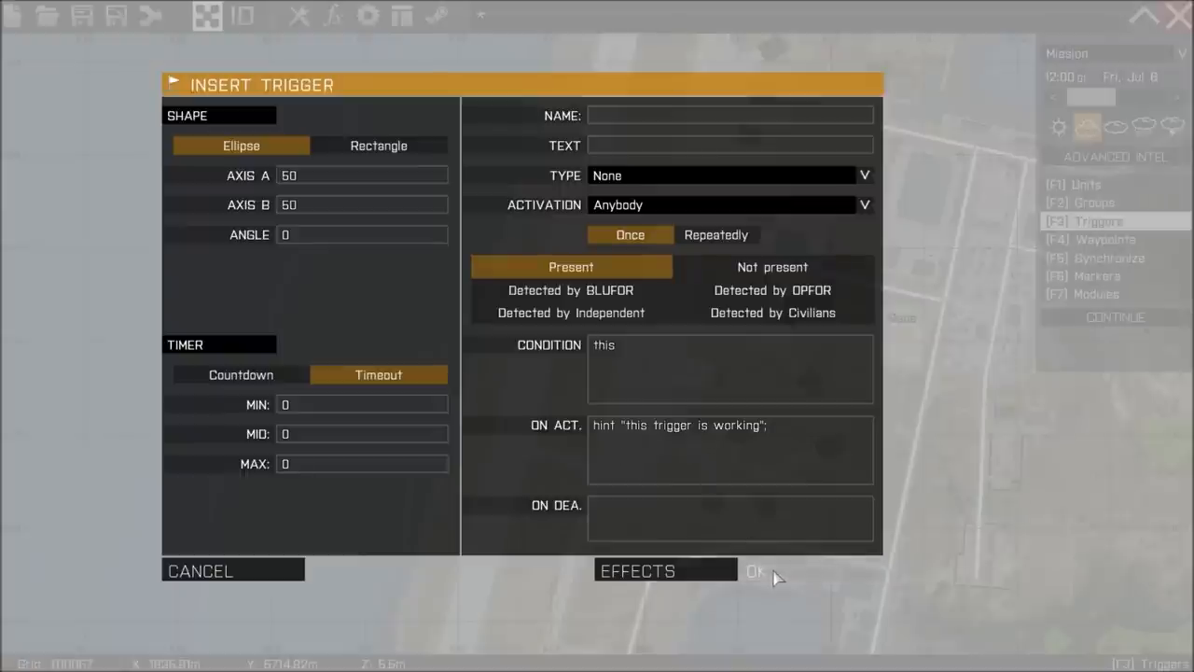
Step: Place the trigger, then add a civilian player unit on the runway below it
left_click(753, 571)
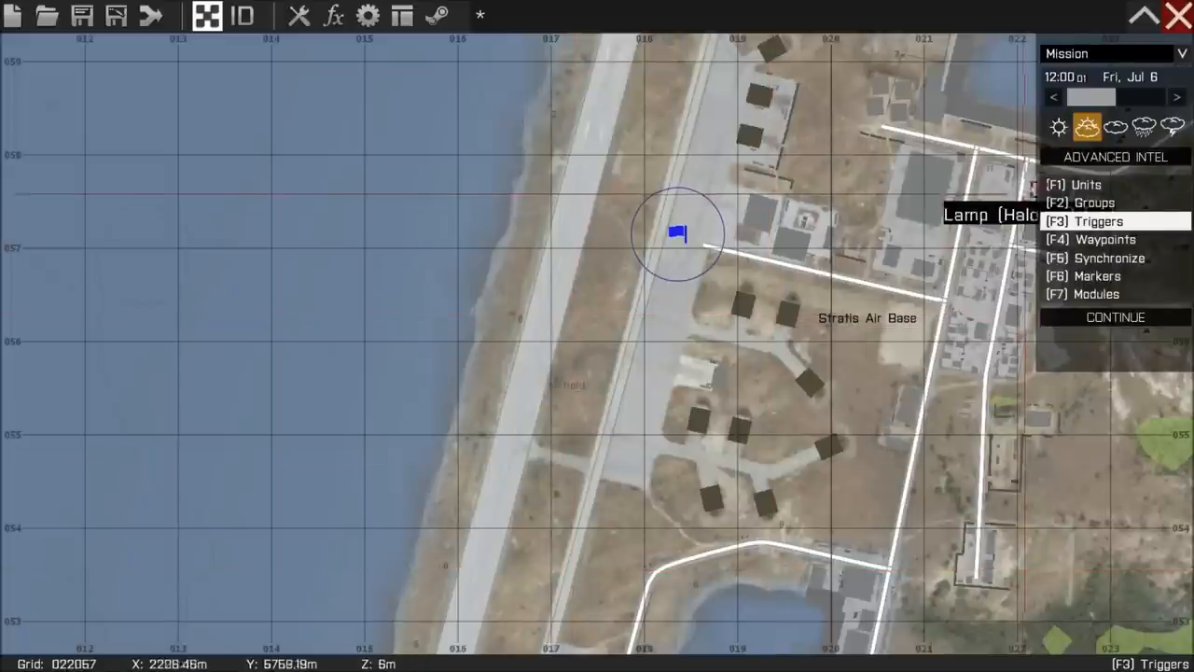
double_click(679, 233)
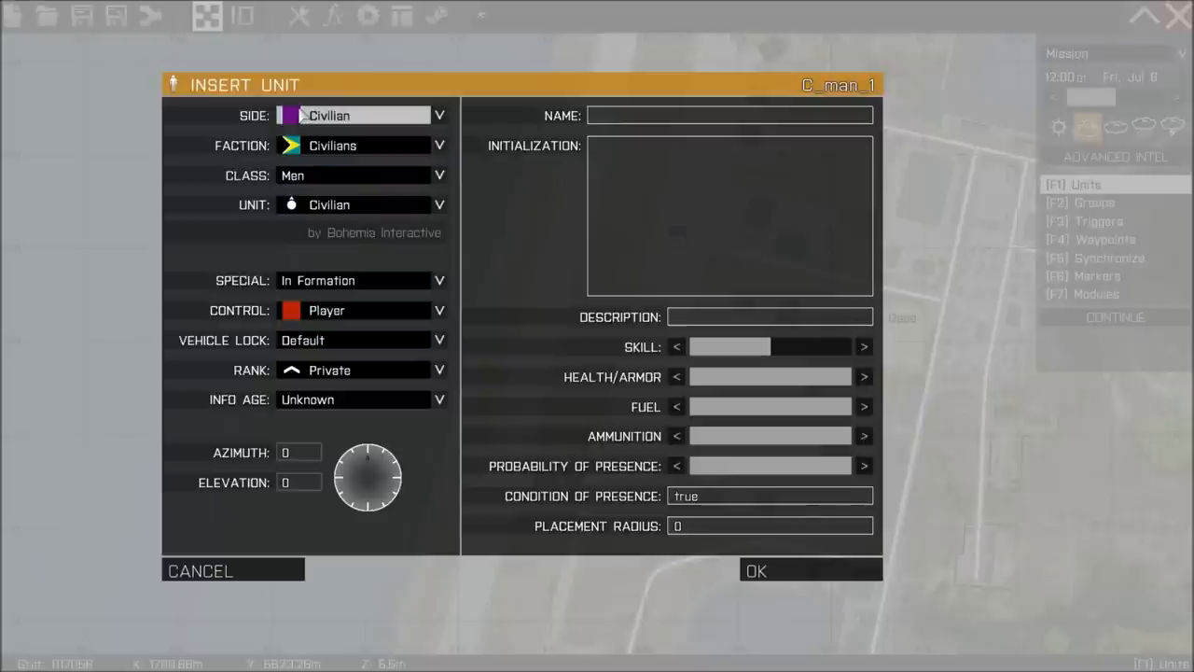
mouse_move(306, 160)
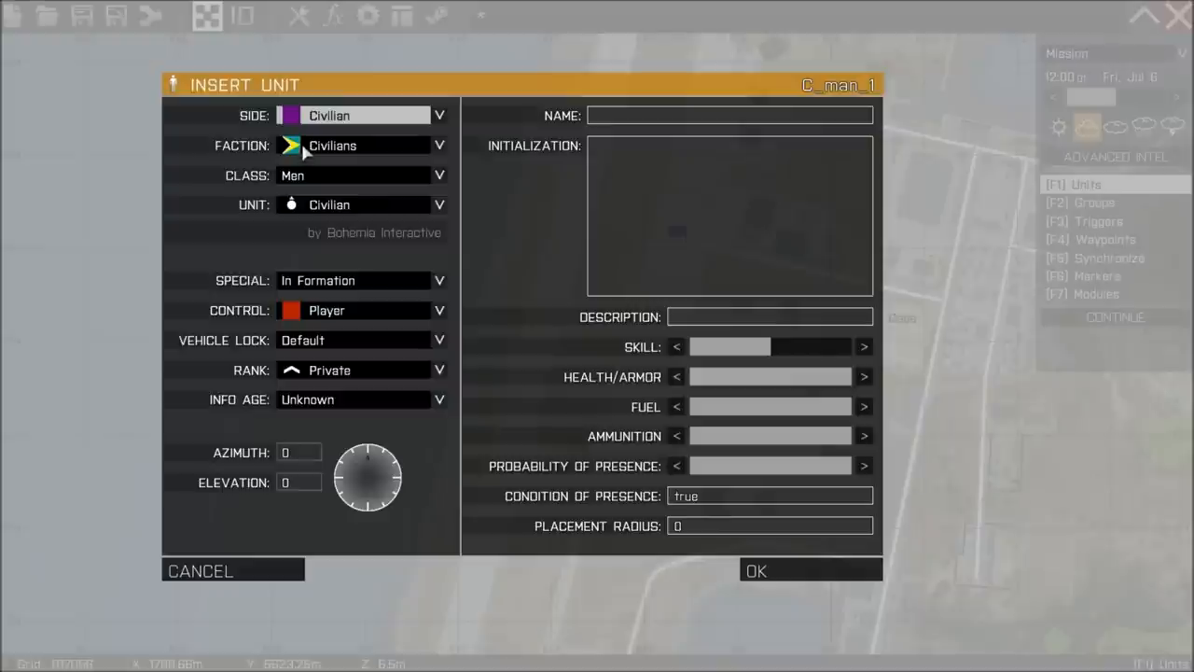
mouse_move(718, 556)
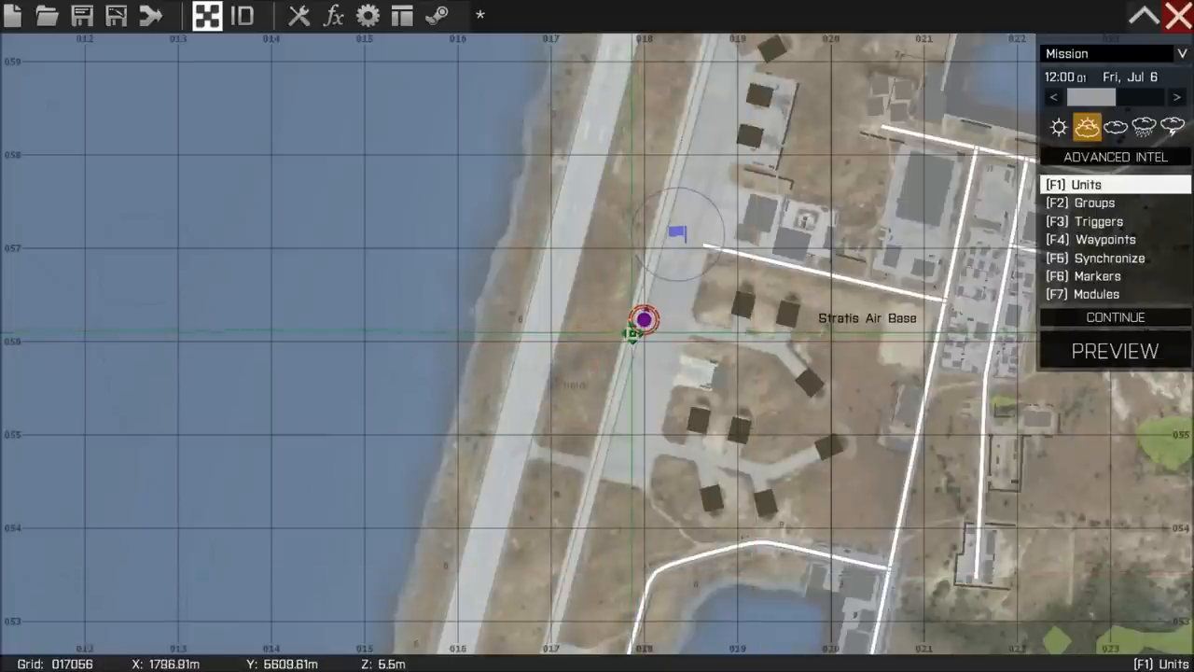
mouse_move(1116, 351)
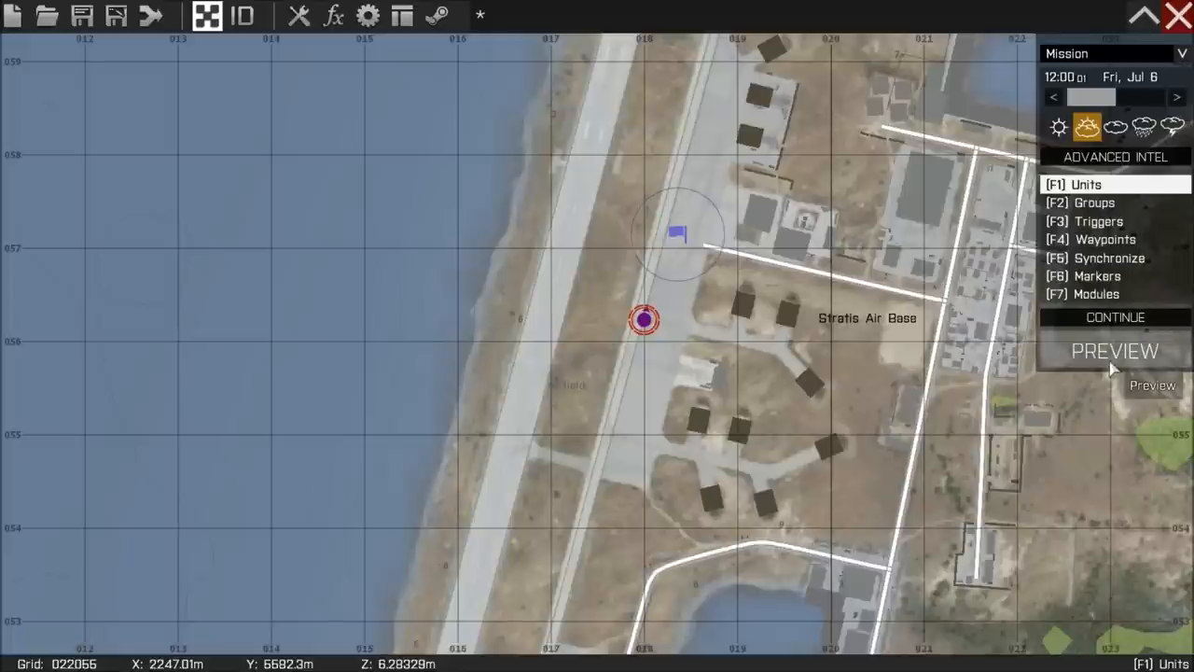
left_click(1116, 351)
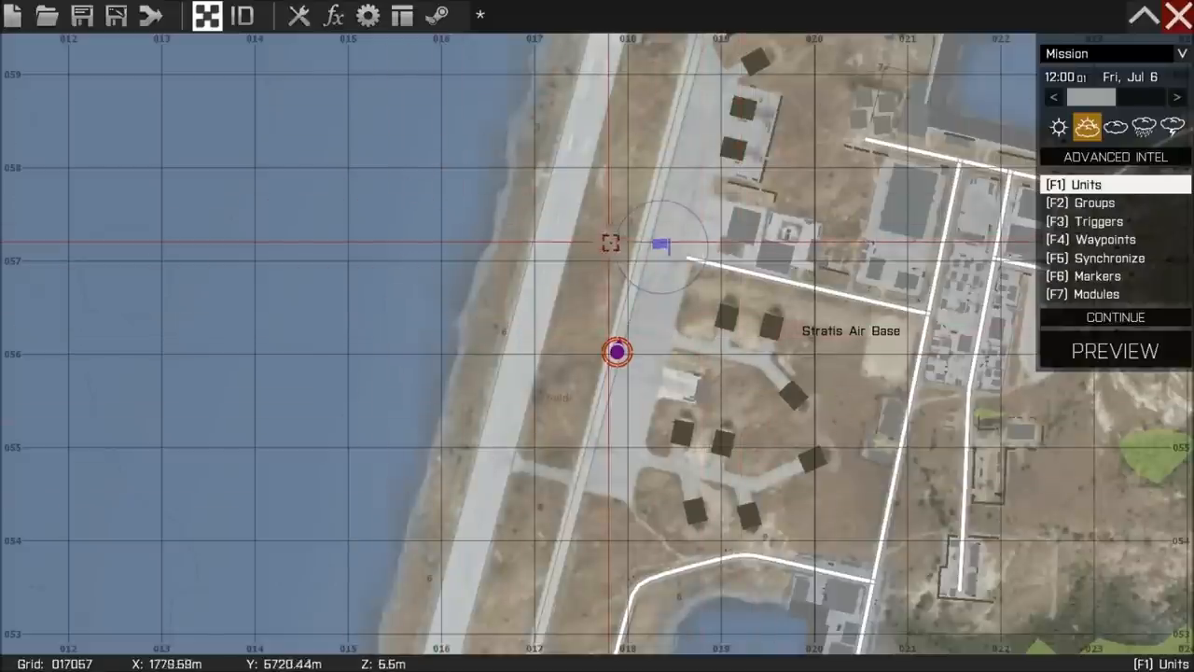
Step: Reopen the trigger and select its whole on-activation hint code
double_click(615, 351)
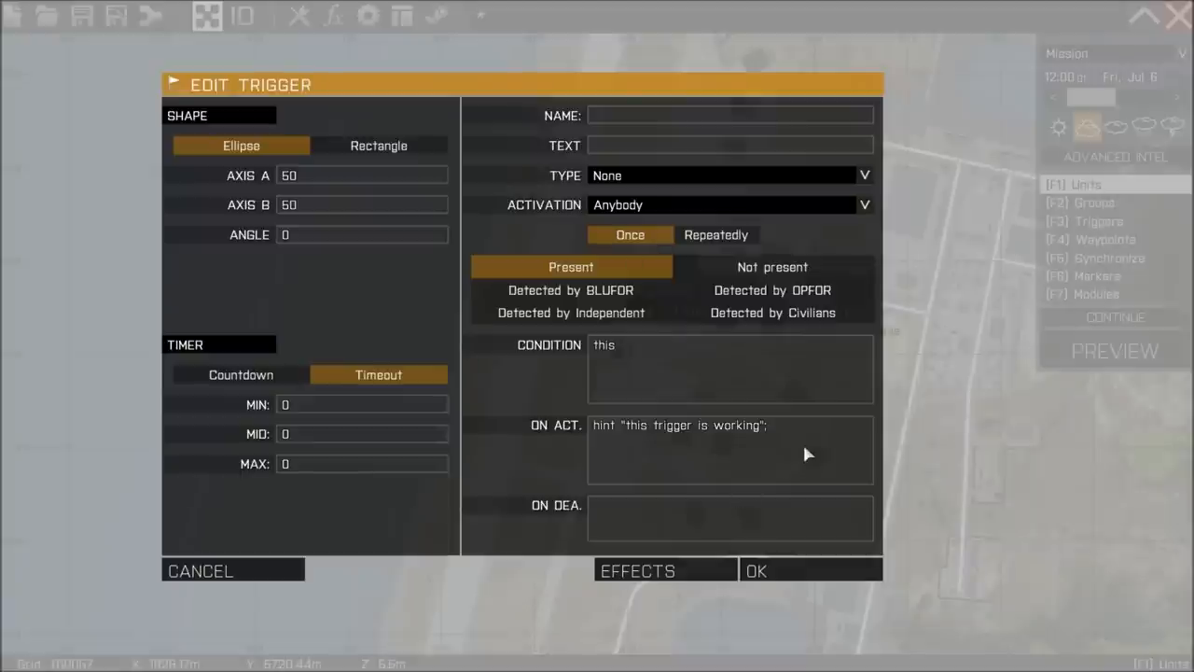
triple_click(679, 425)
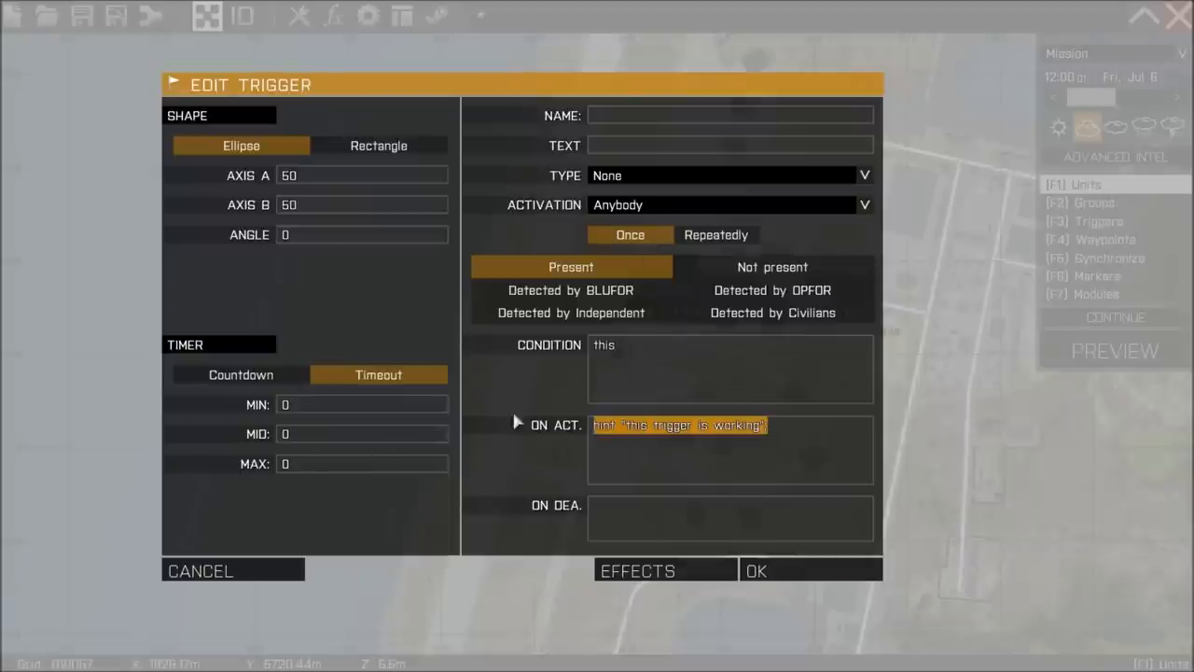
mouse_move(754, 534)
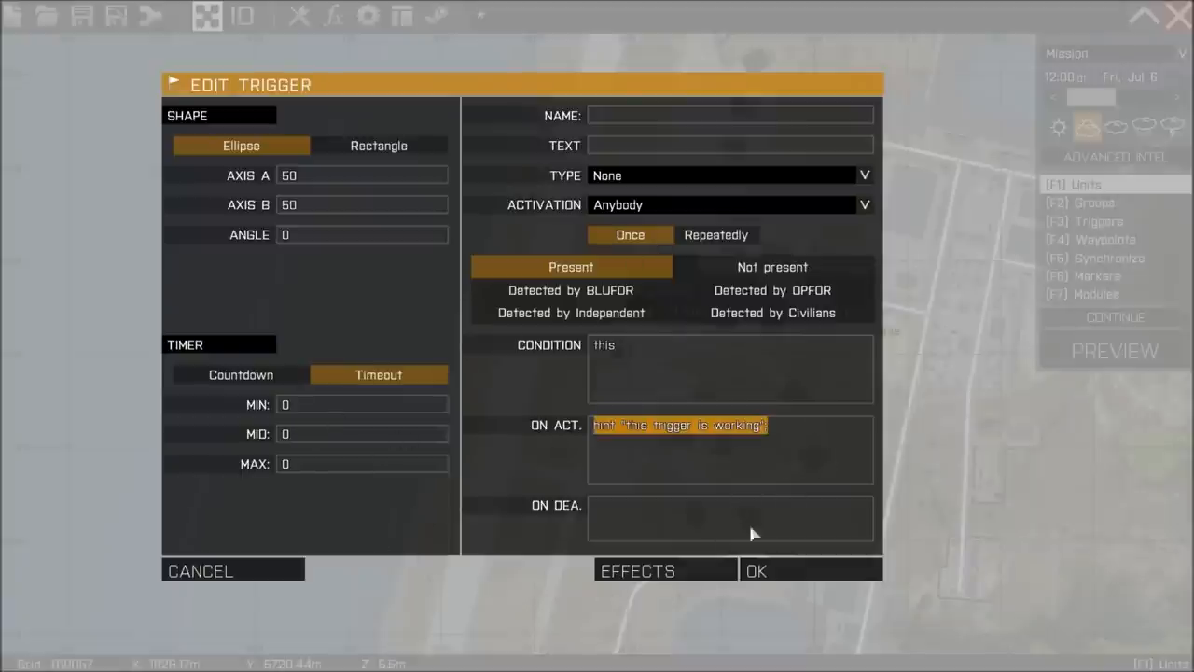
mouse_move(612, 252)
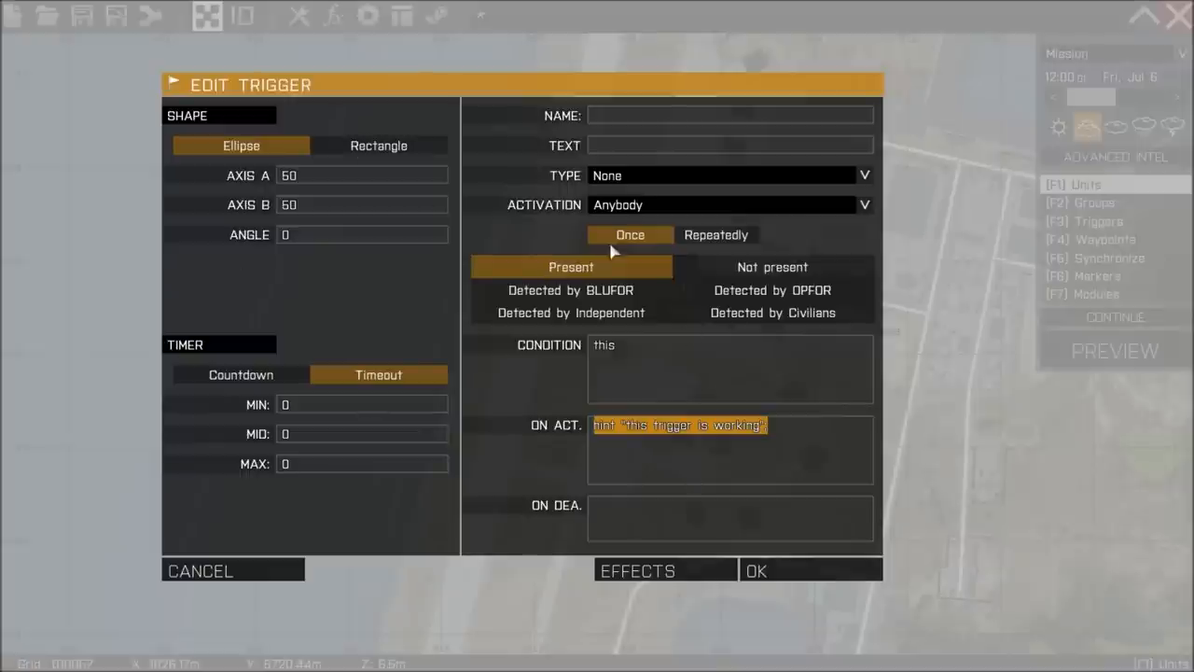
mouse_move(702, 427)
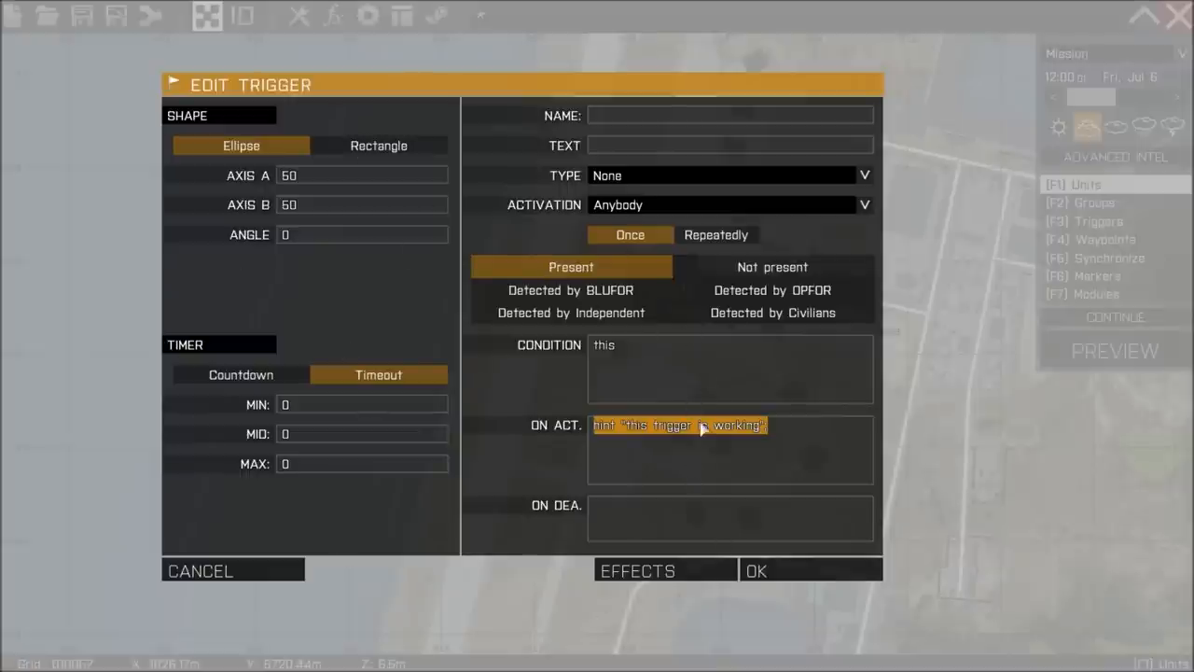
mouse_move(231, 362)
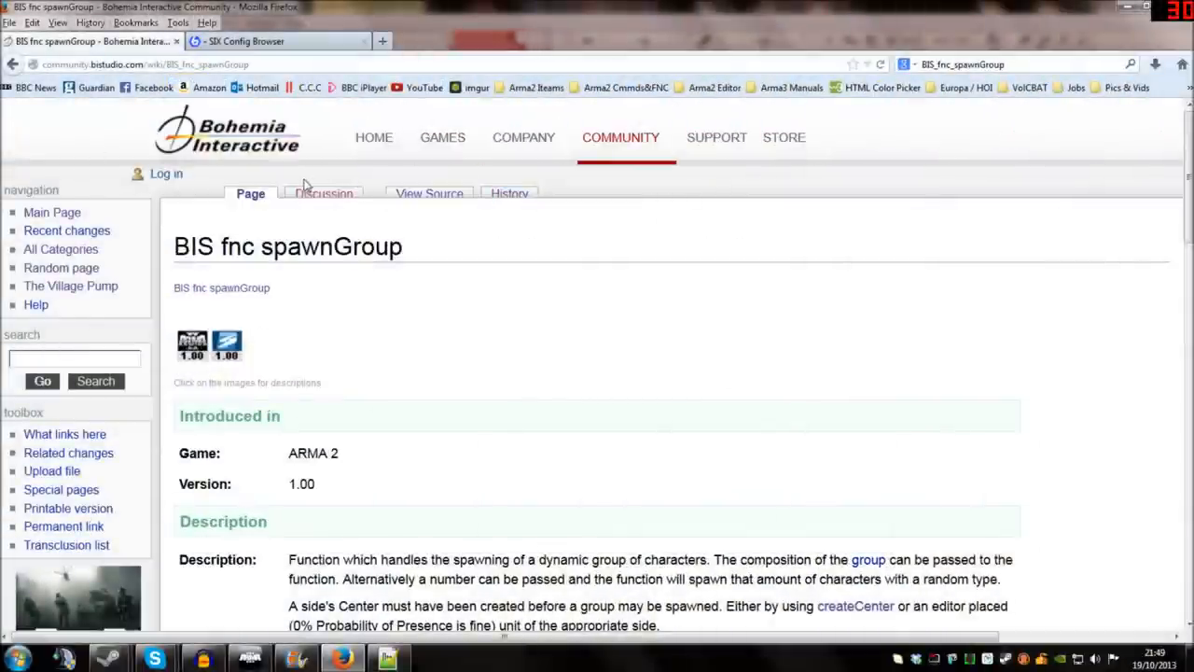
mouse_move(197, 213)
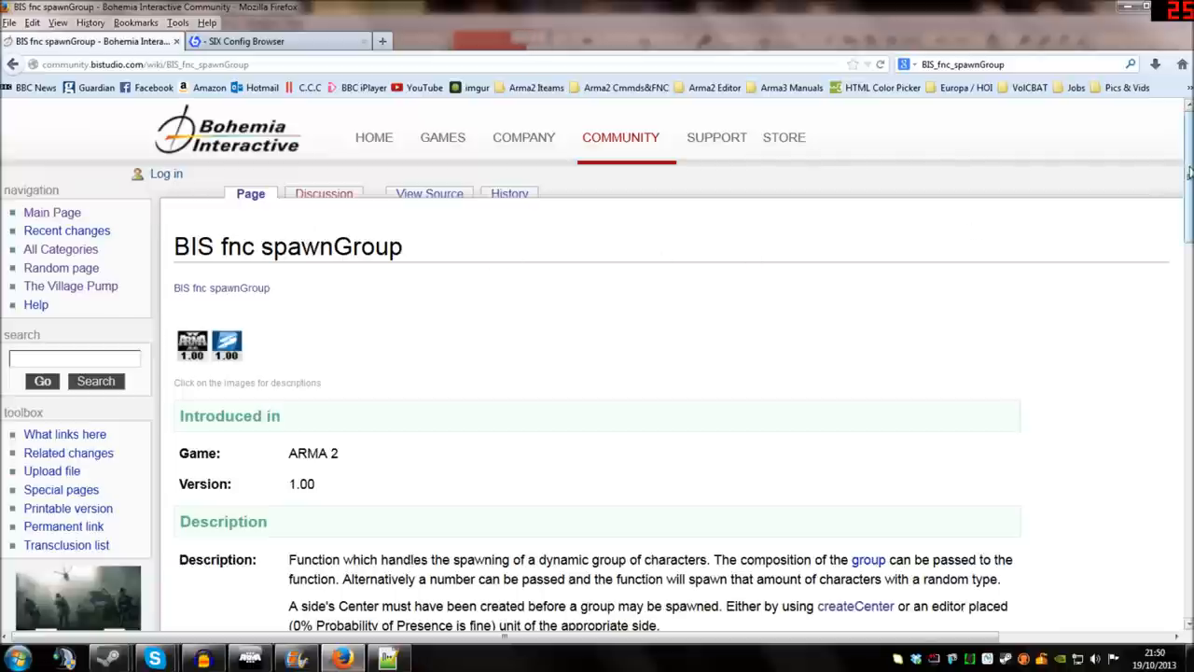
Step: Copy the BIS_fnc_spawnGroup Example 3 medic-and-soldier code from the wiki
scroll("down", 3)
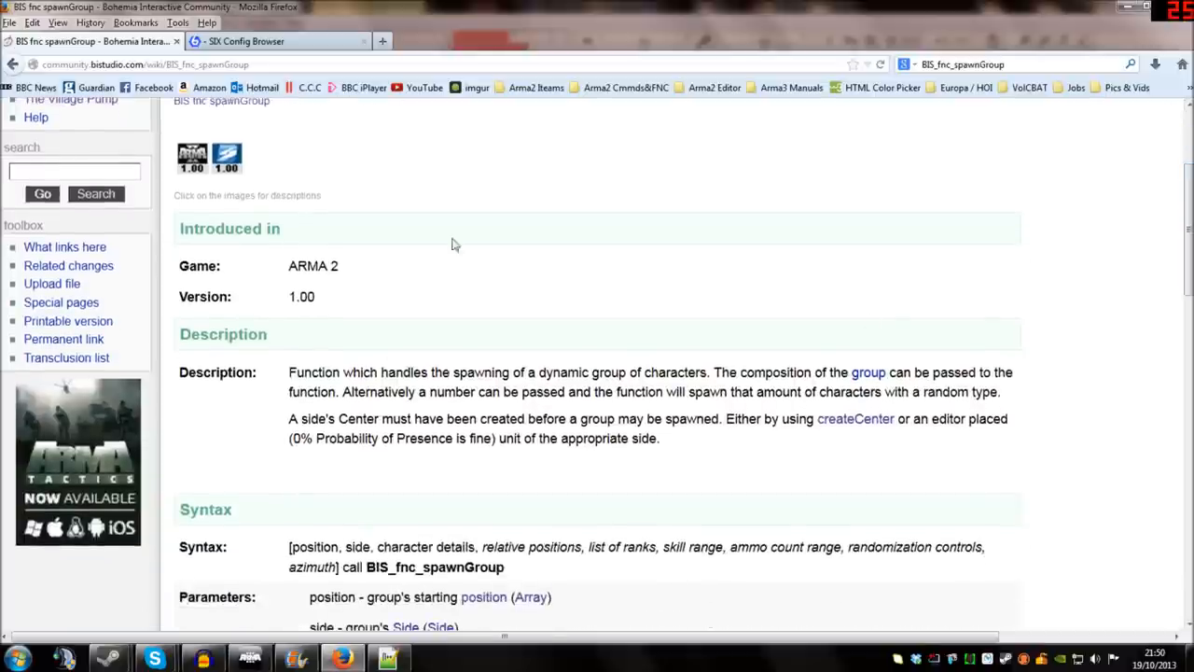
mouse_move(426, 339)
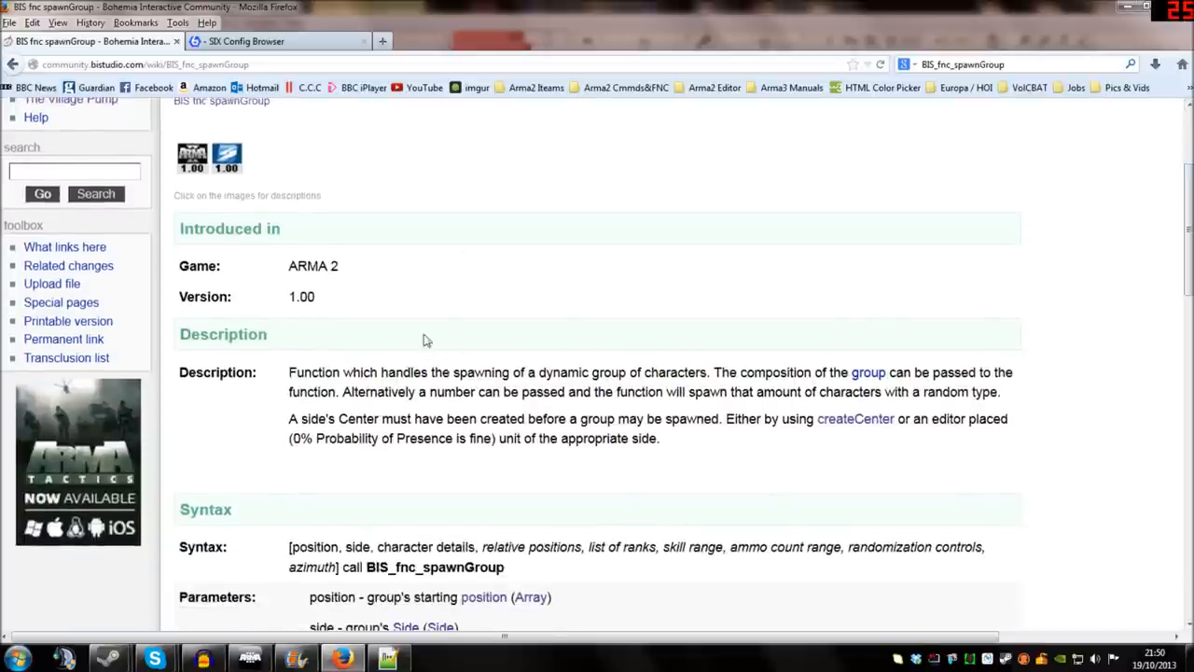
mouse_move(395, 482)
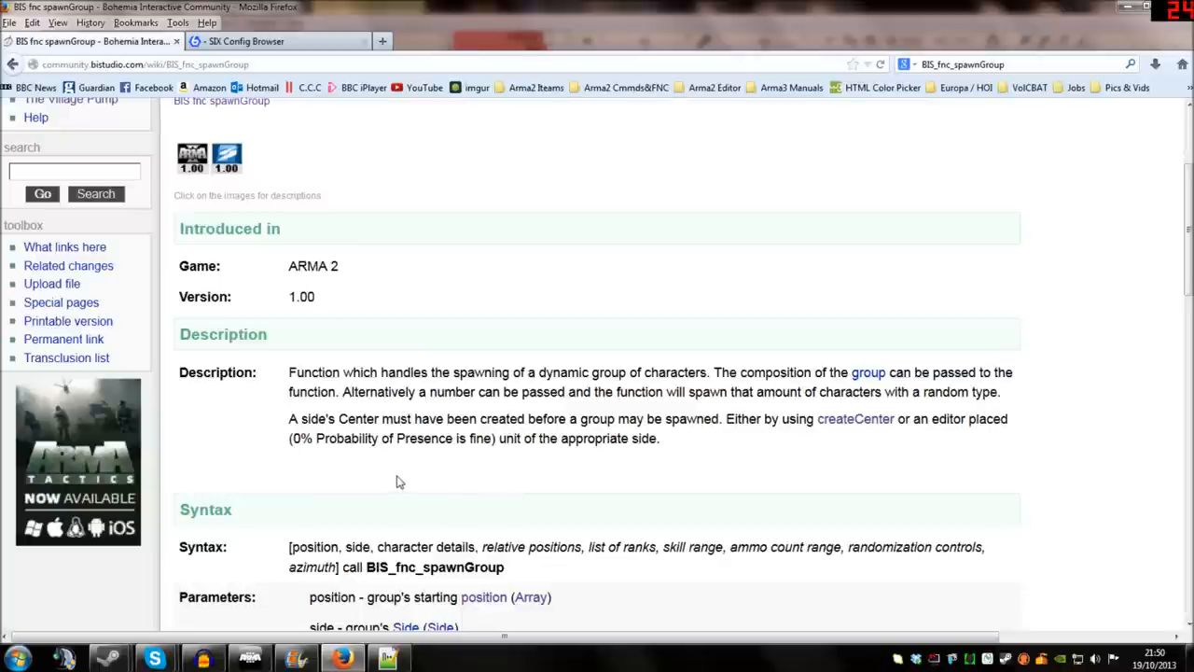
mouse_move(496, 414)
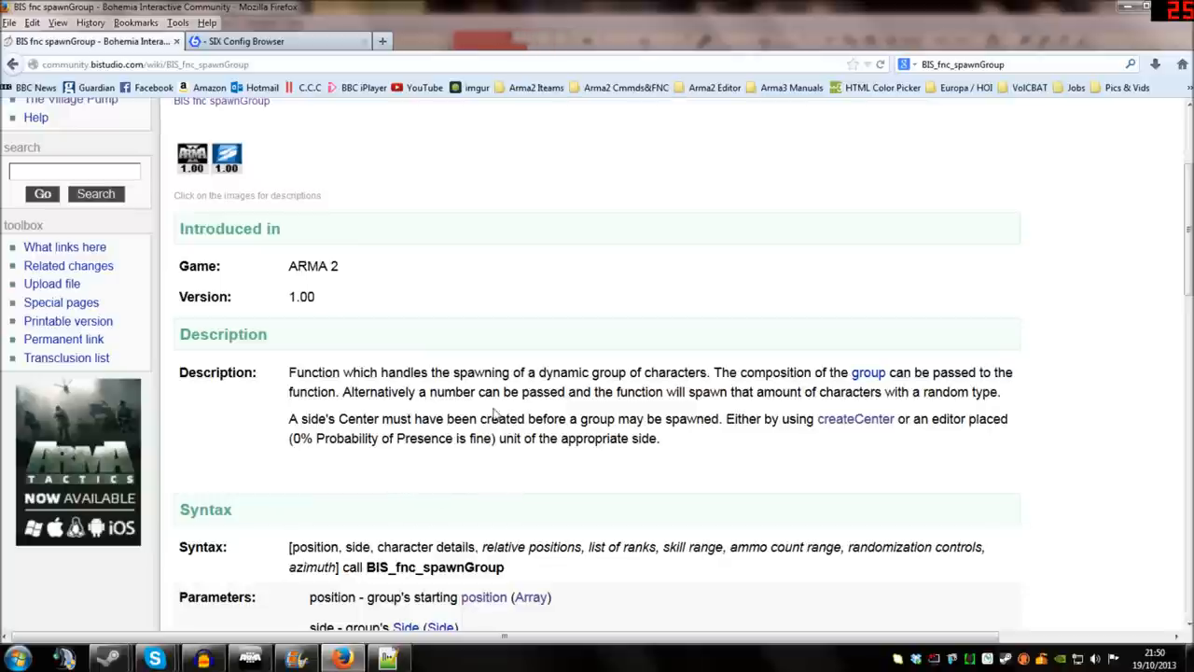
scroll("down", 3)
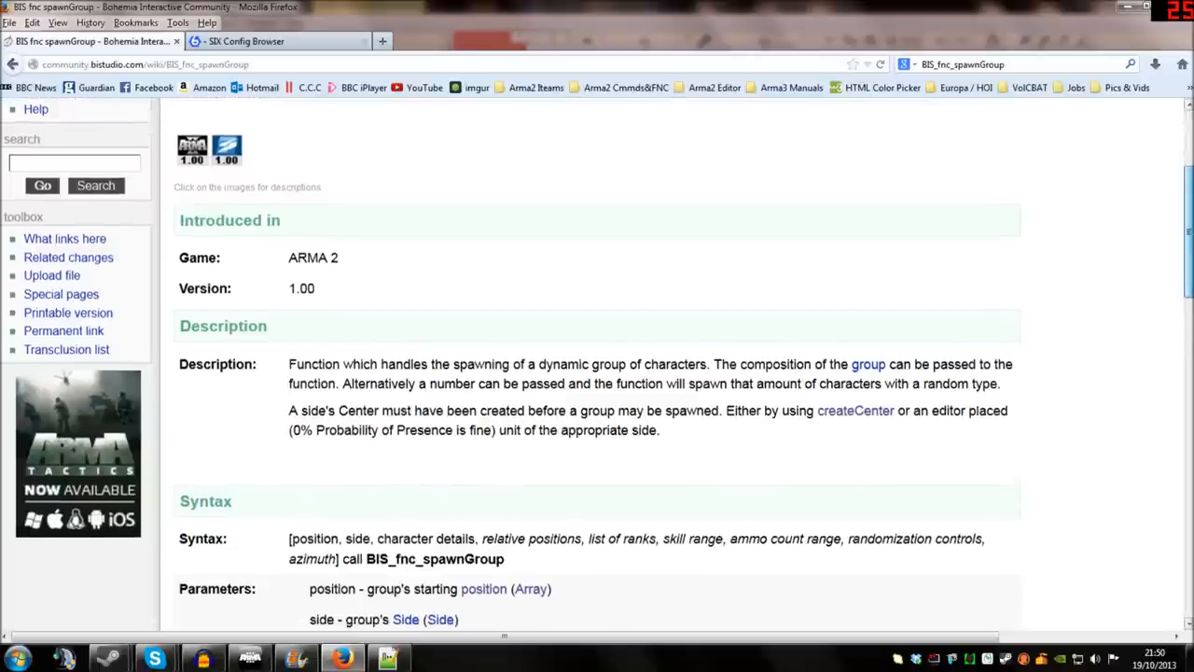
scroll("down", 3)
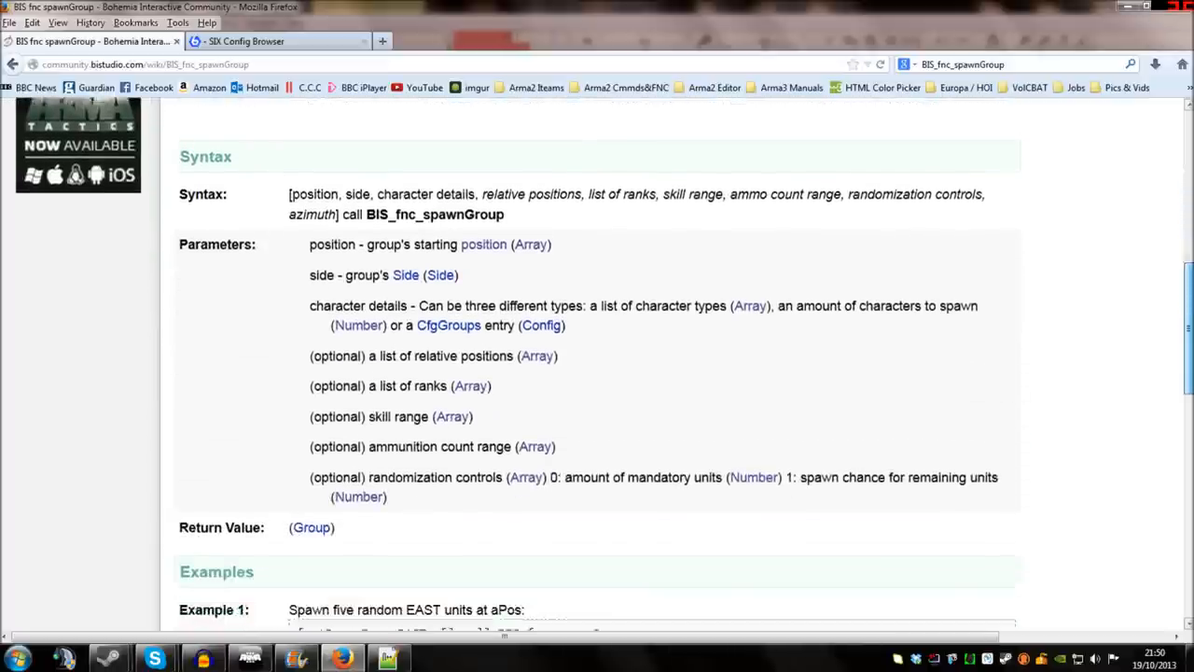
scroll("down", 3)
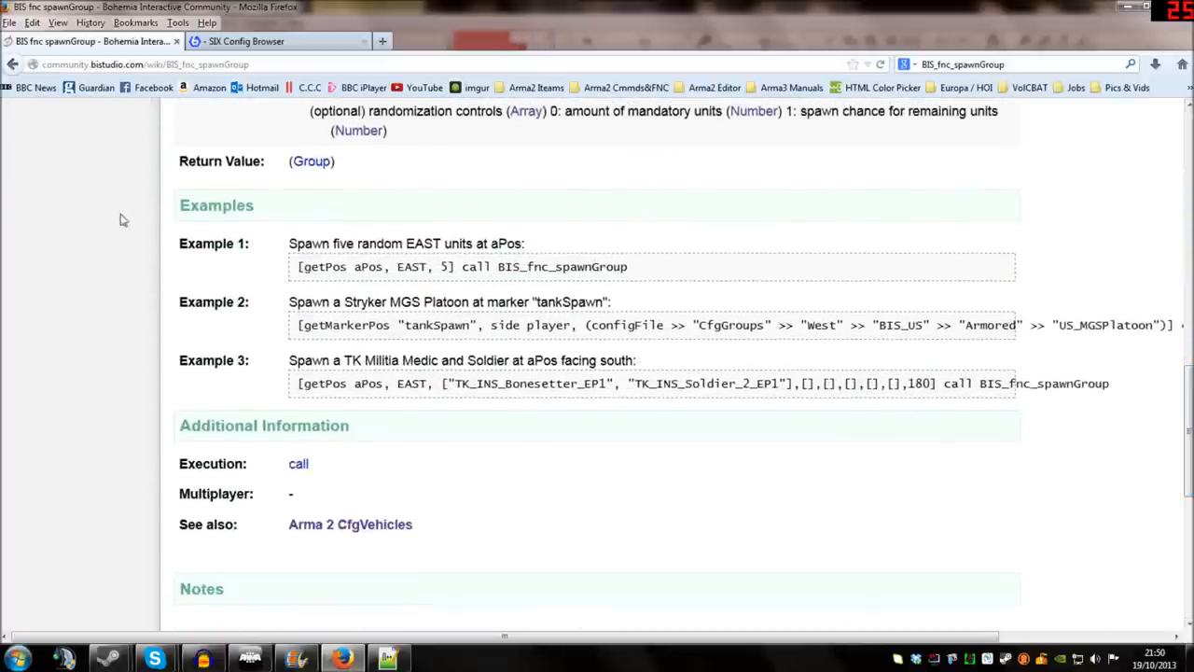
mouse_move(55, 265)
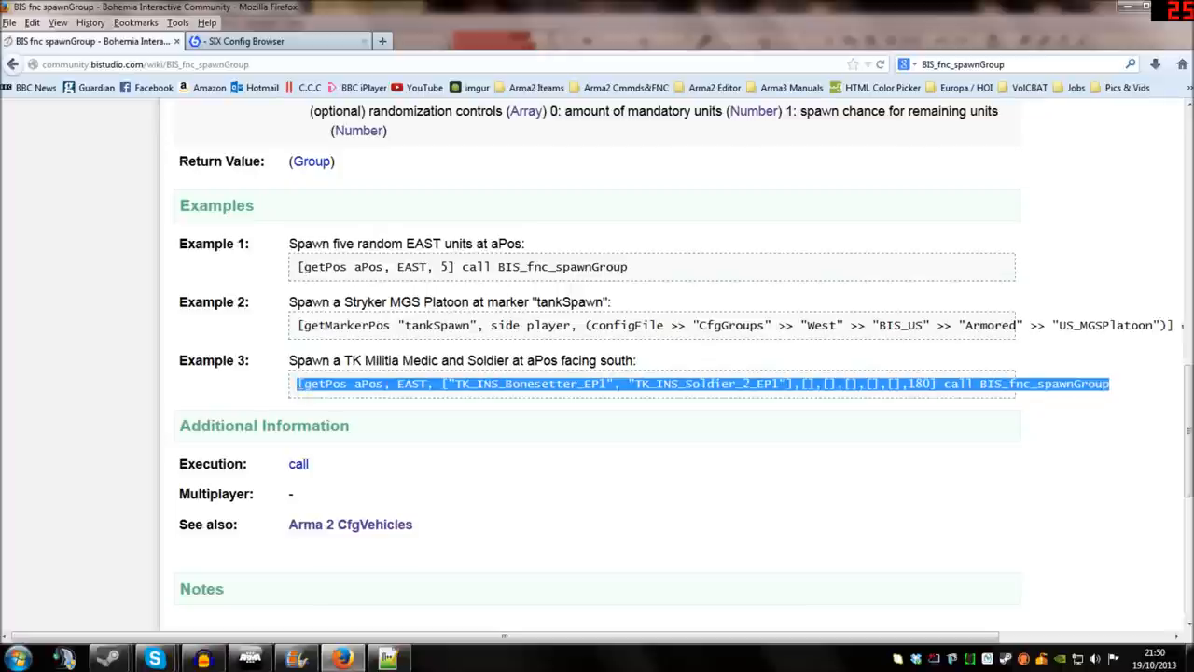
right_click(420, 384)
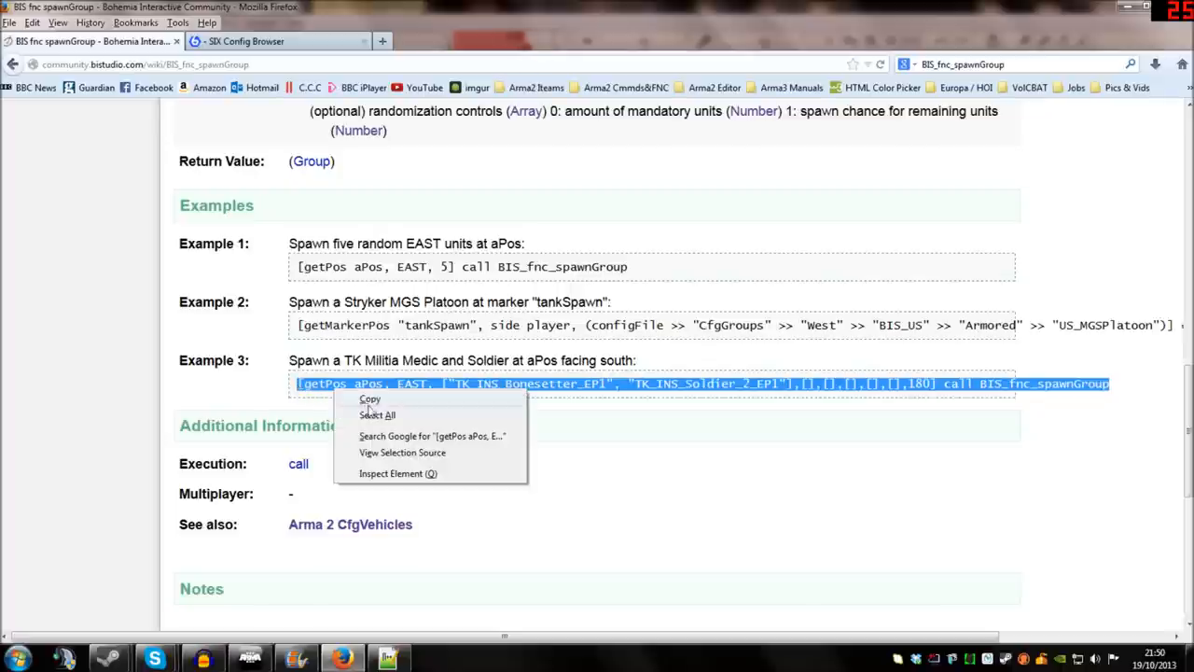
left_click(370, 400)
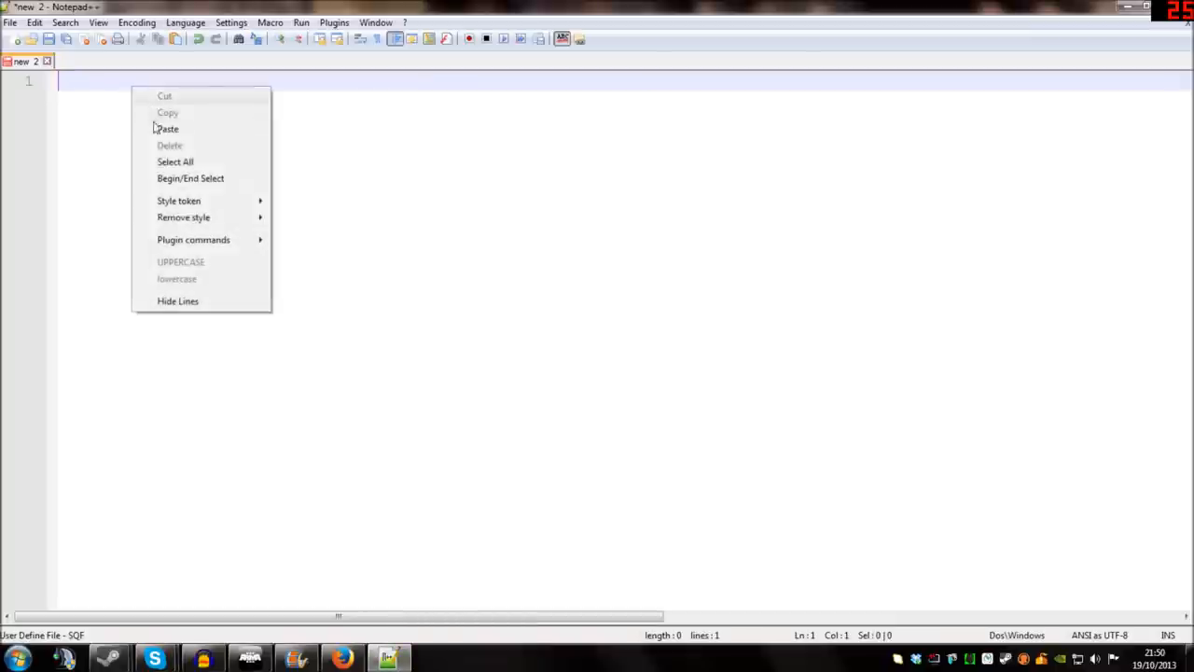
Step: Paste the example line, review aPos, class list and 180 facing, and end it with a semicolon
left_click(168, 129)
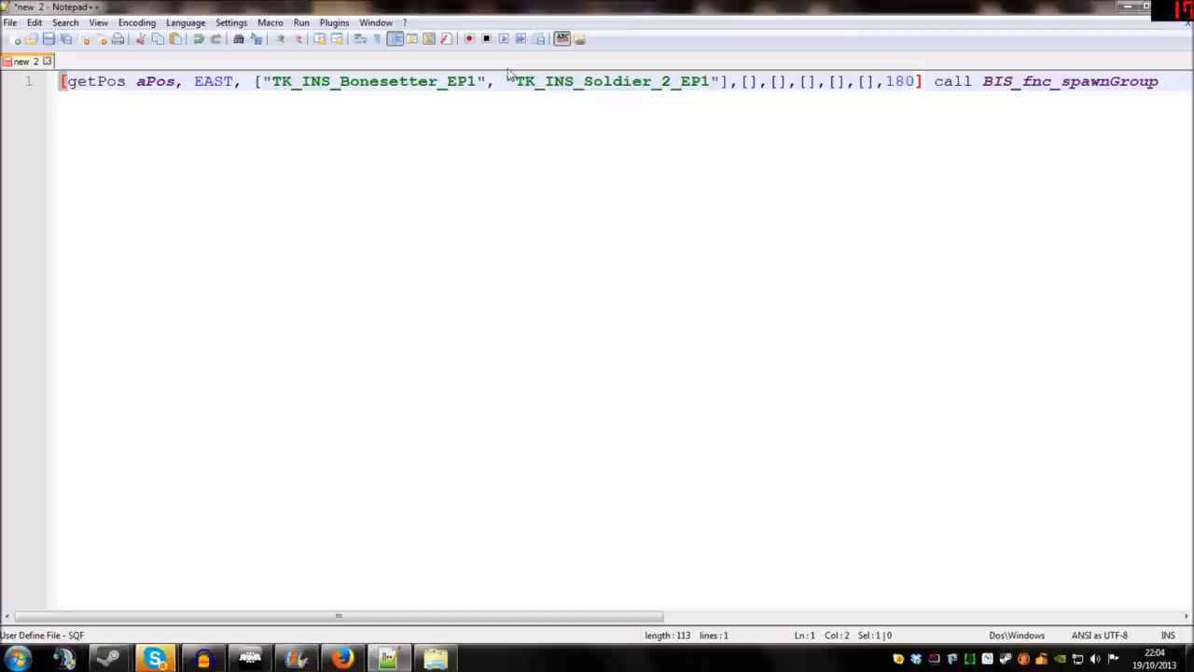
mouse_move(47, 125)
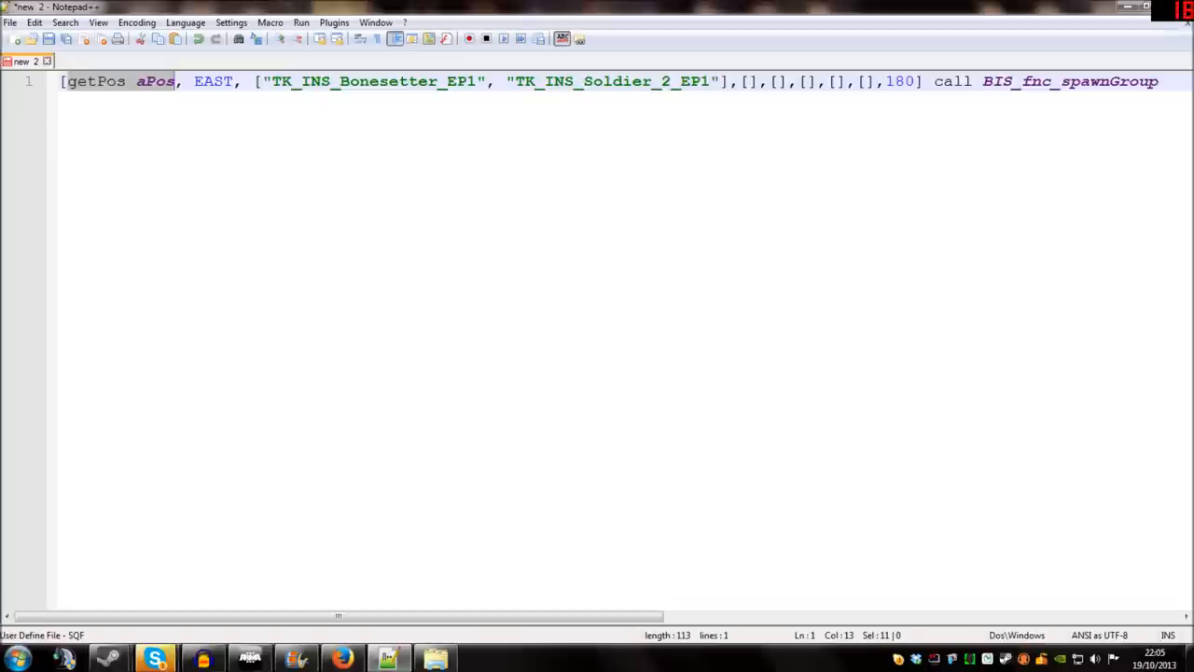
double_click(212, 82)
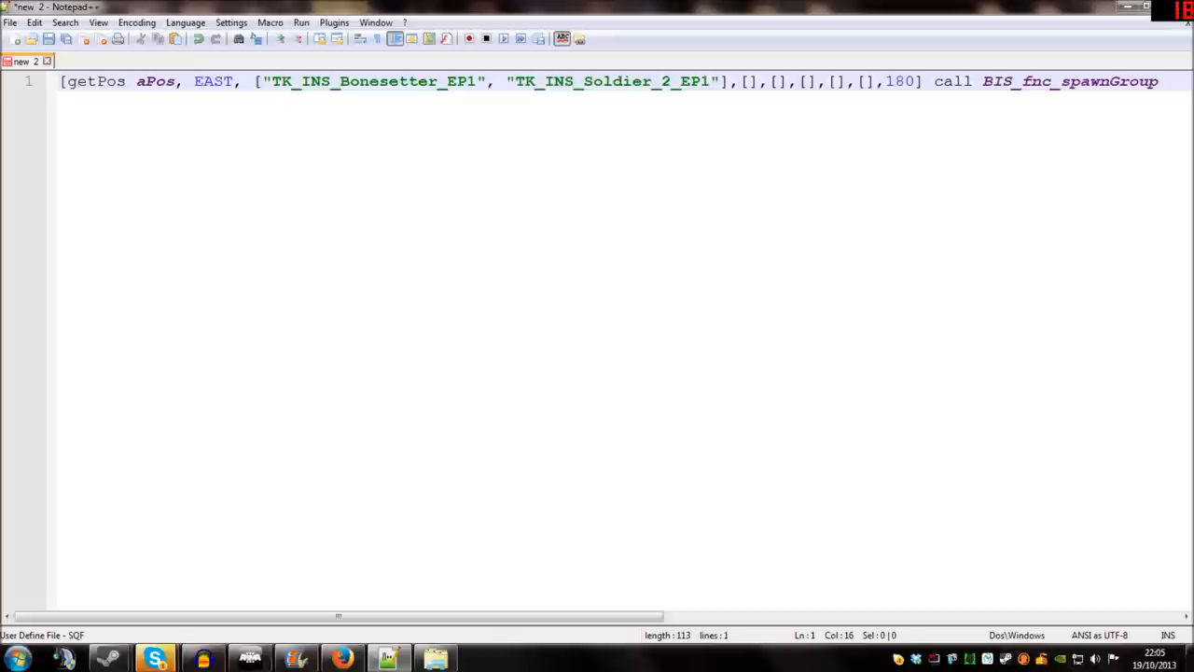
left_click(258, 82)
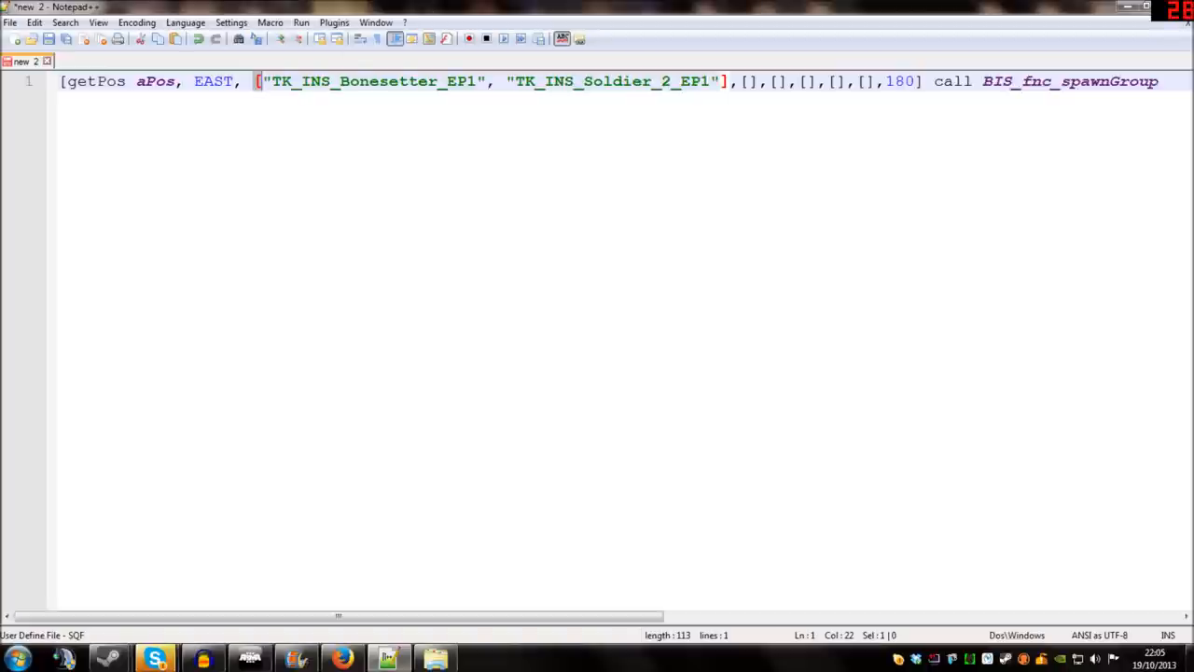
mouse_move(239, 58)
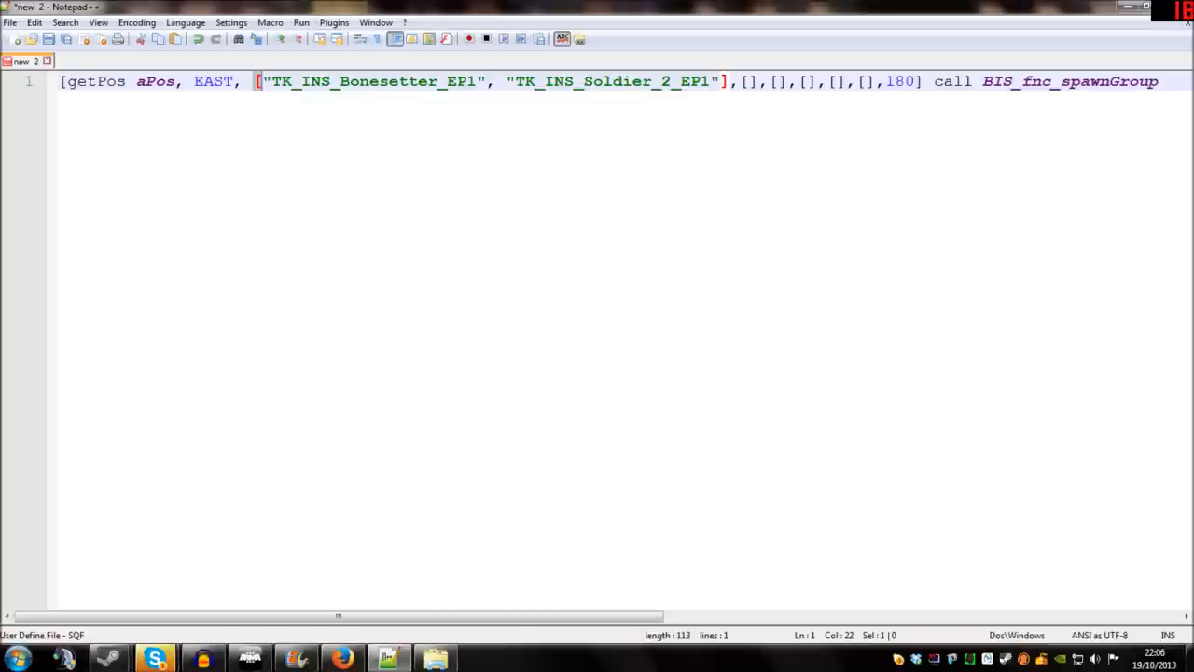
double_click(351, 82)
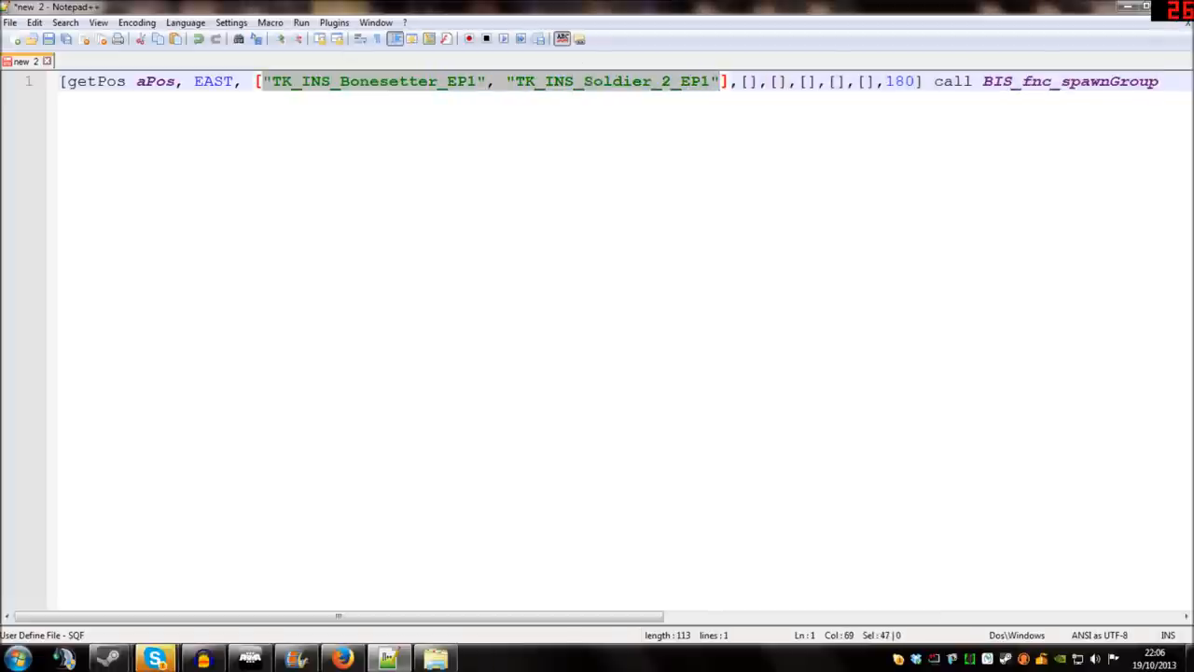
mouse_move(476, 70)
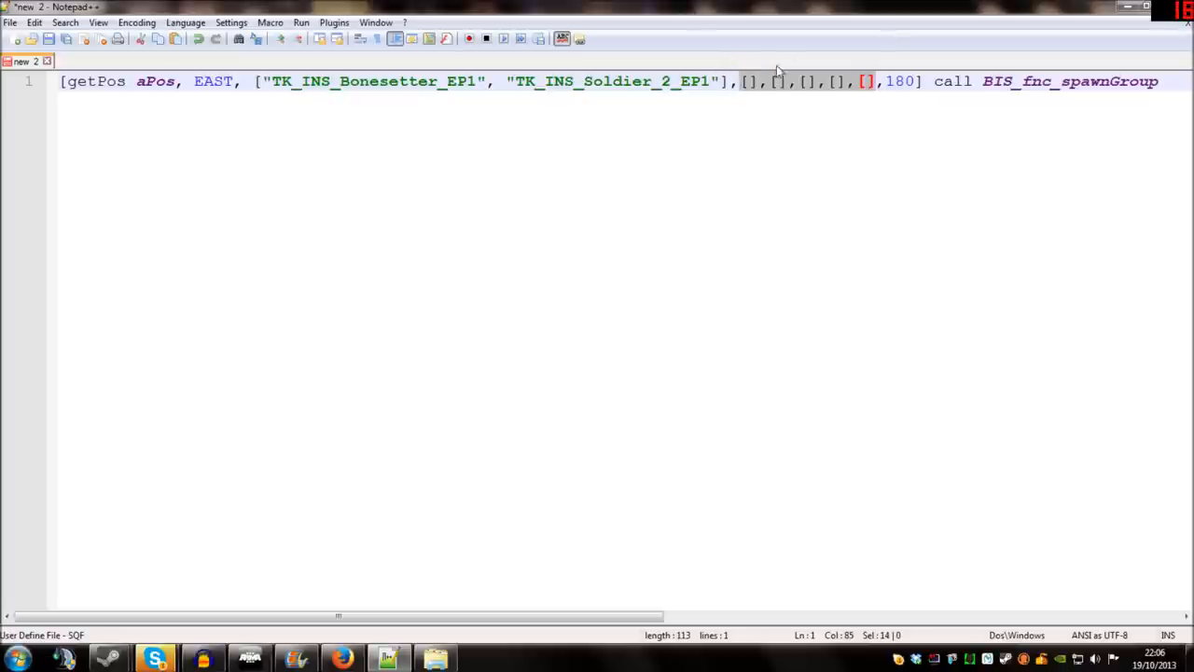
mouse_move(811, 90)
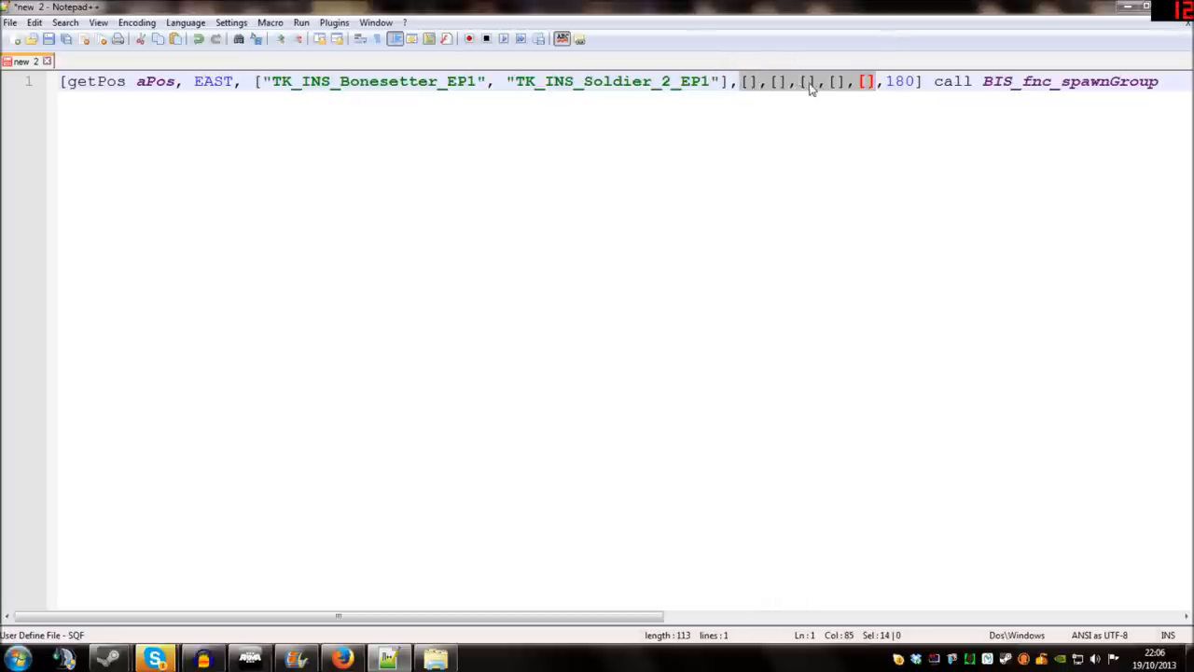
mouse_move(835, 52)
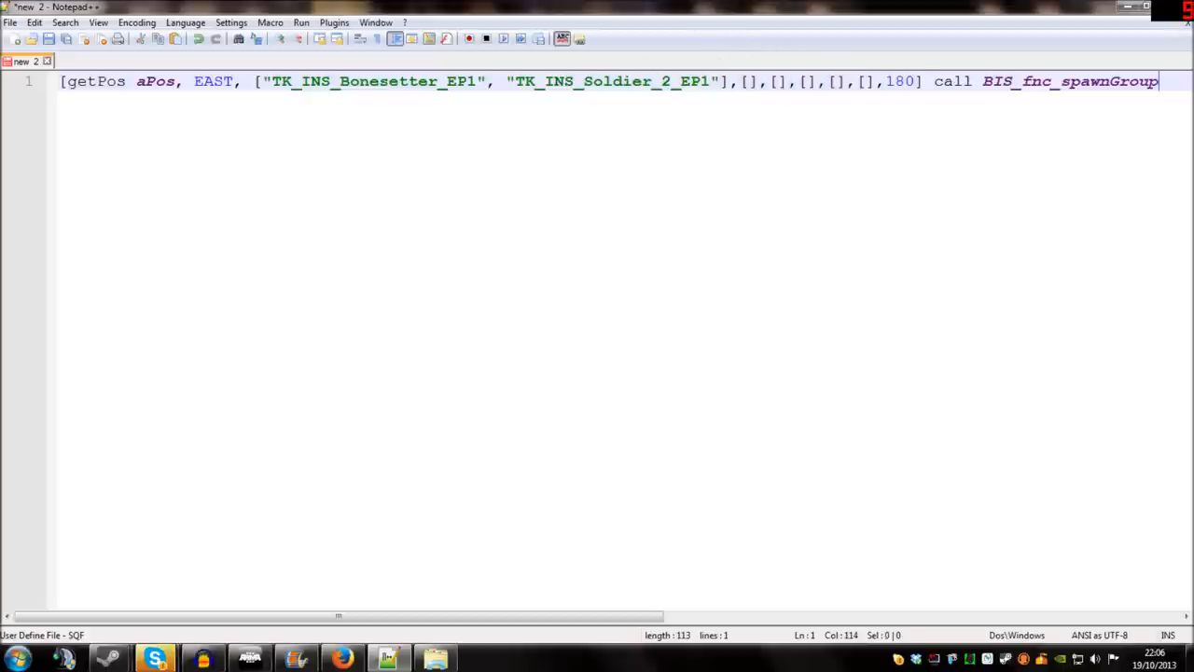
double_click(899, 82)
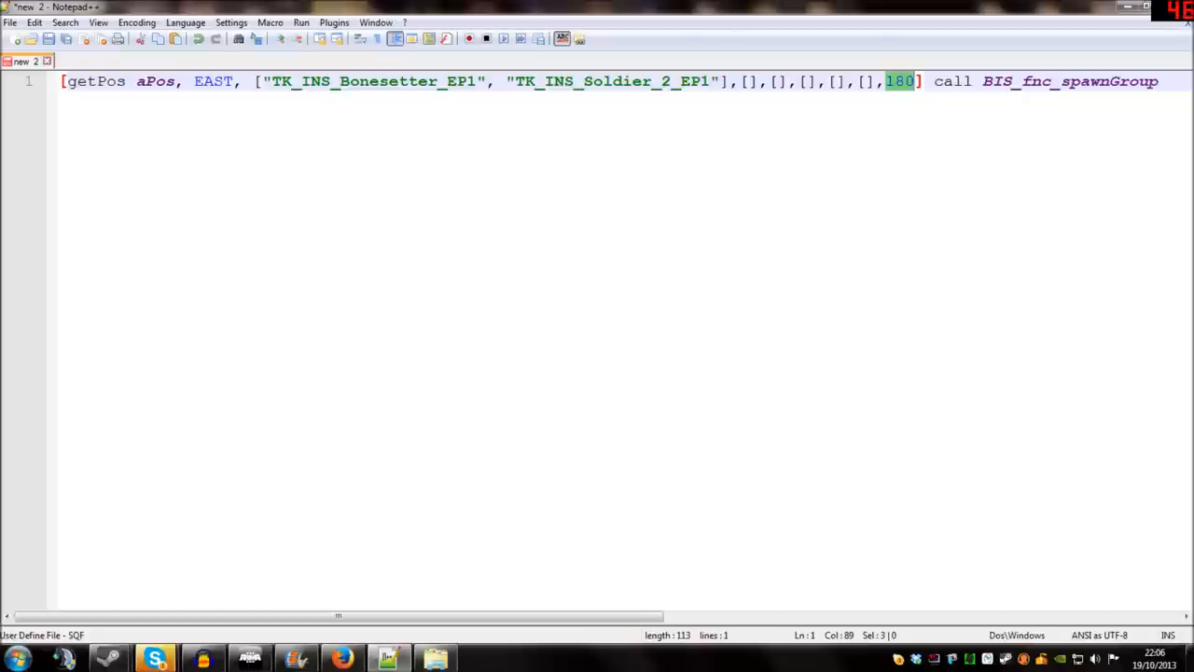
mouse_move(843, 45)
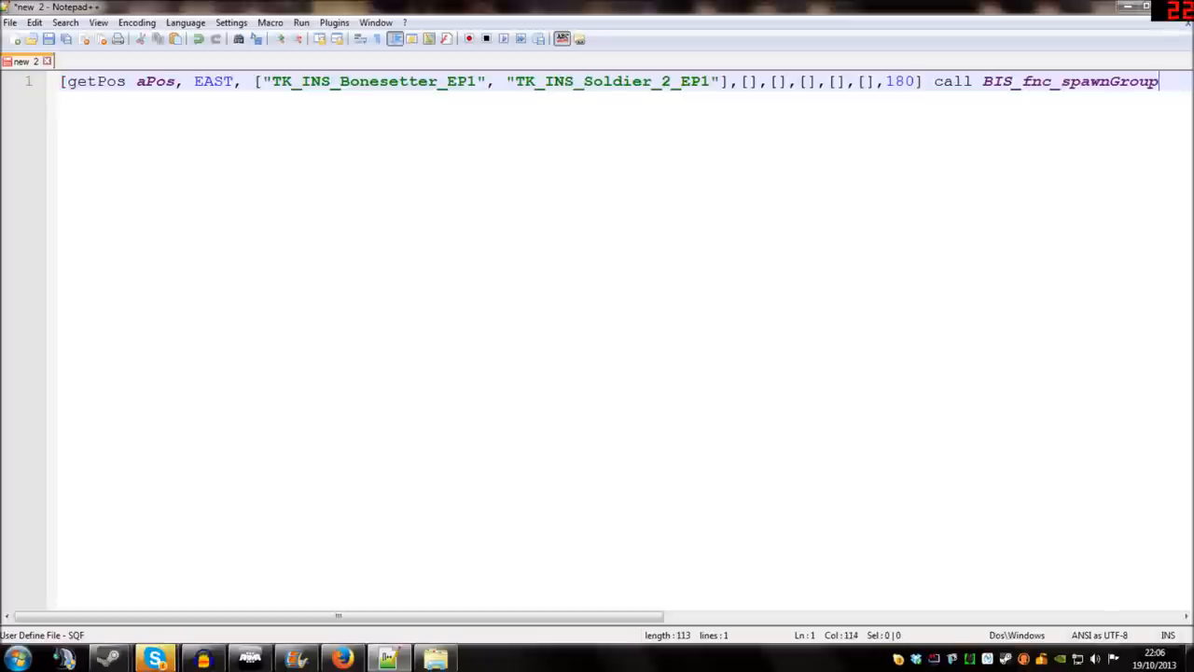
type(";")
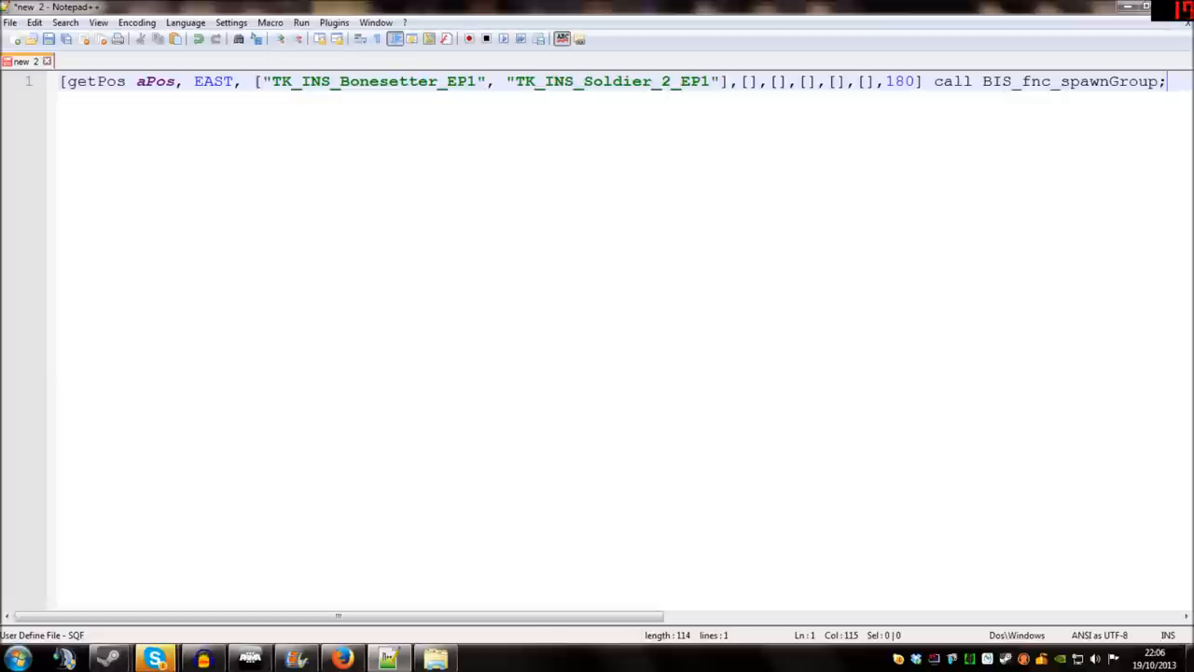
mouse_move(275, 56)
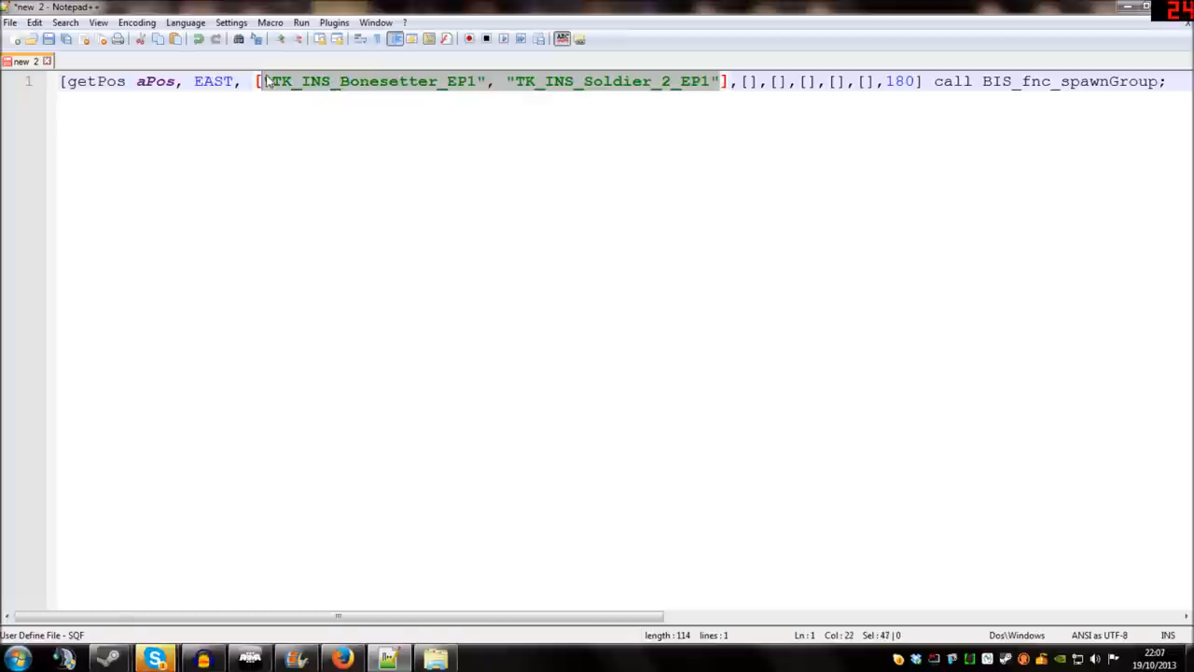
Step: Empty the class array and use getmarkerpos "mygroupstart" as the spawn position
key("Delete")
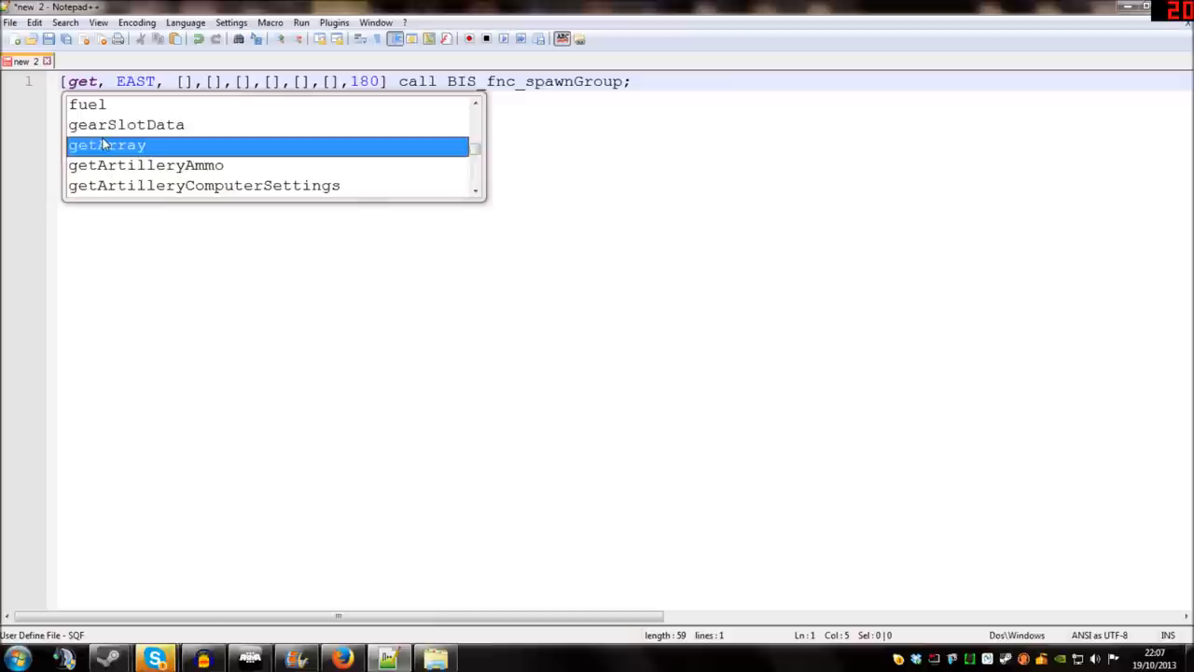
type("markerpos \"")
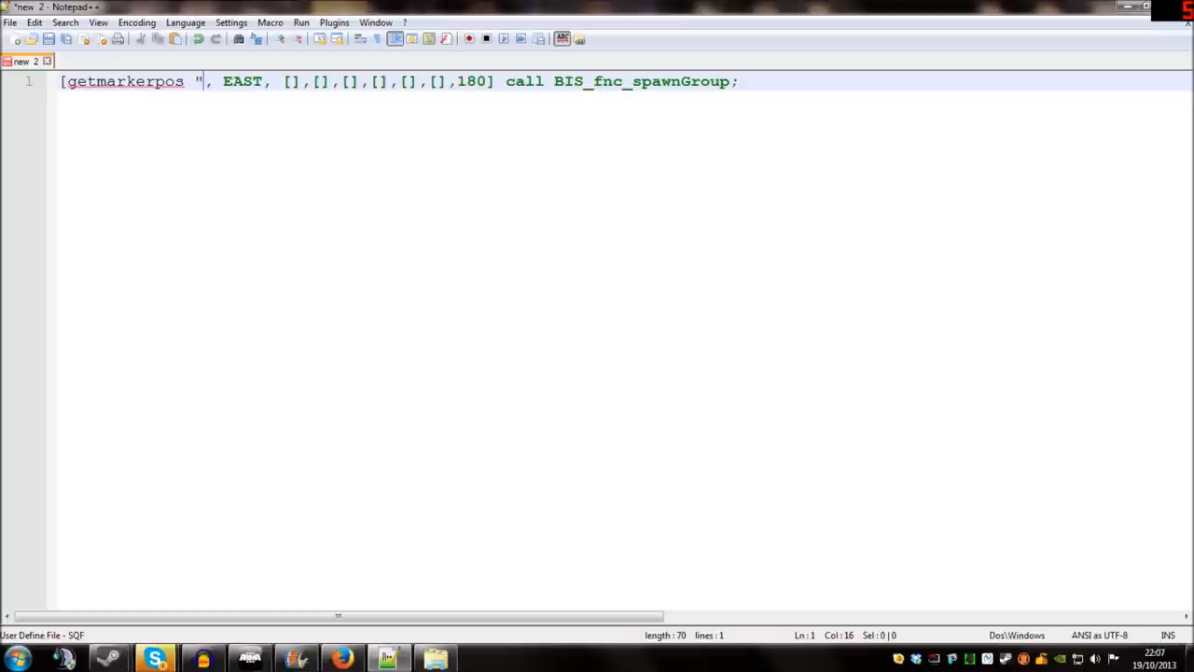
type("my")
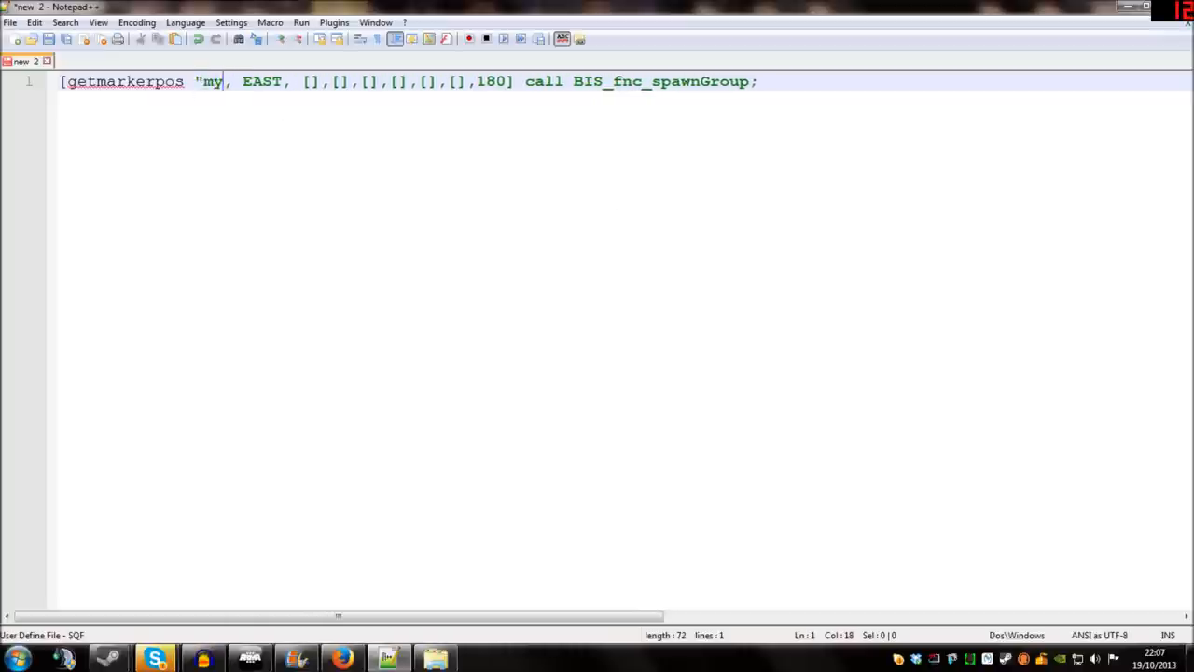
type("groupstart\"")
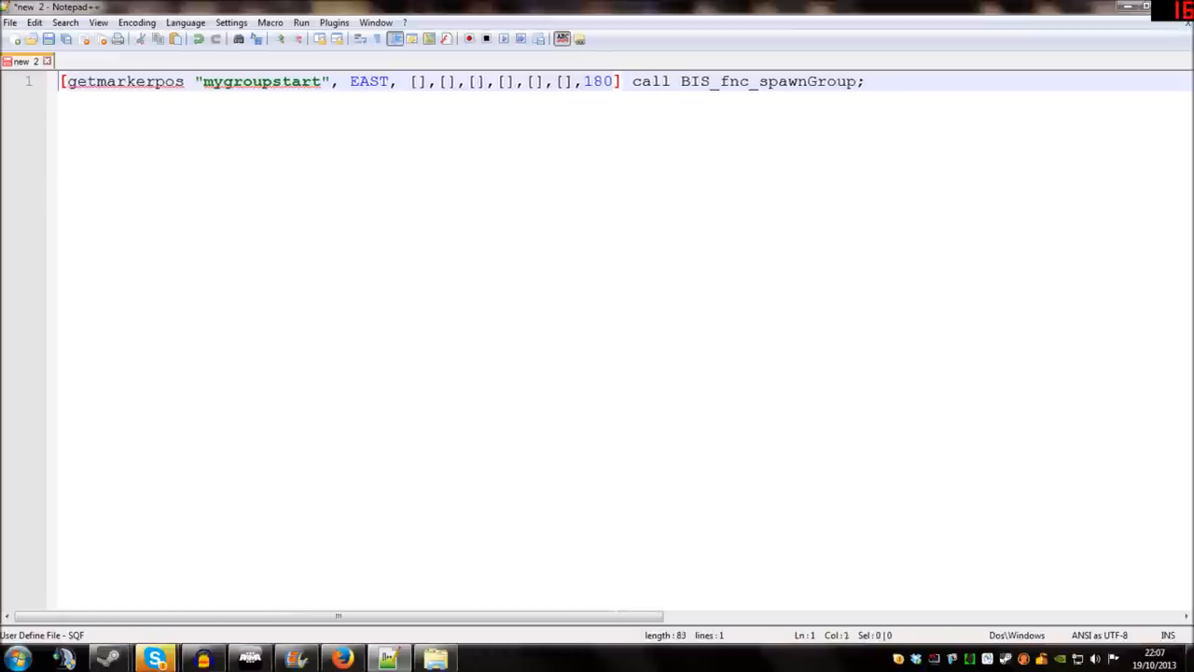
Step: Assign the spawnGroup result to _mygroup and put empty quotes in the first array
type("_mygroup")
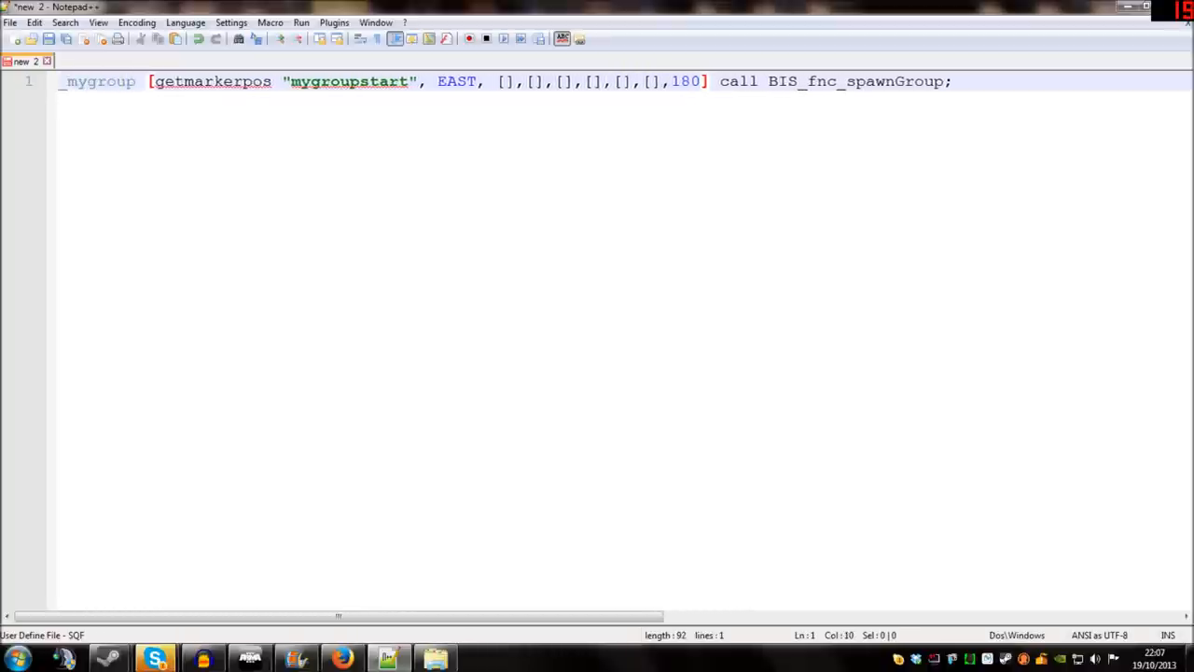
type("=")
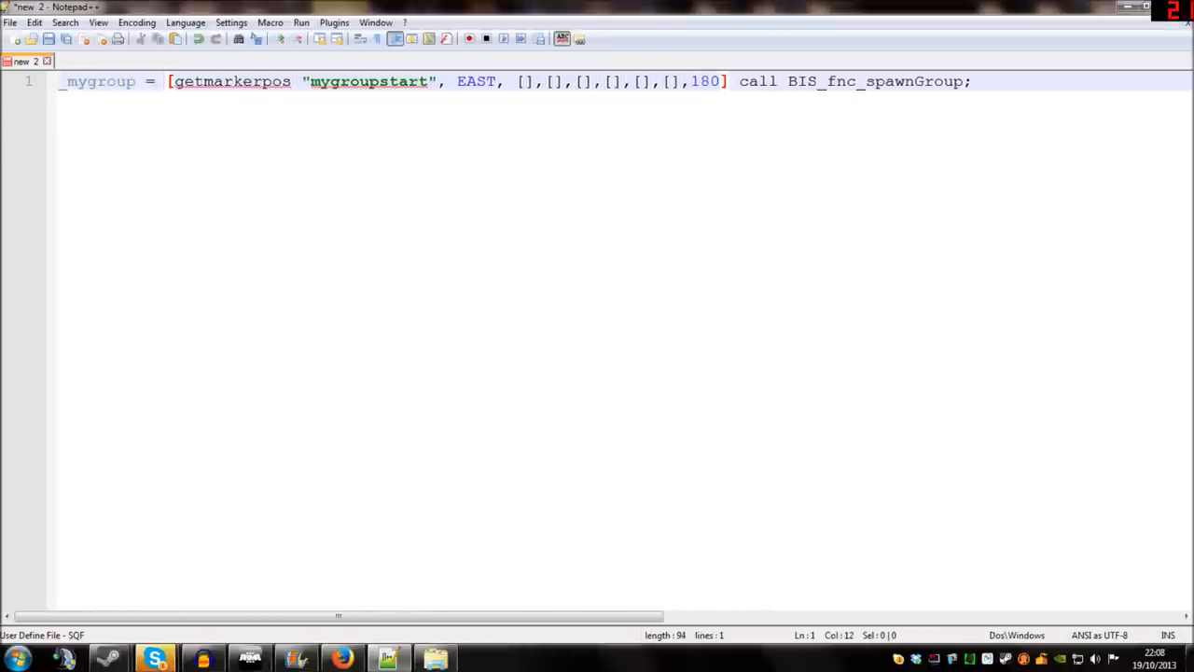
left_click_drag(168, 82, 432, 82)
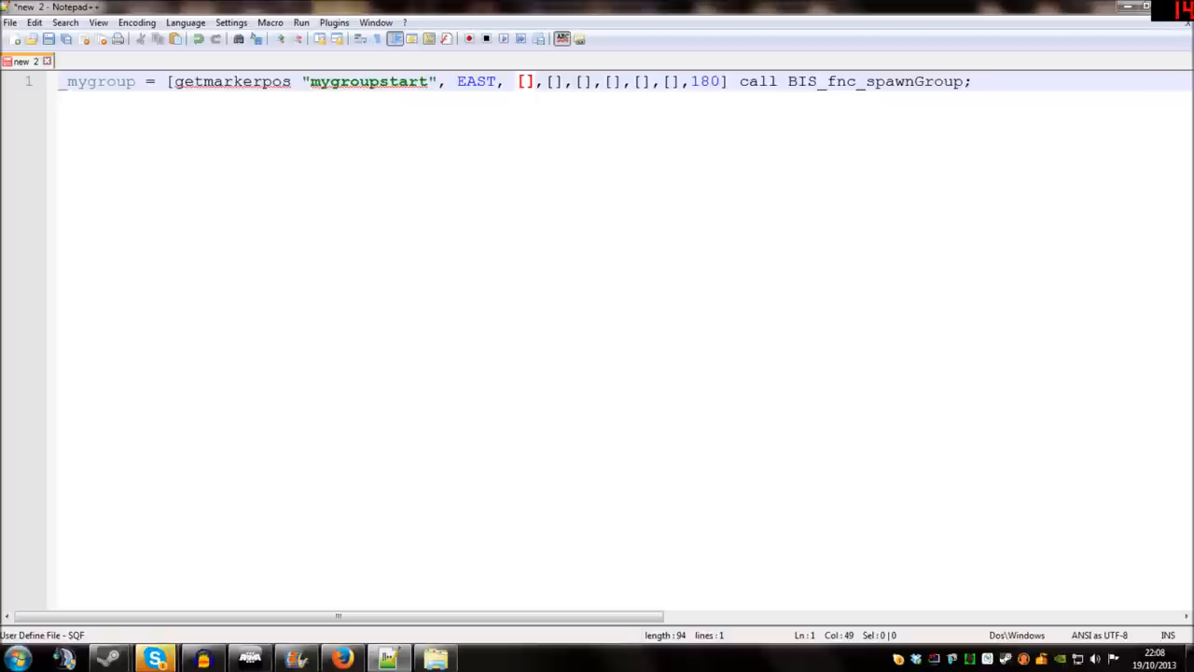
type("\"\"")
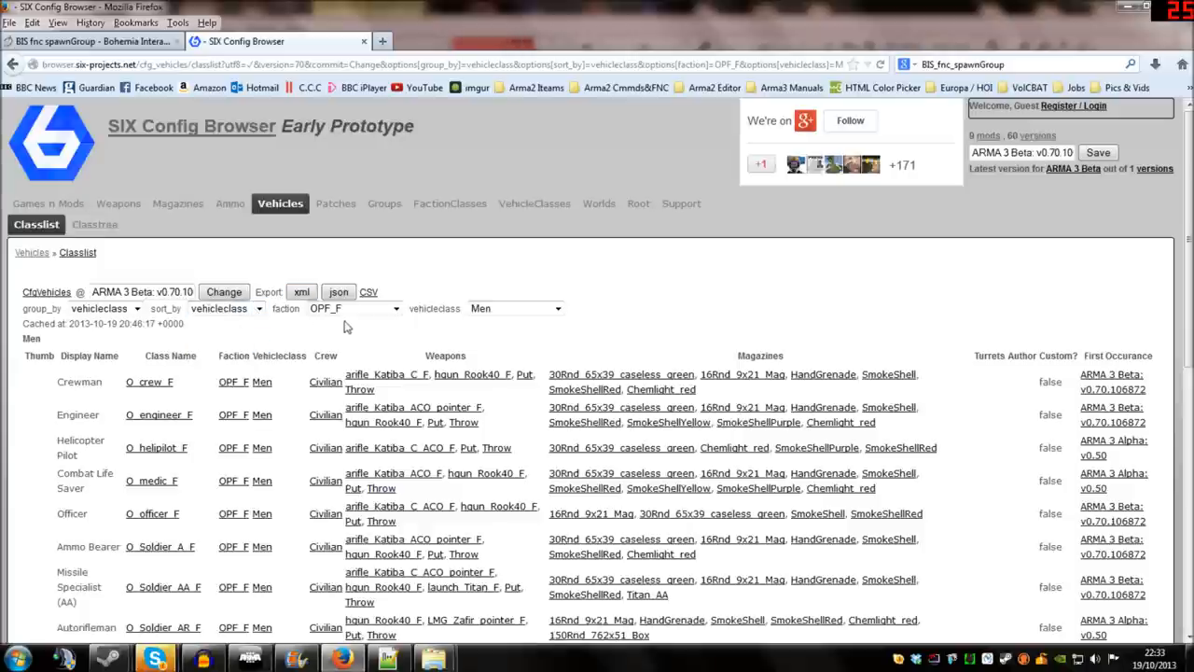
Step: Keep OPF_F as faction, find Officer and copy the O_officer_F class name
left_click(392, 308)
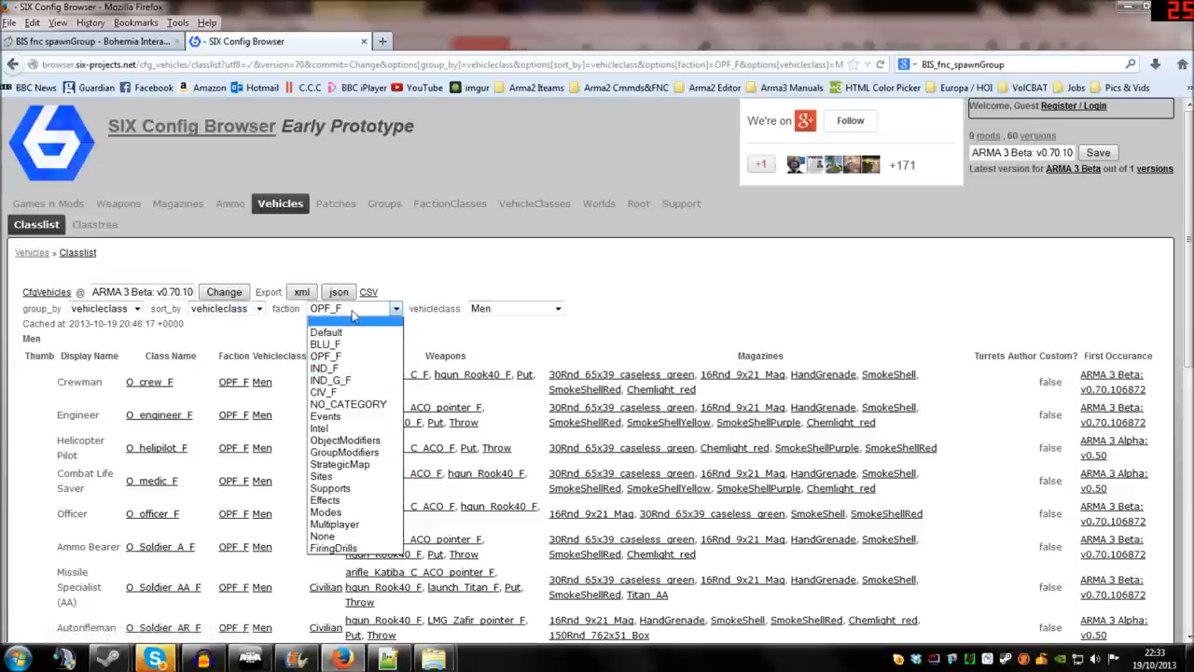
left_click(515, 308)
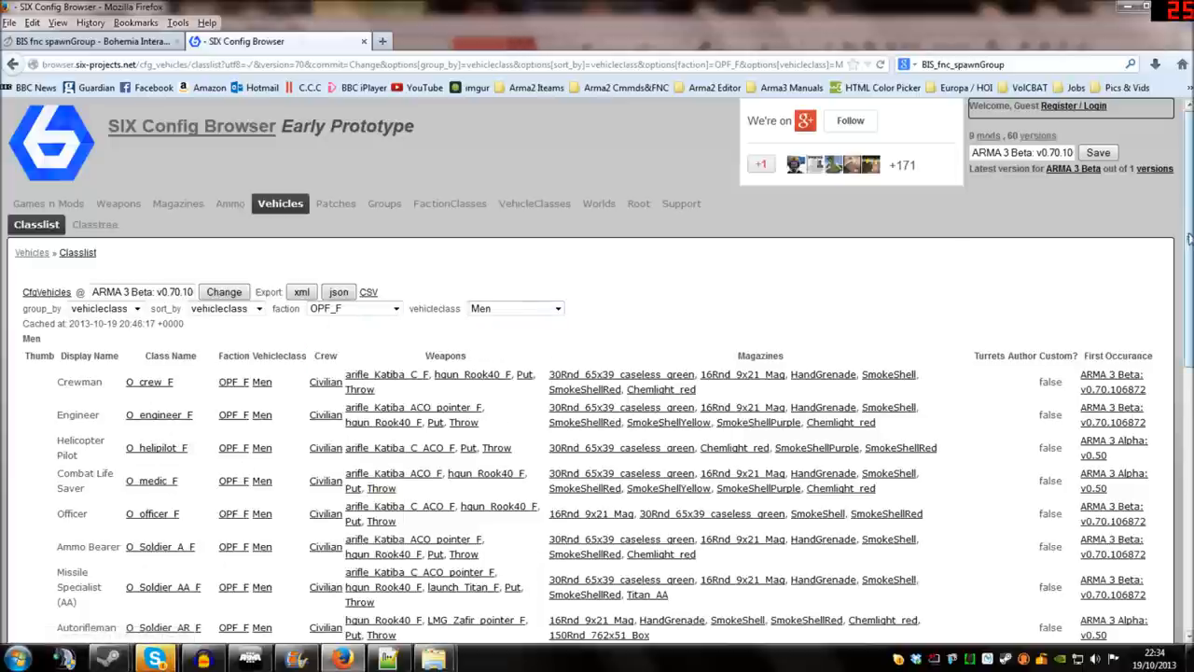
scroll("down", 3)
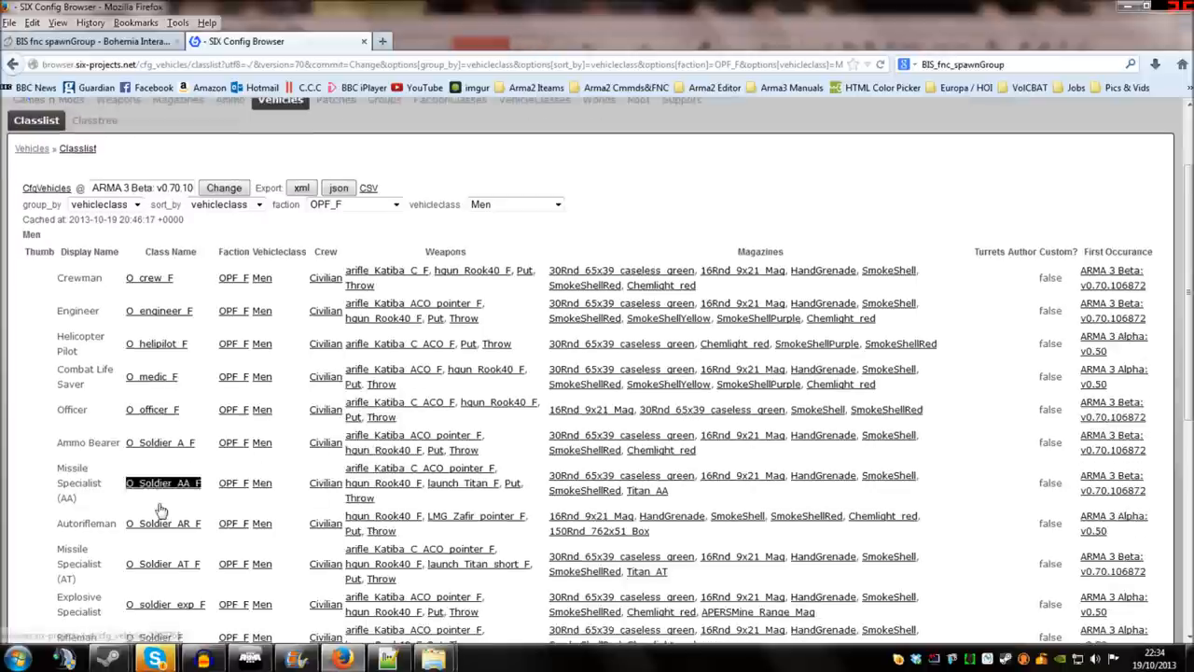
scroll("down", 3)
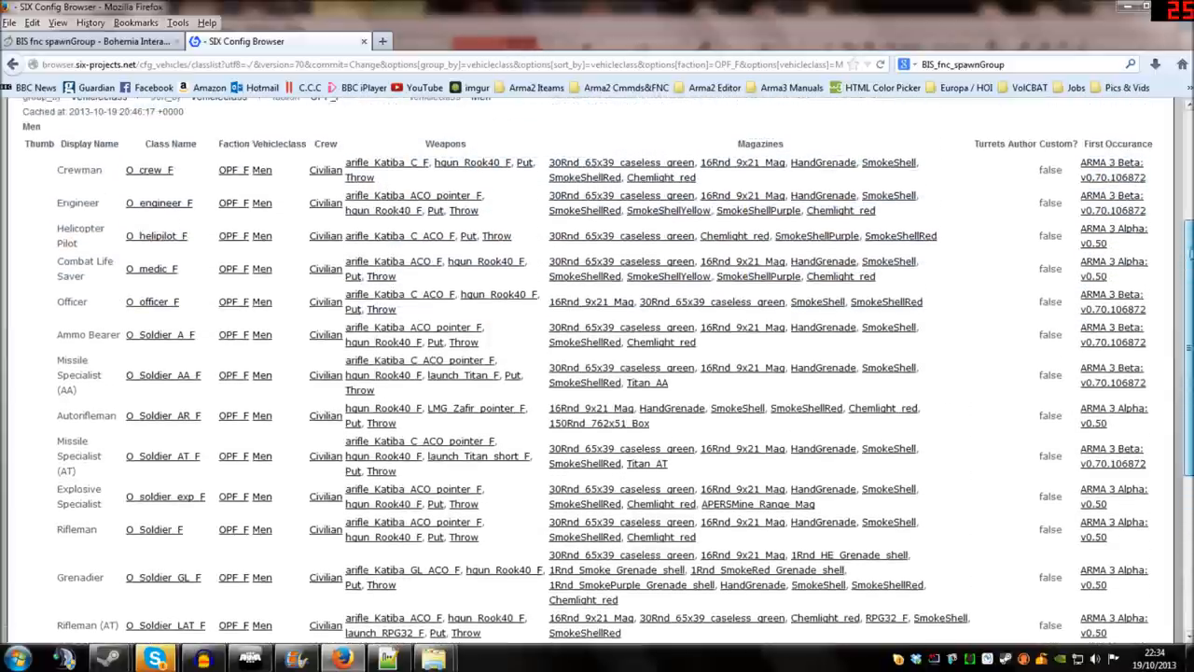
double_click(151, 302)
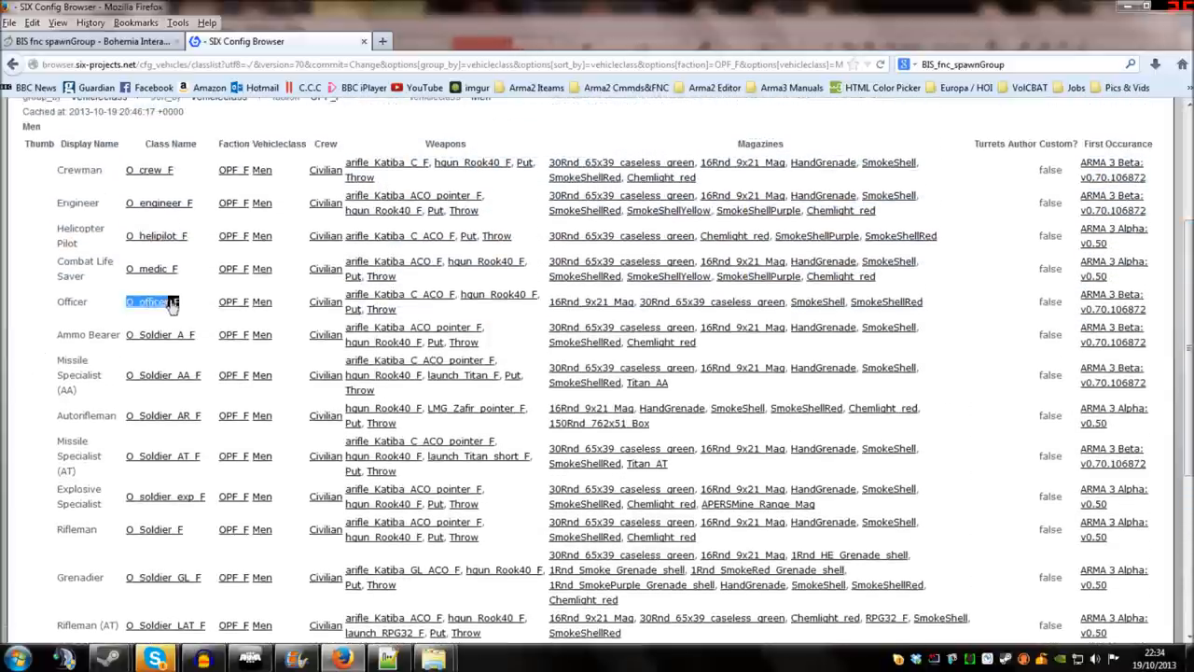
right_click(149, 302)
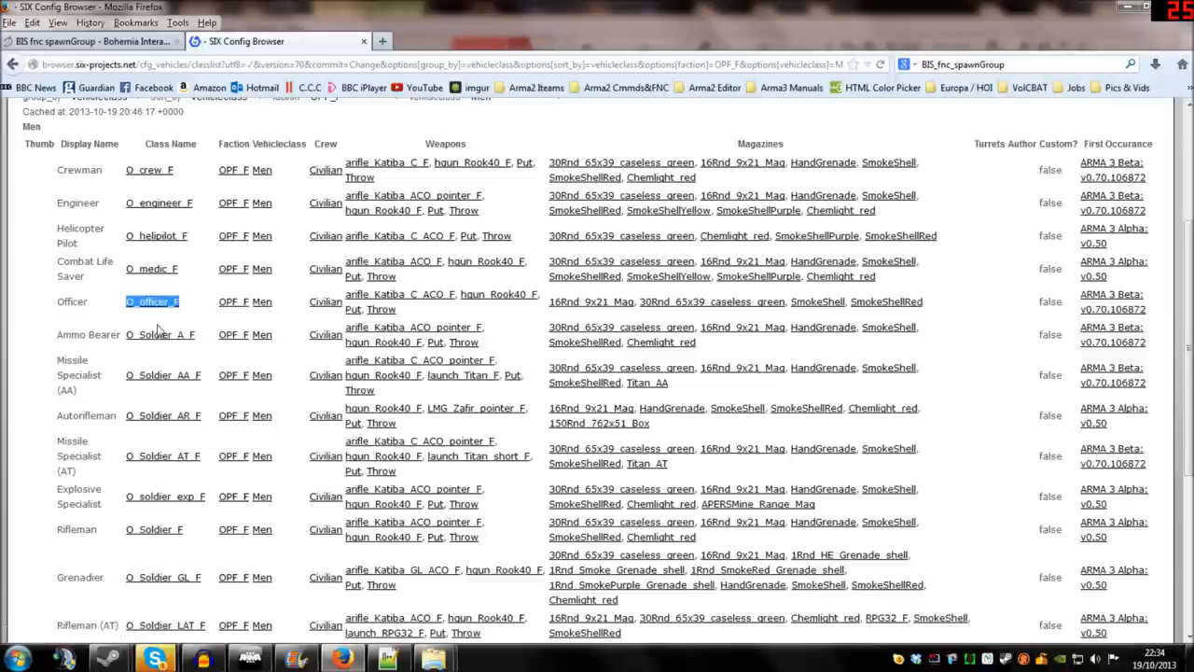
right_click(153, 301)
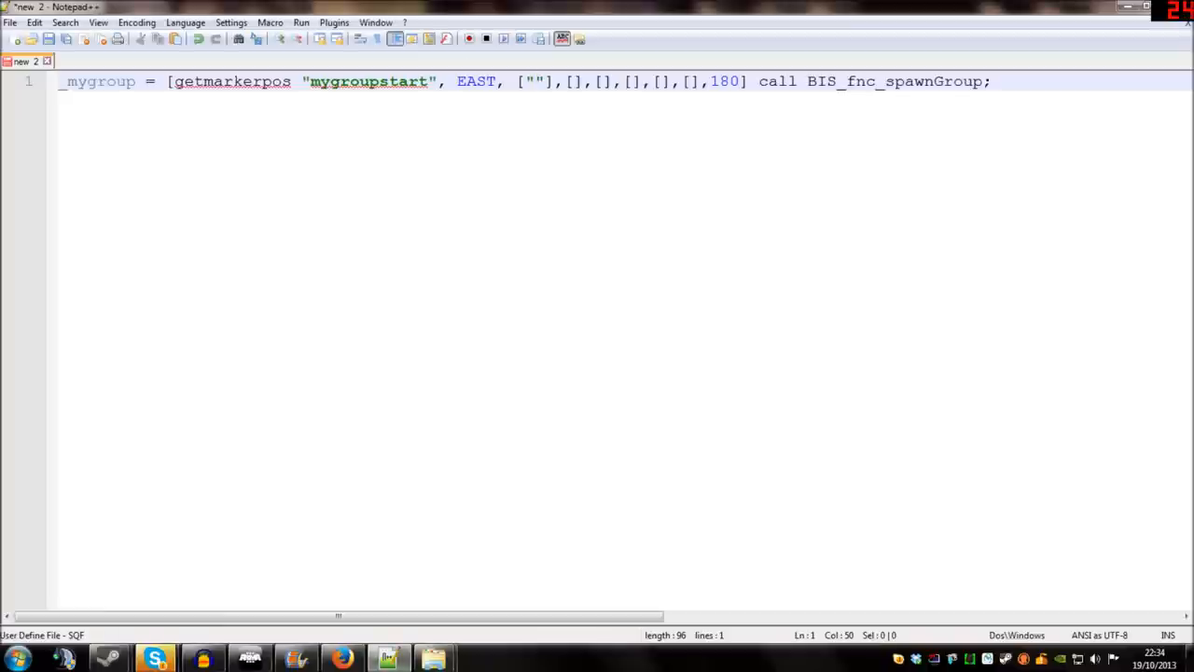
Step: Fill the class array with four "O_officer_F" entries
key("ctrl+v")
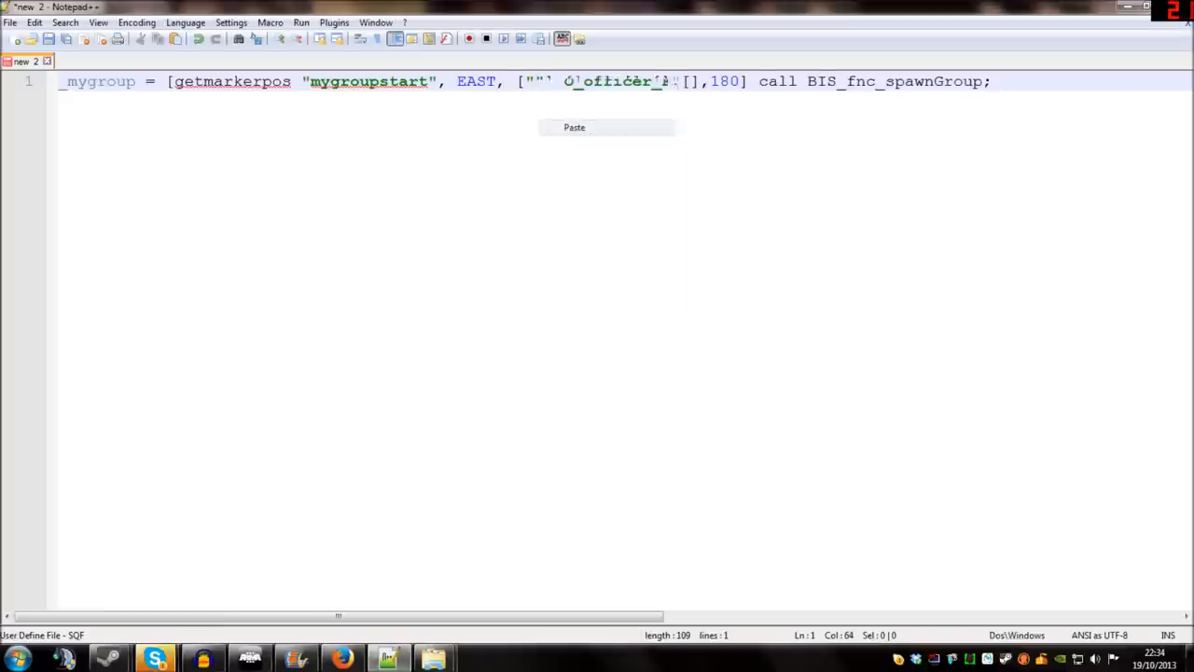
left_click(574, 126)
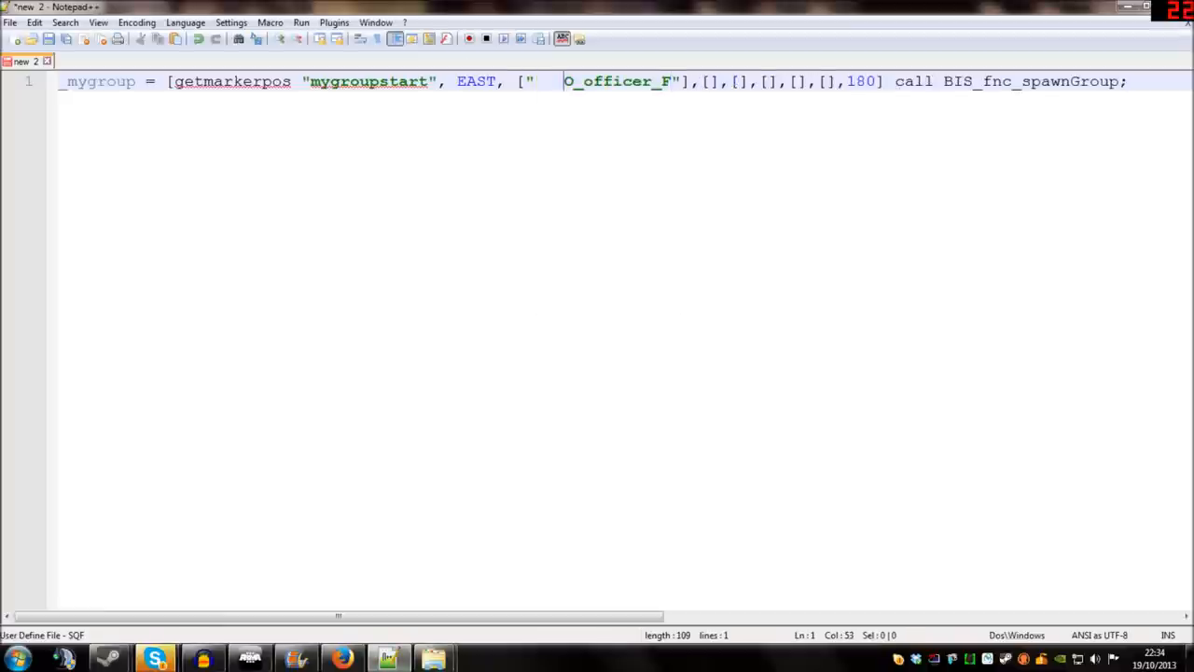
key("Backspace")
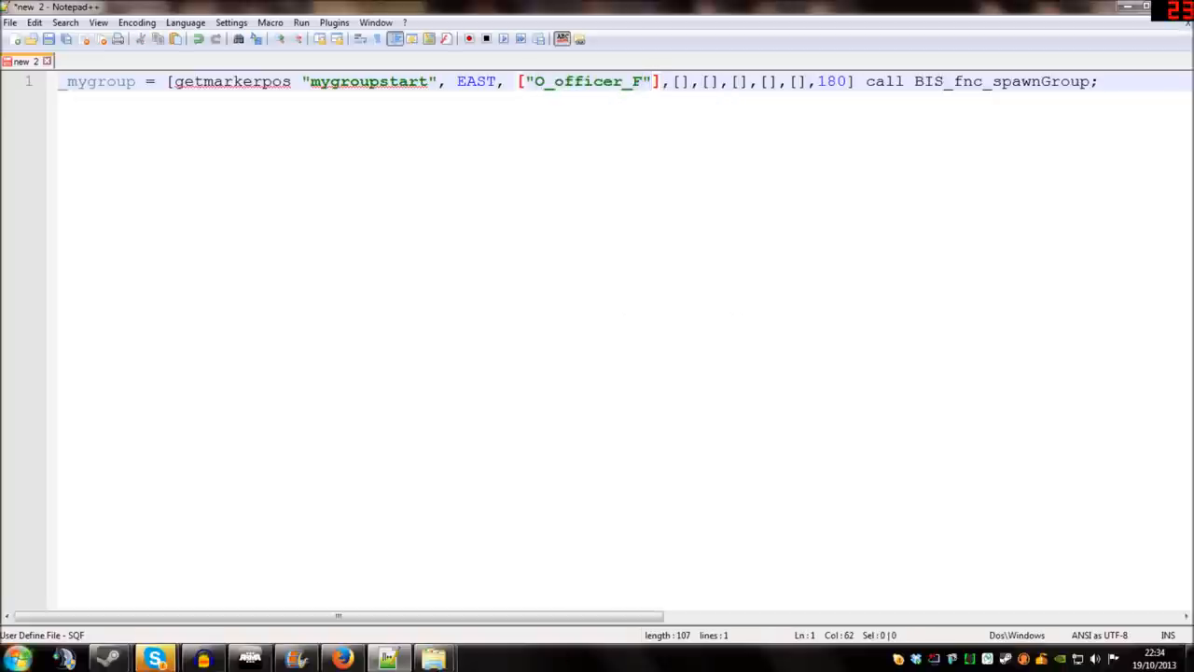
type(",\"")
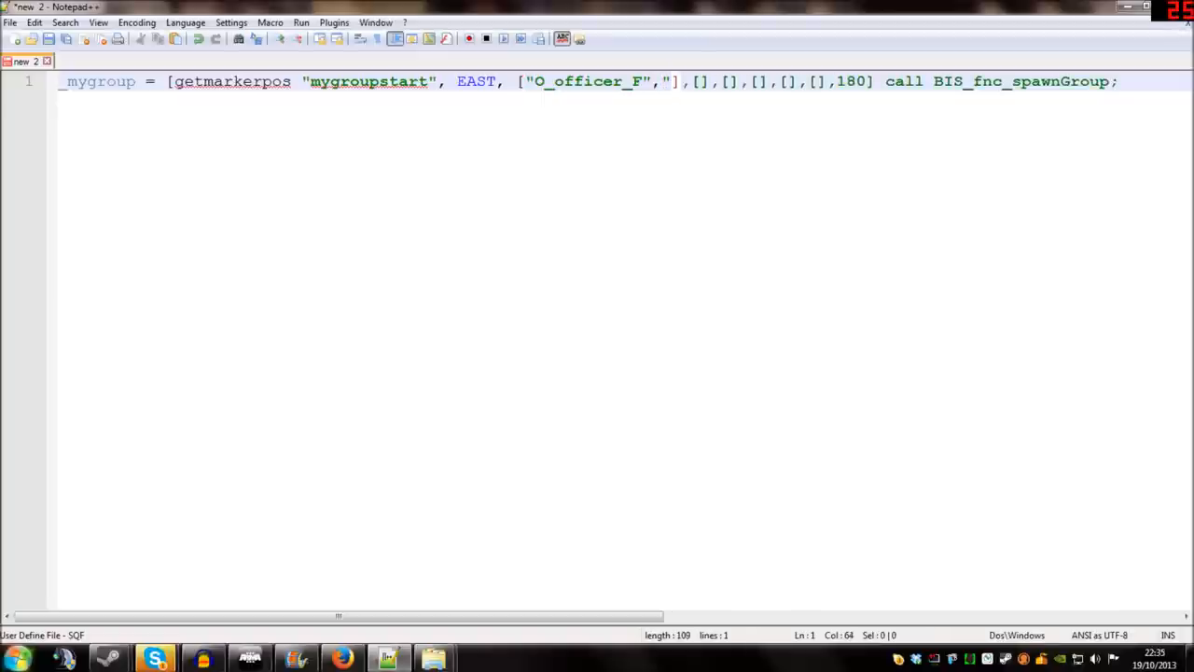
type("\",")
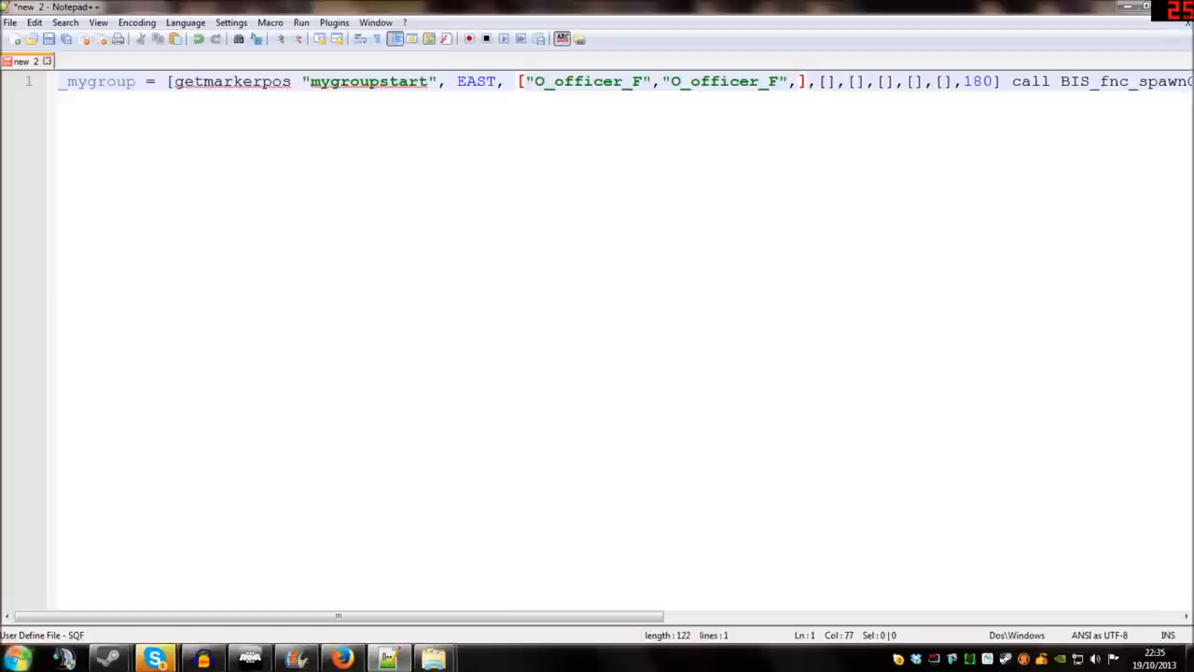
type("\"O_officer_F")
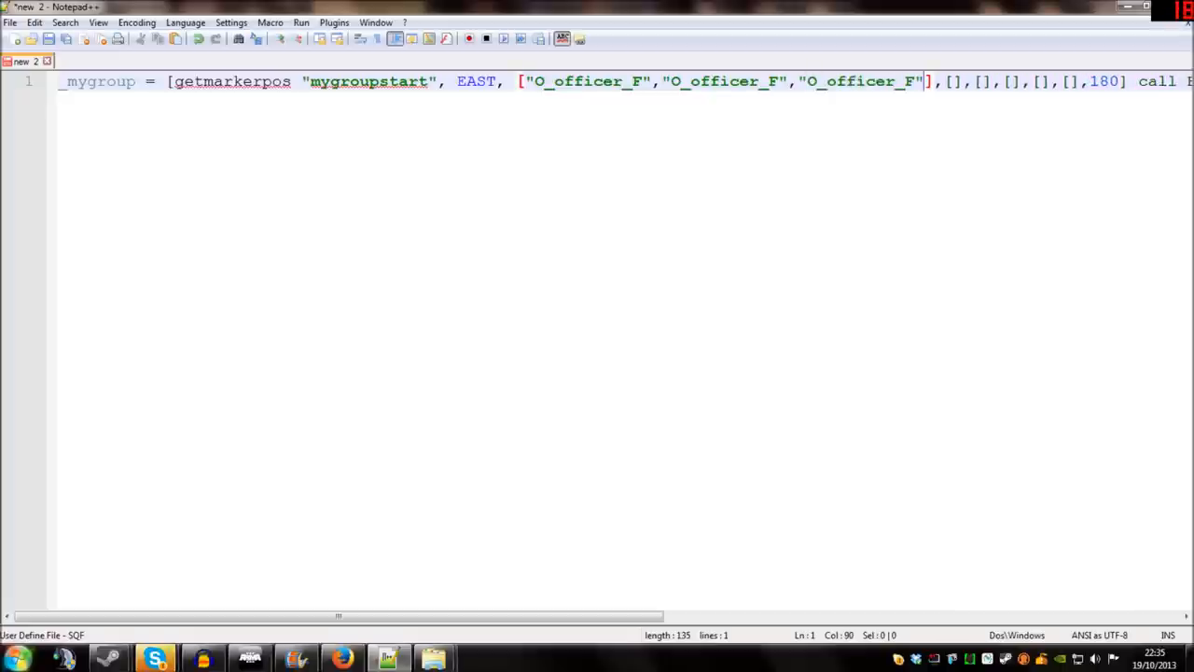
type(",\"O_officer_F\"")
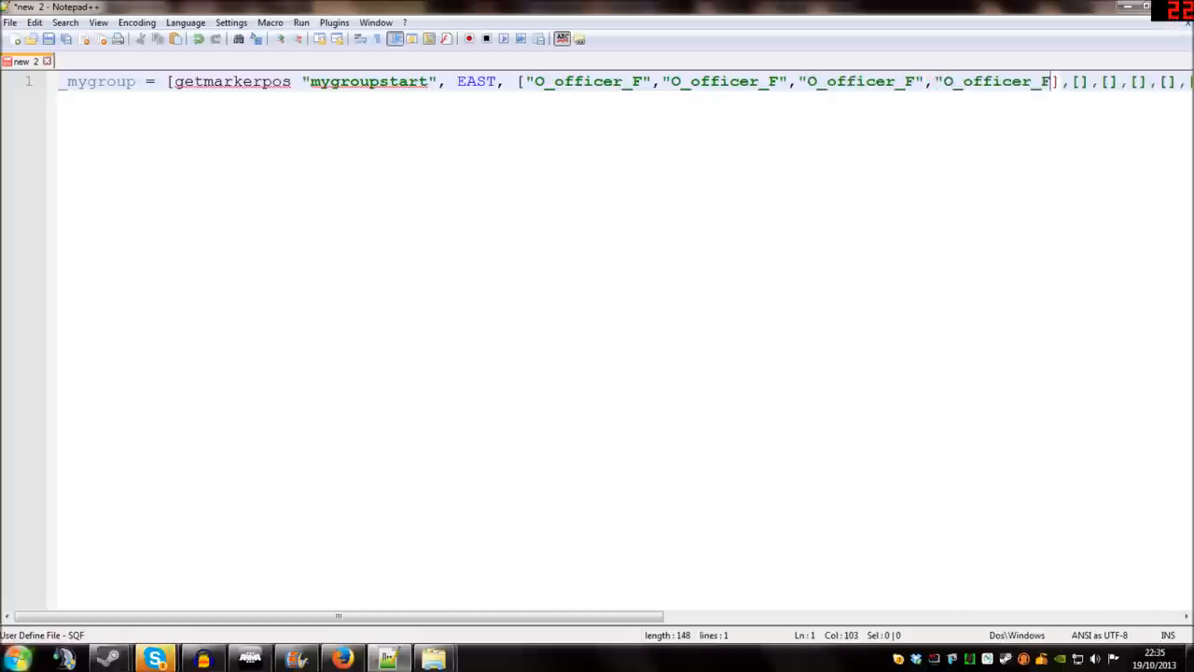
type("\"")
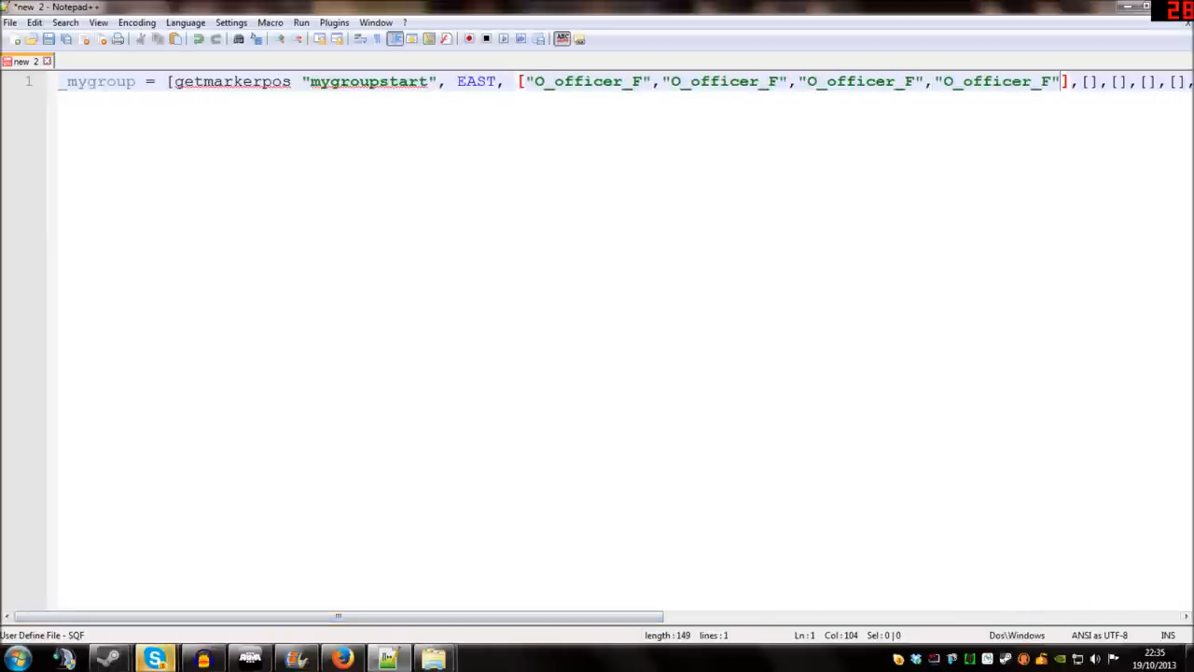
Step: Copy the finished _mygroup spawnGroup line and switch back to the Arma 3 Editor
double_click(101, 83)
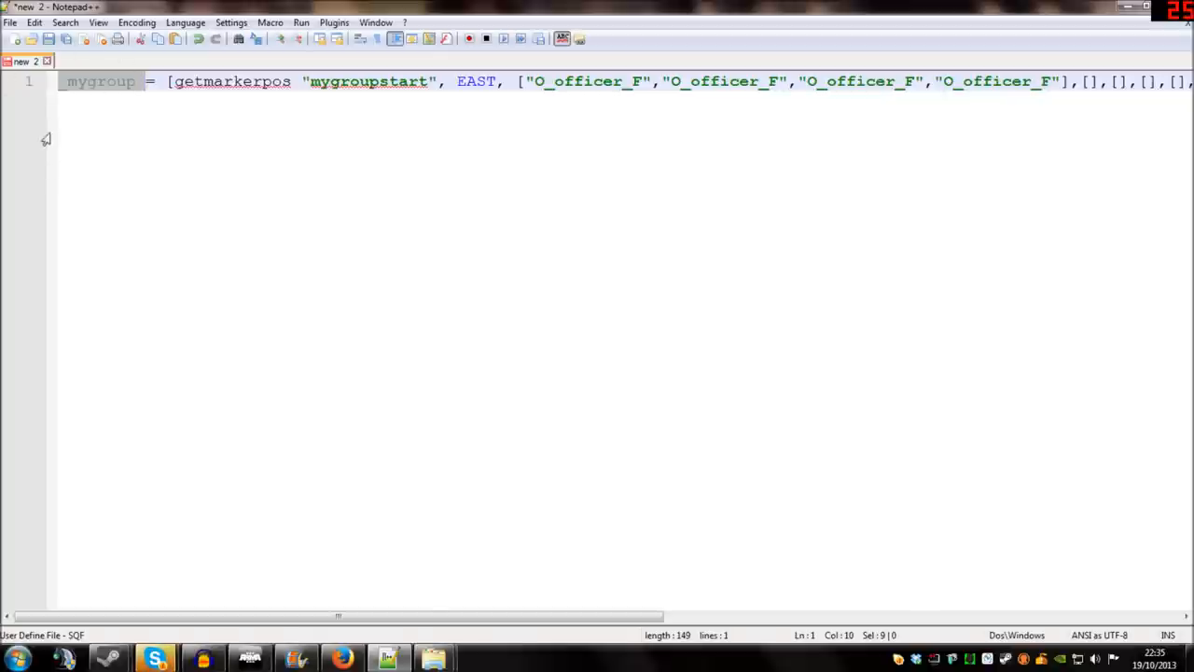
mouse_move(75, 92)
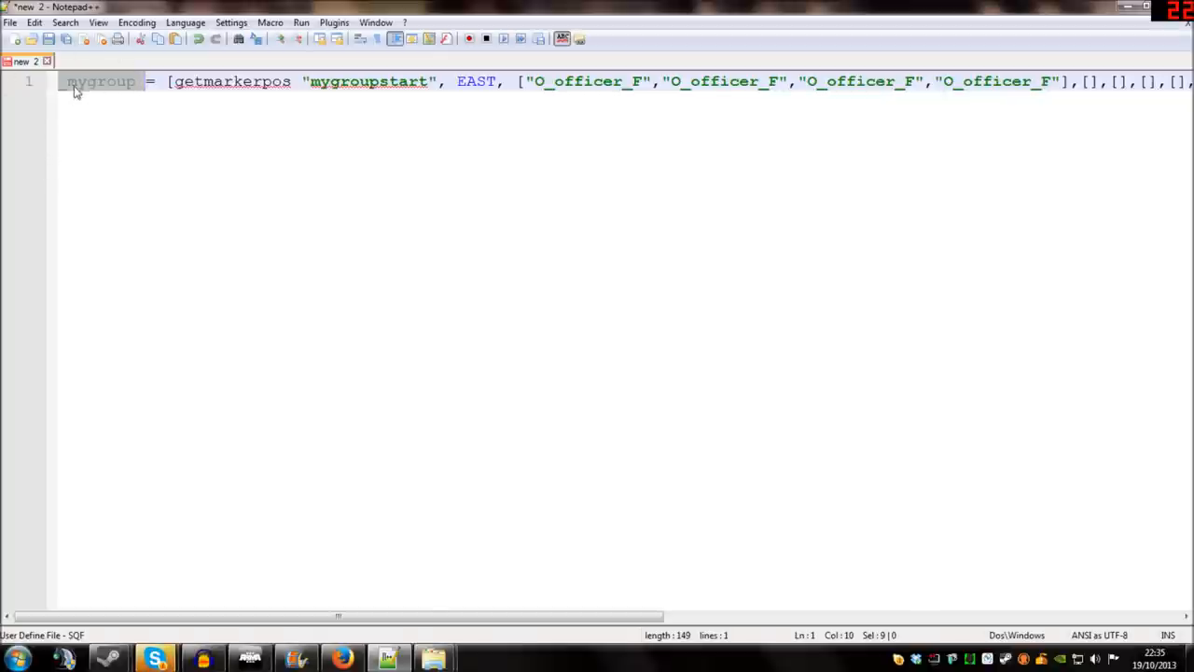
mouse_move(79, 90)
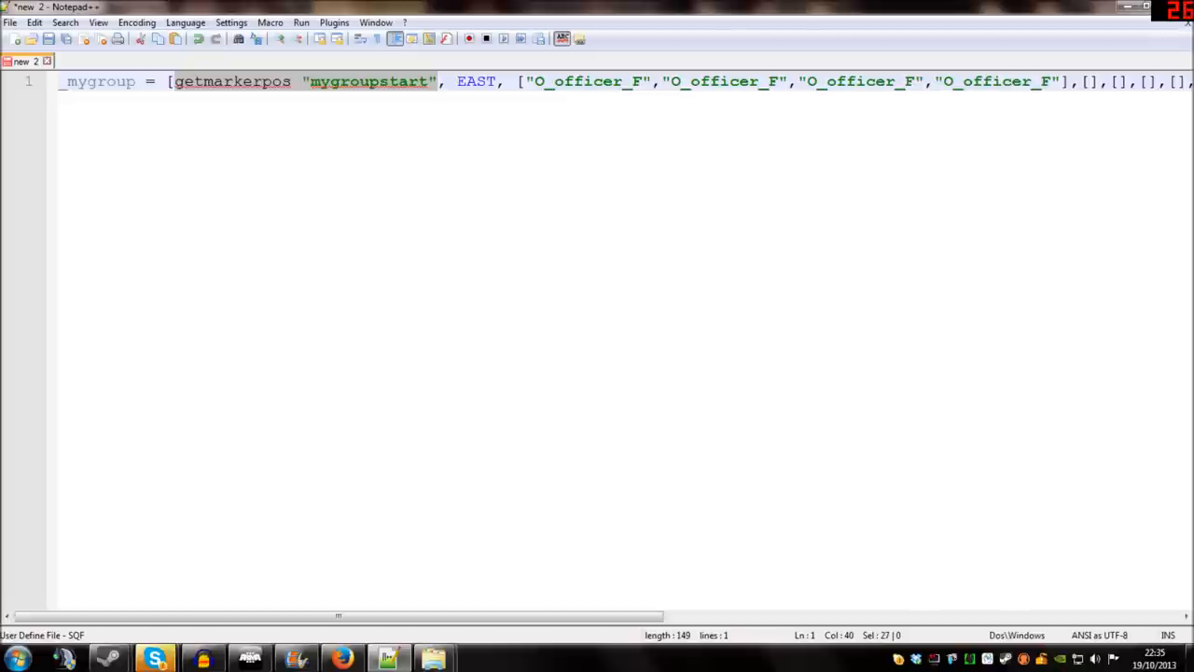
mouse_move(496, 632)
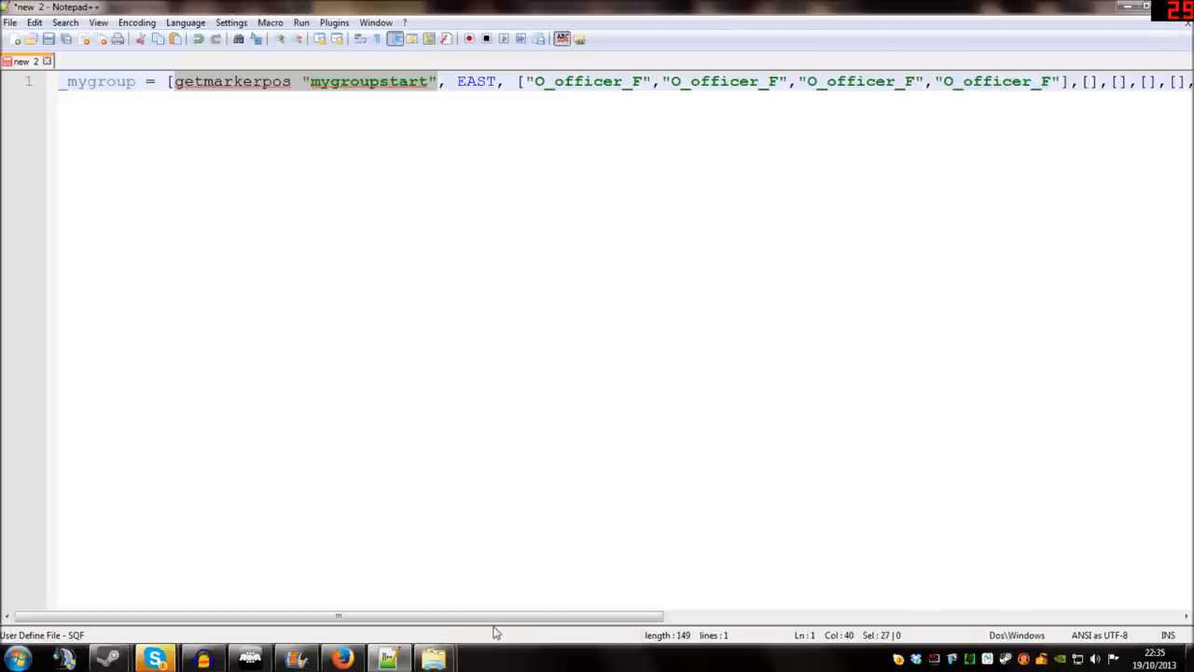
scroll("right", 3)
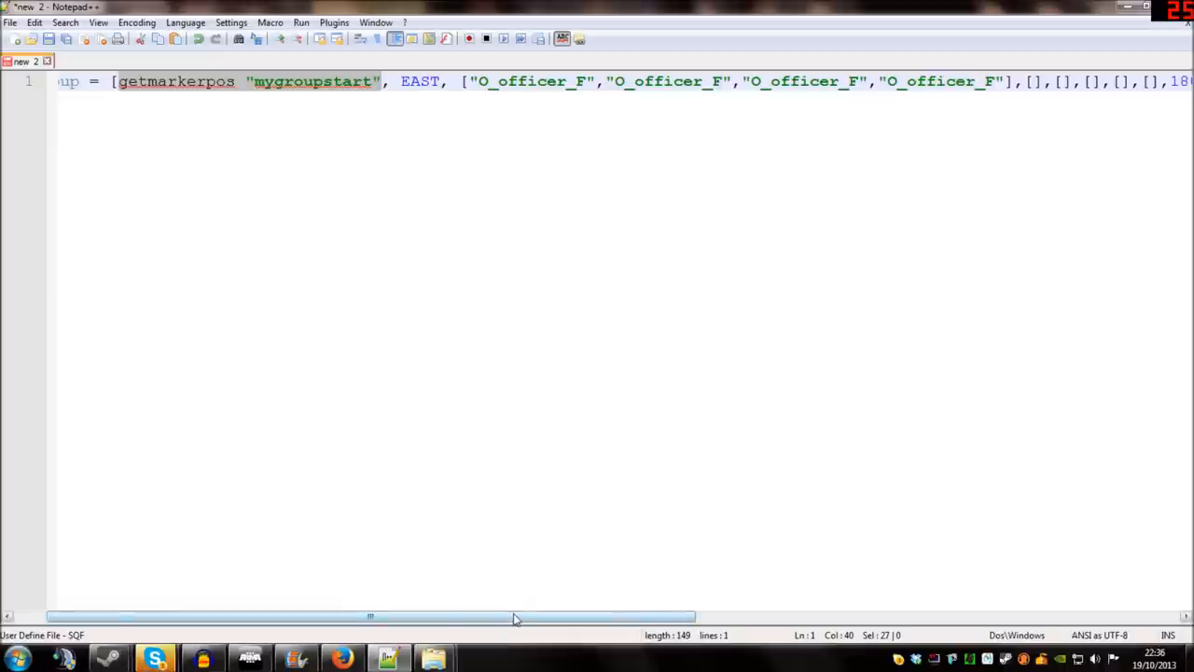
scroll("right", 3)
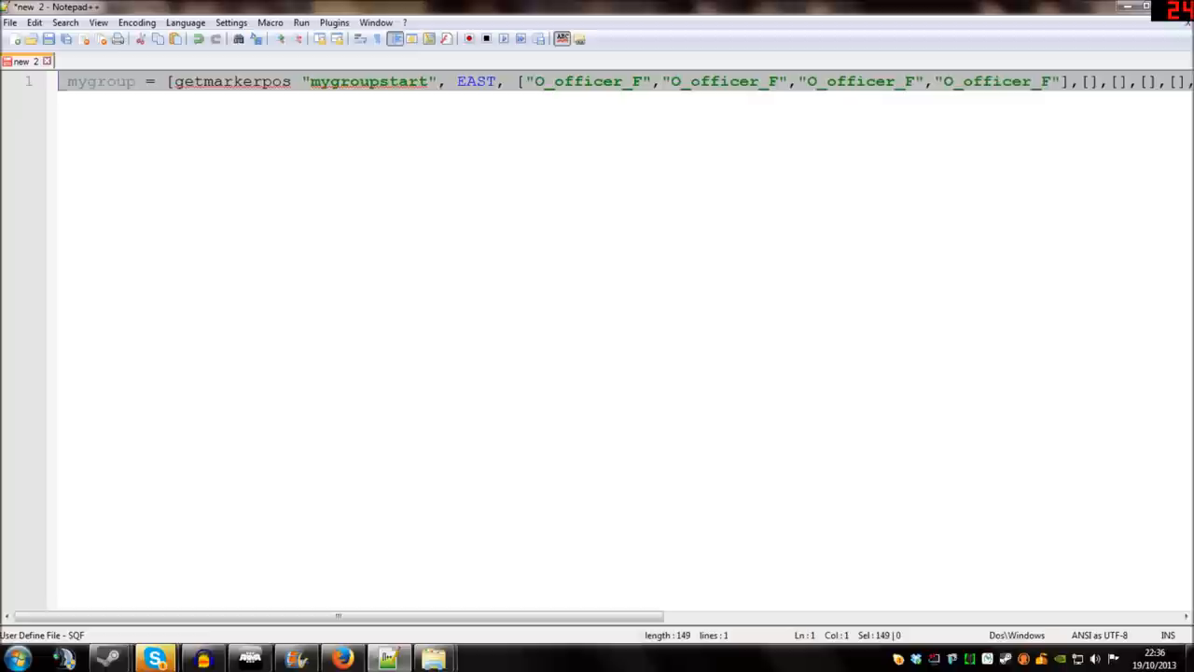
right_click(336, 84)
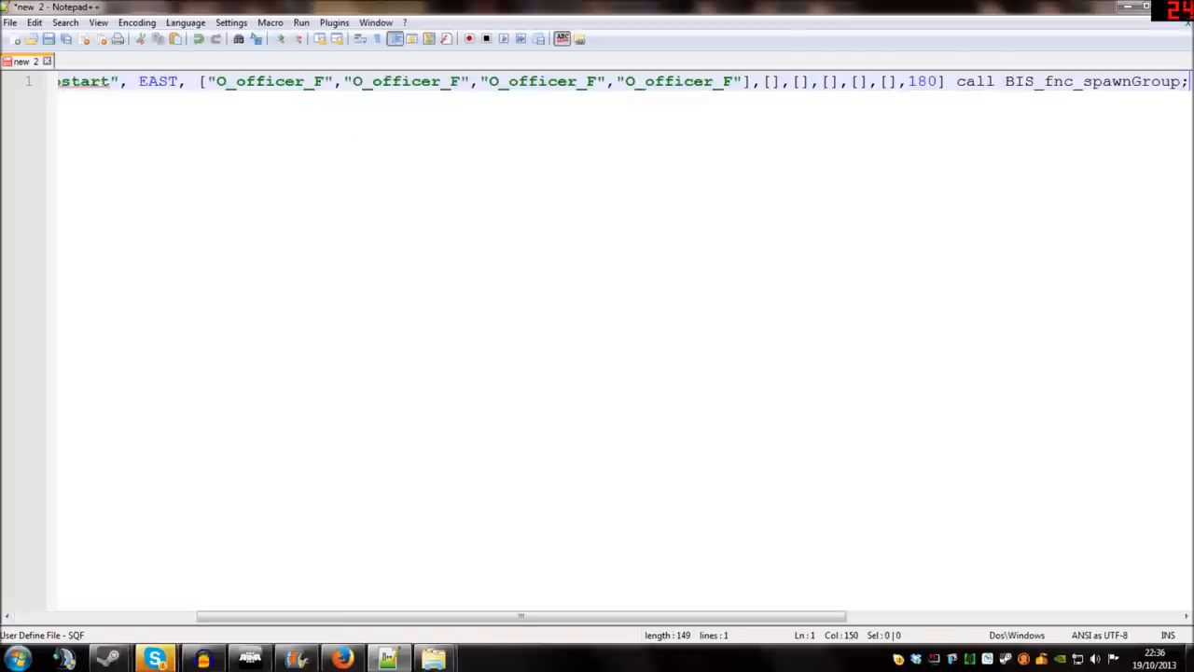
key("alt+tab")
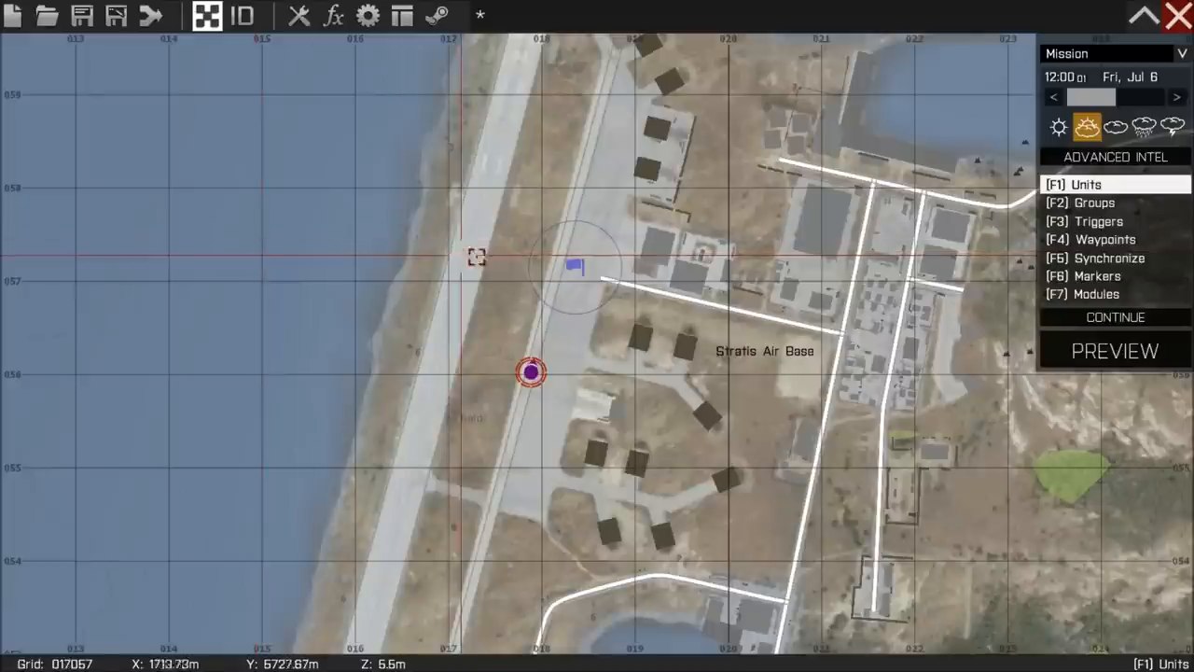
Step: Replace the trigger's On Act. hint with BIS_fnc_spawnGroup code for four O_officer_F at 180
double_click(530, 372)
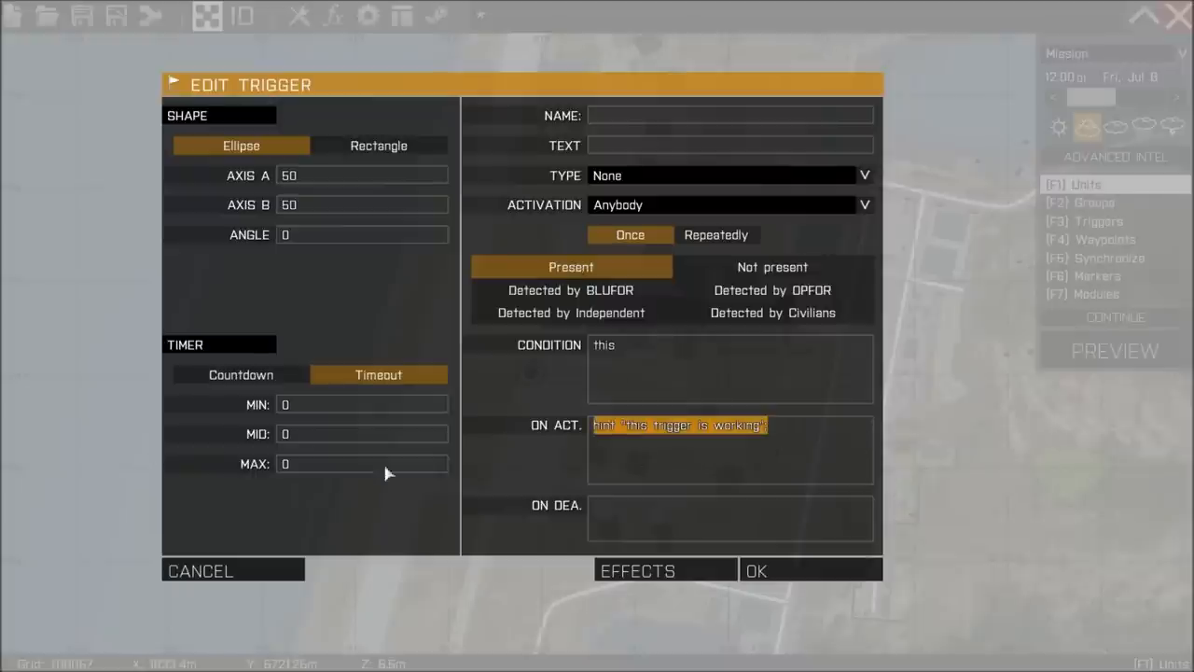
mouse_move(571, 441)
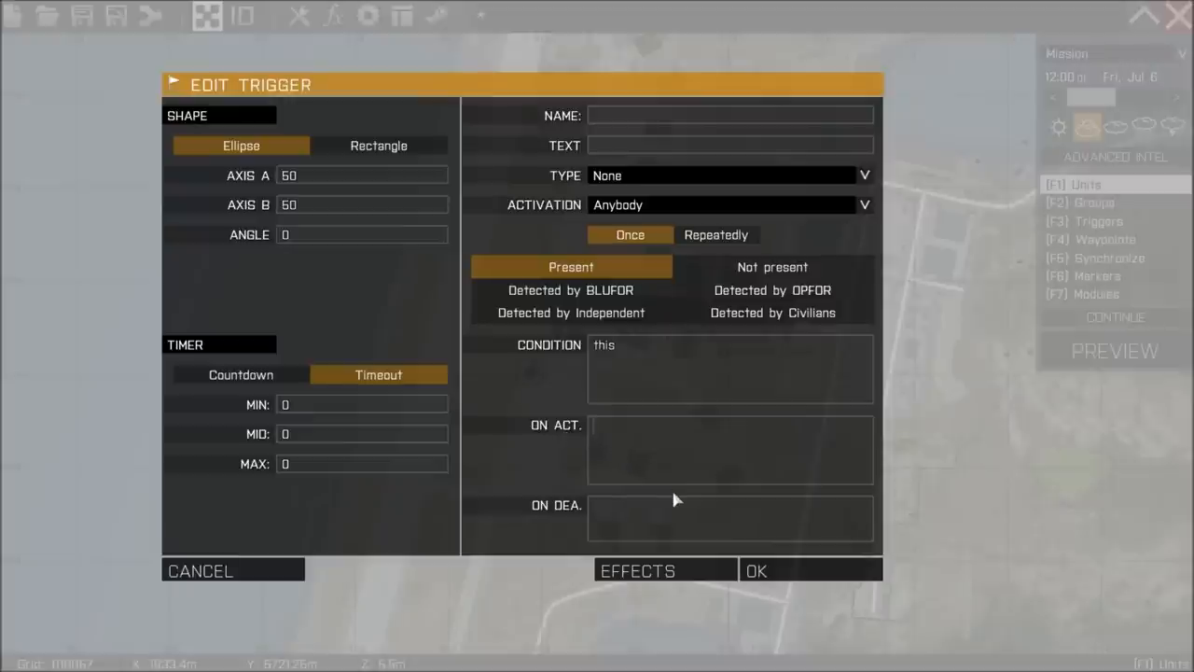
mouse_move(663, 502)
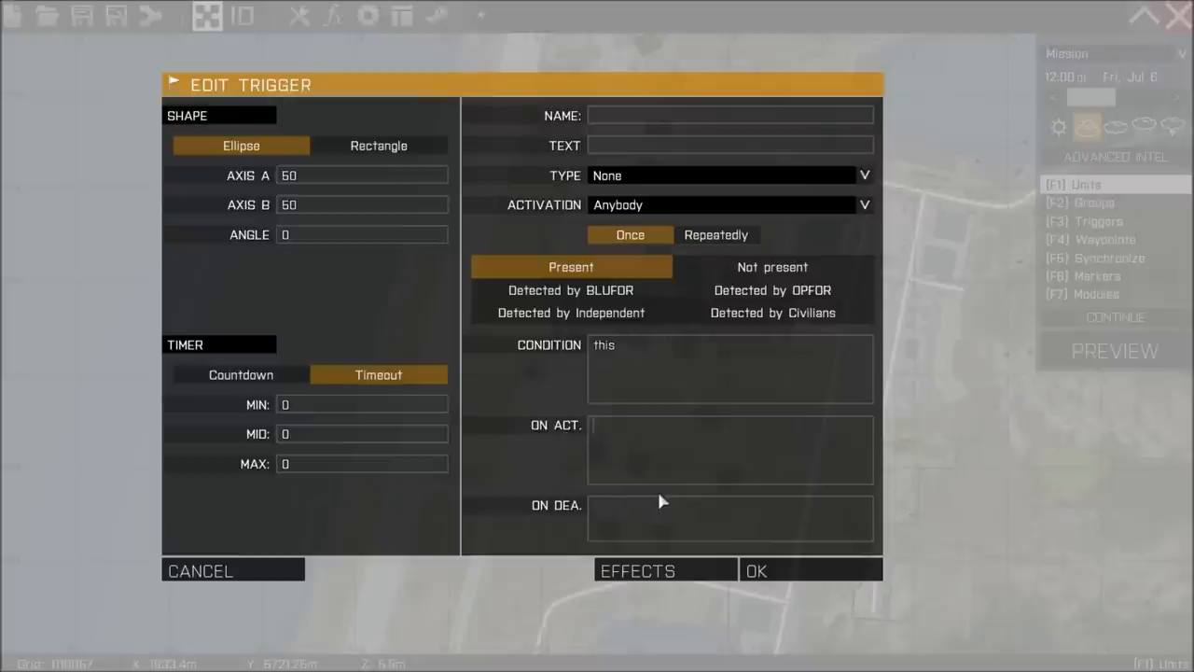
type("[\"O_officer_F\",\"O_officer_F\",\"O_officer_F\",\"O_officer_F\"],[],[],[],[],[],180] call BIS_fnc_spawnGroup;")
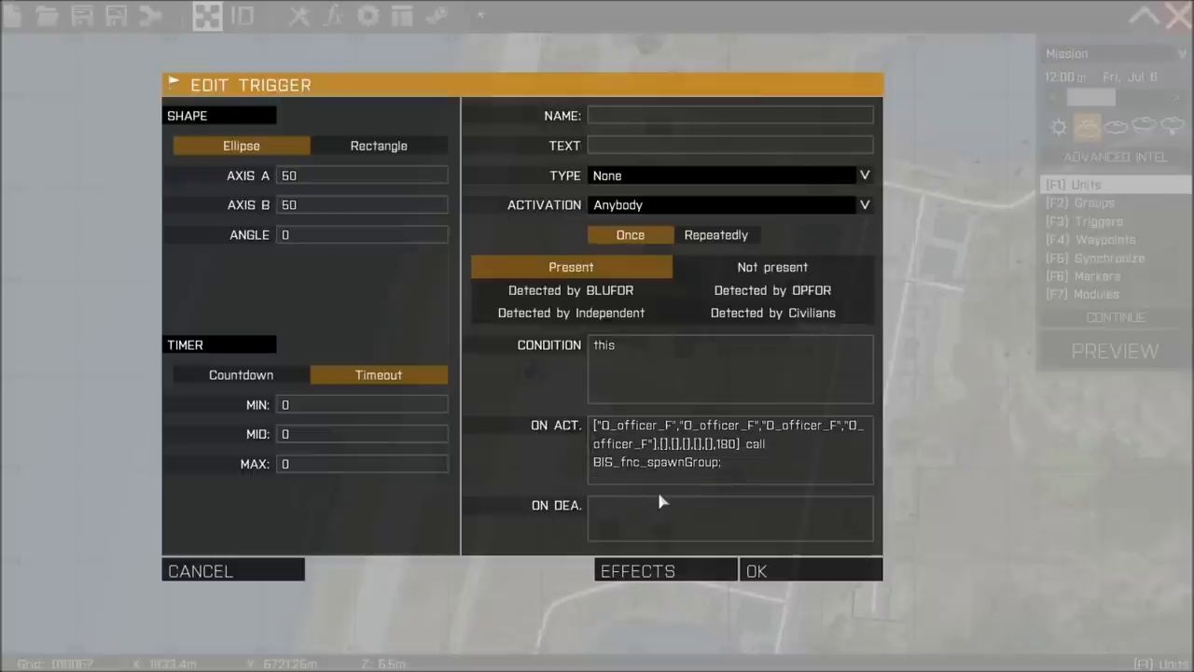
mouse_move(782, 580)
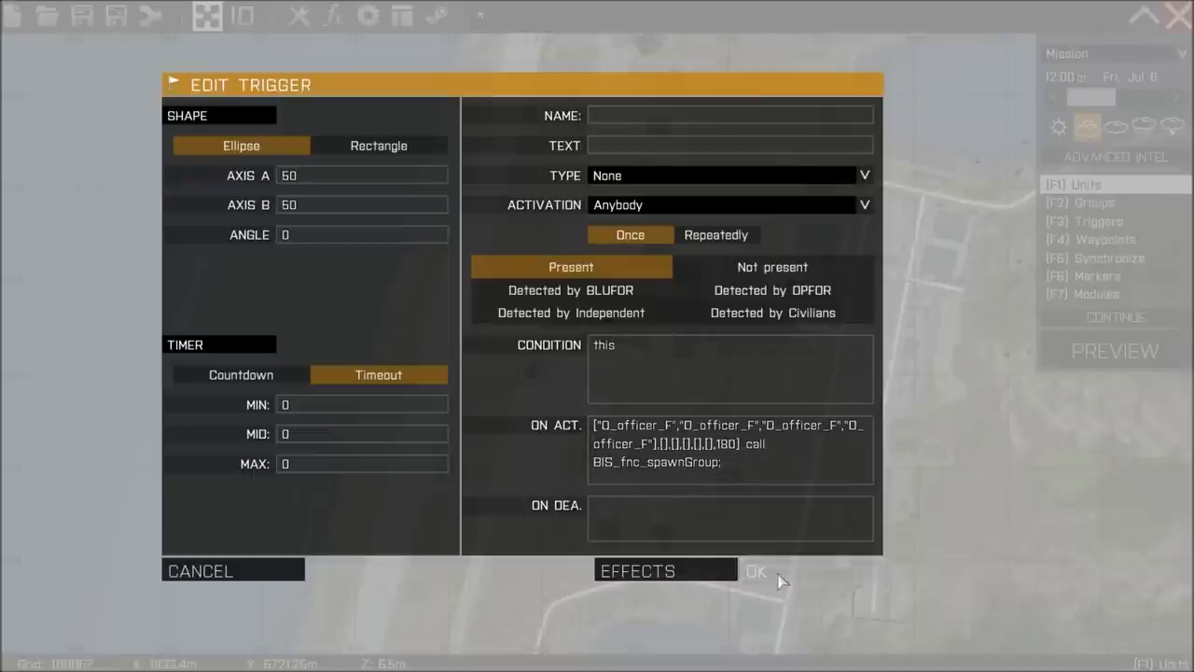
left_click(756, 571)
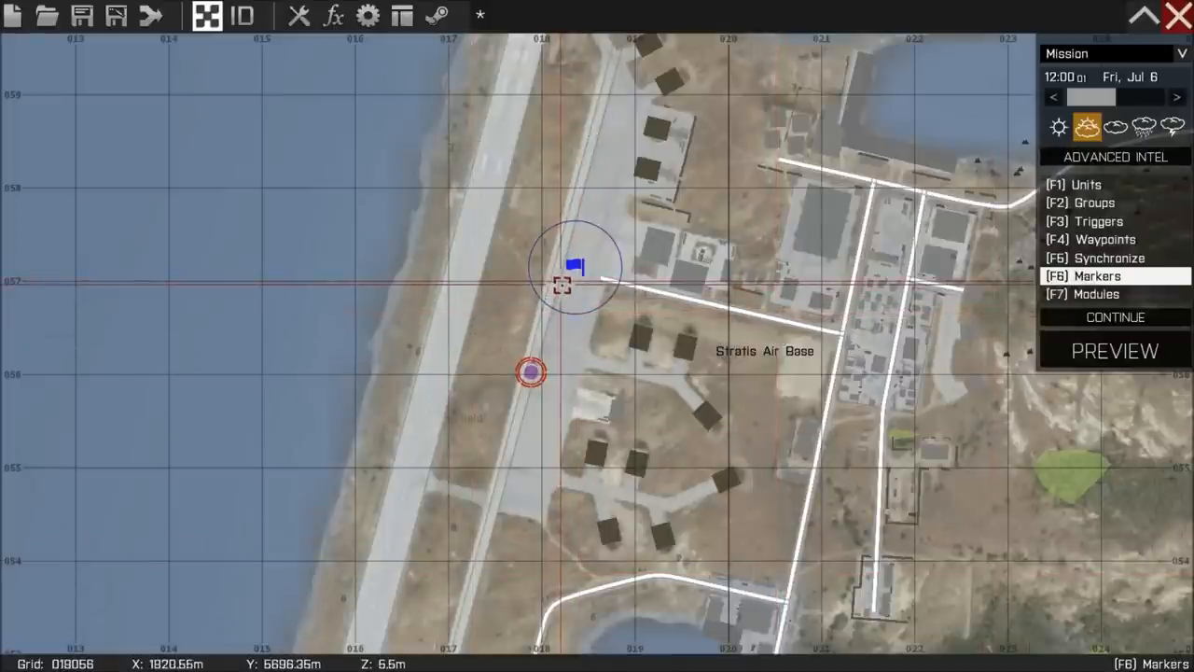
Step: Add an empty-icon marker named mygroupstart inside the trigger area
double_click(575, 265)
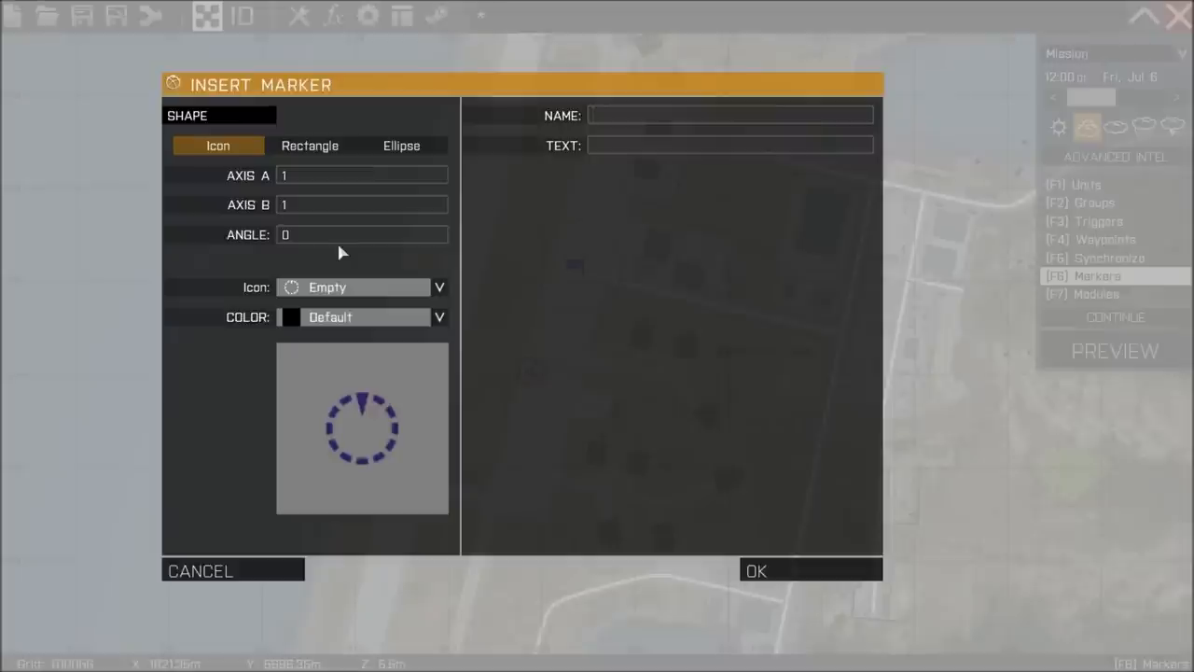
type("my")
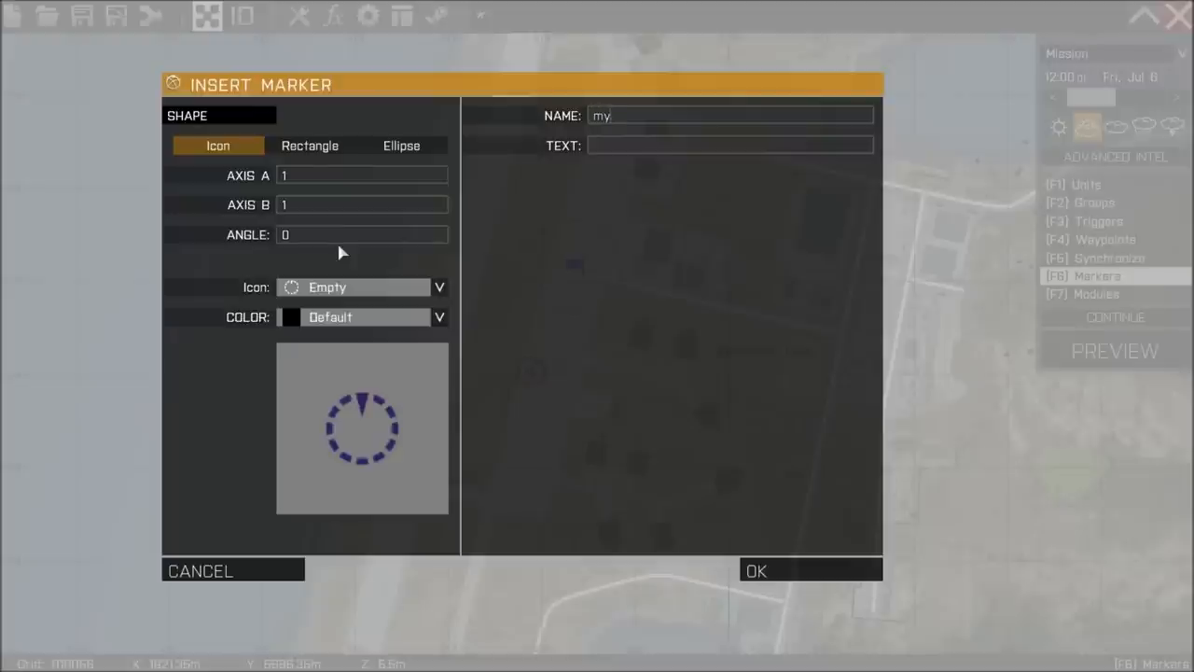
type("groupsta")
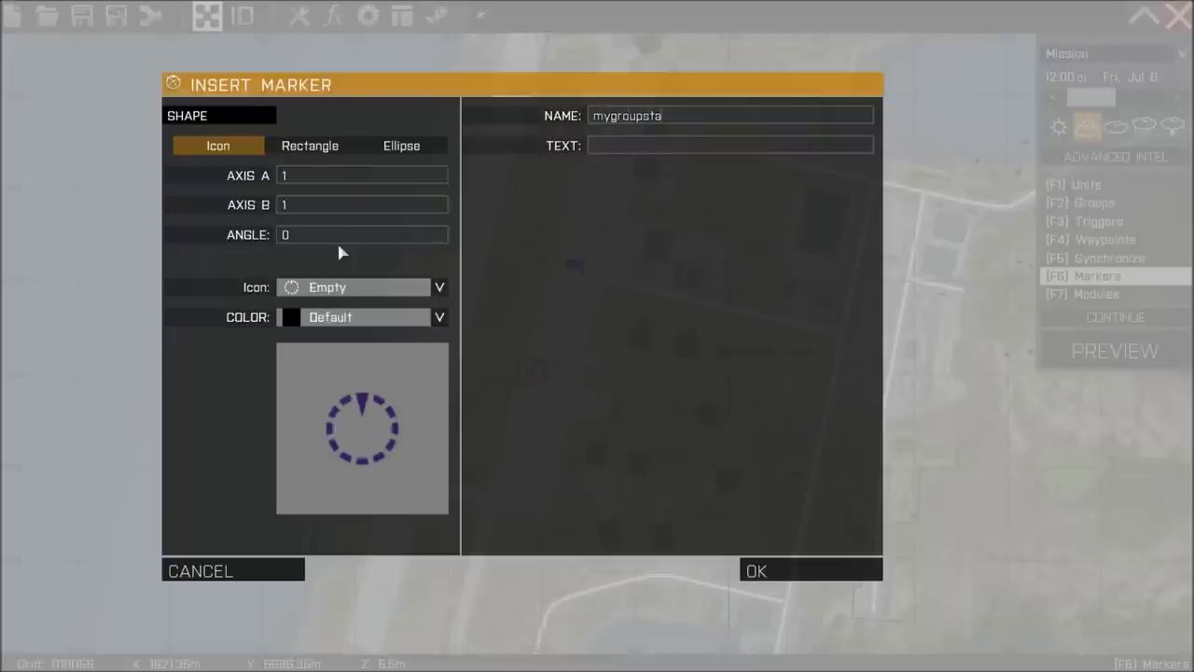
type("rt")
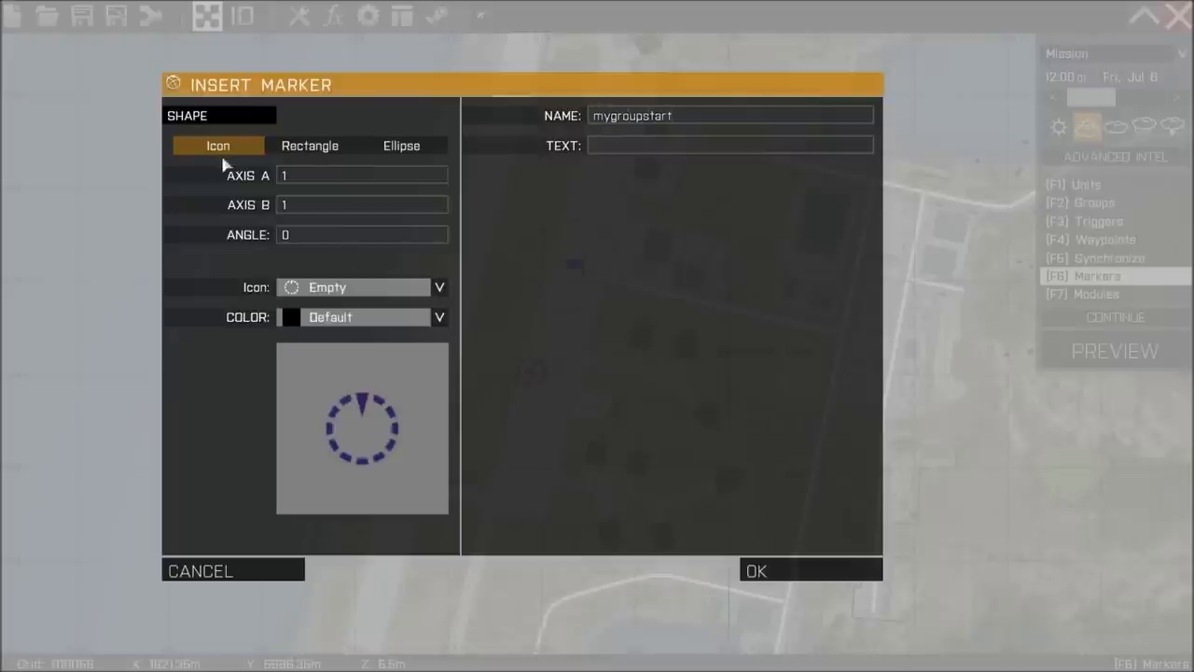
mouse_move(728, 201)
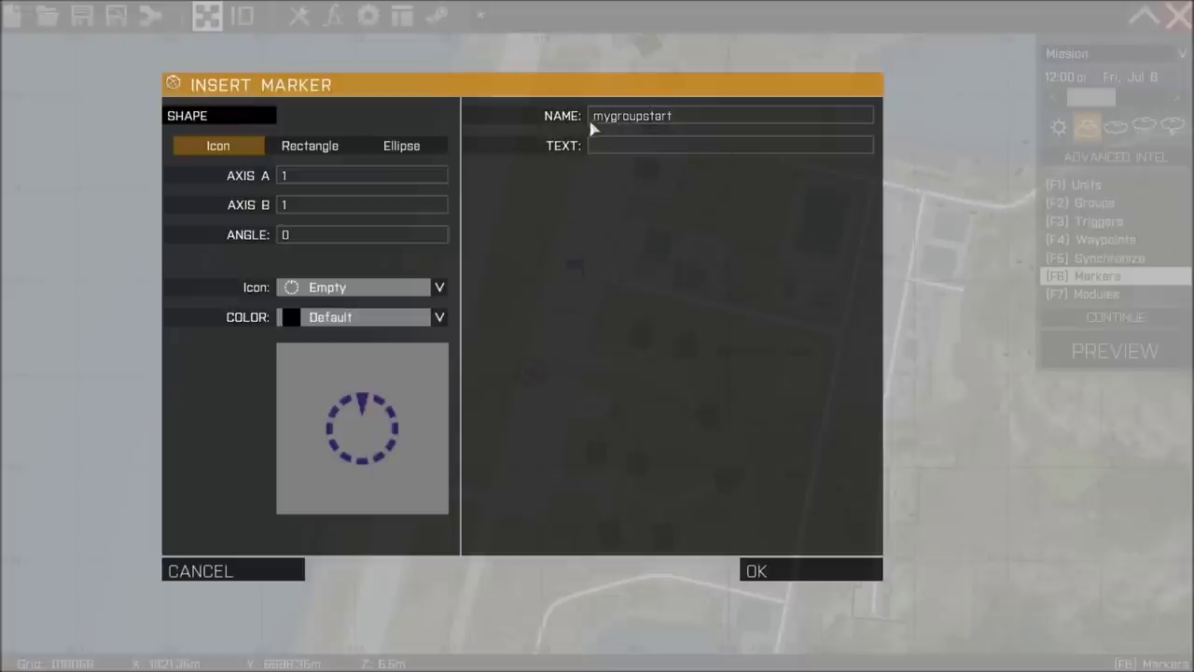
left_click(756, 571)
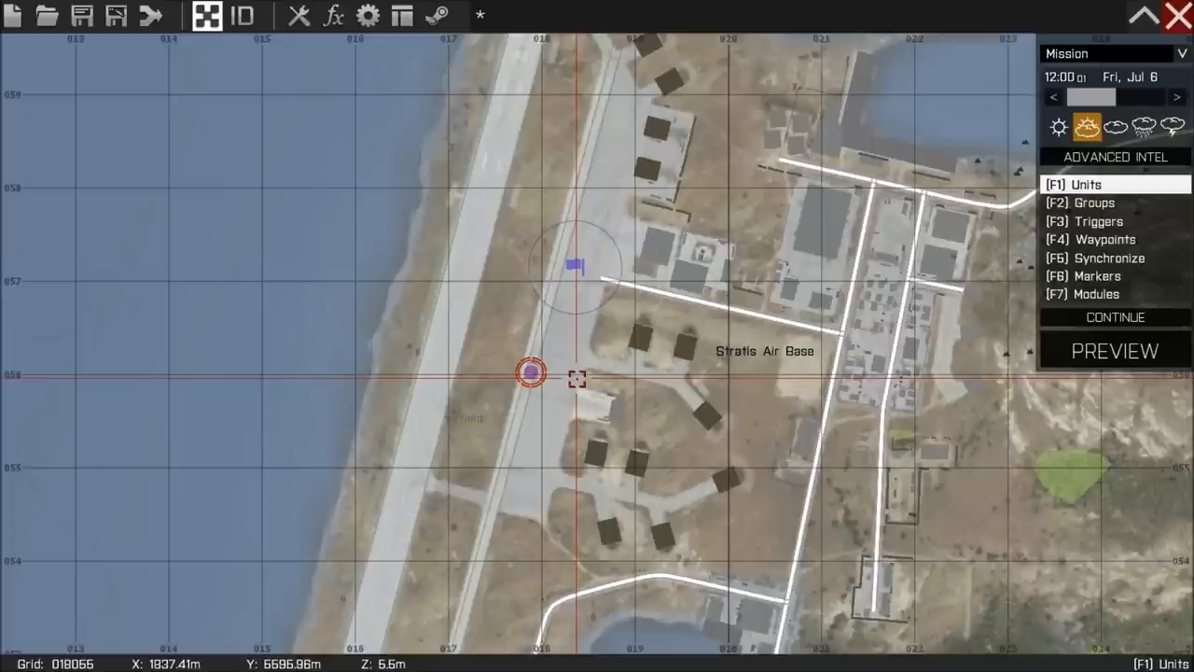
Step: Place an OPFOR CSAT Rifleman with zero Probability of Presence near the runway and preview the mission
double_click(574, 377)
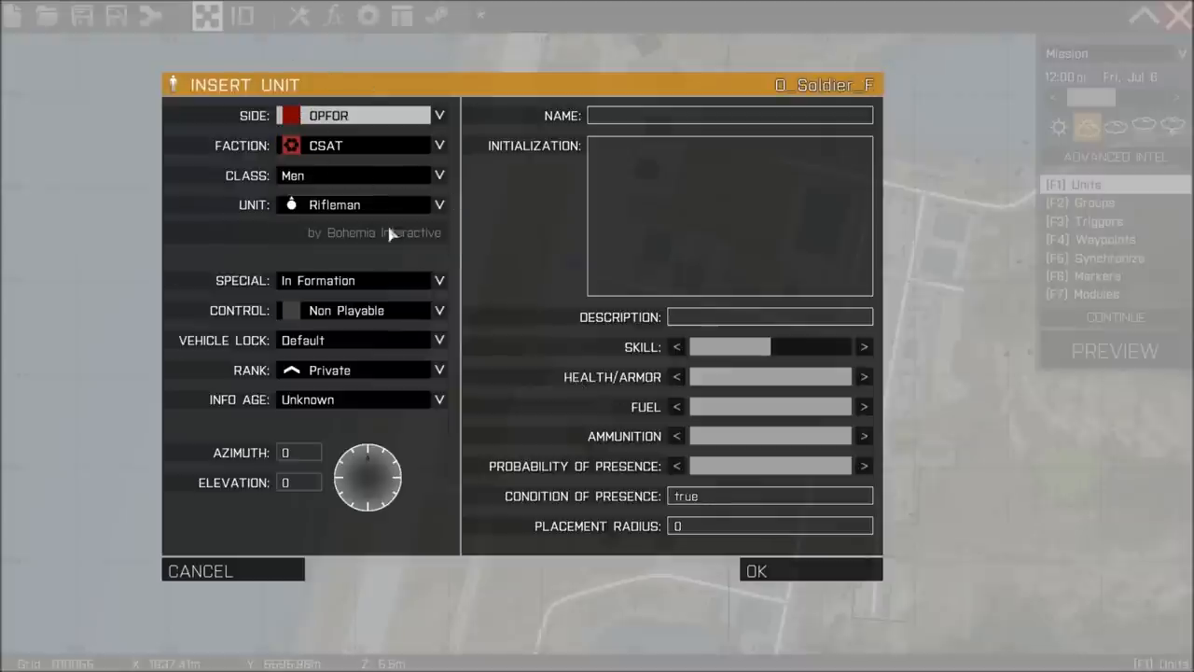
mouse_move(239, 78)
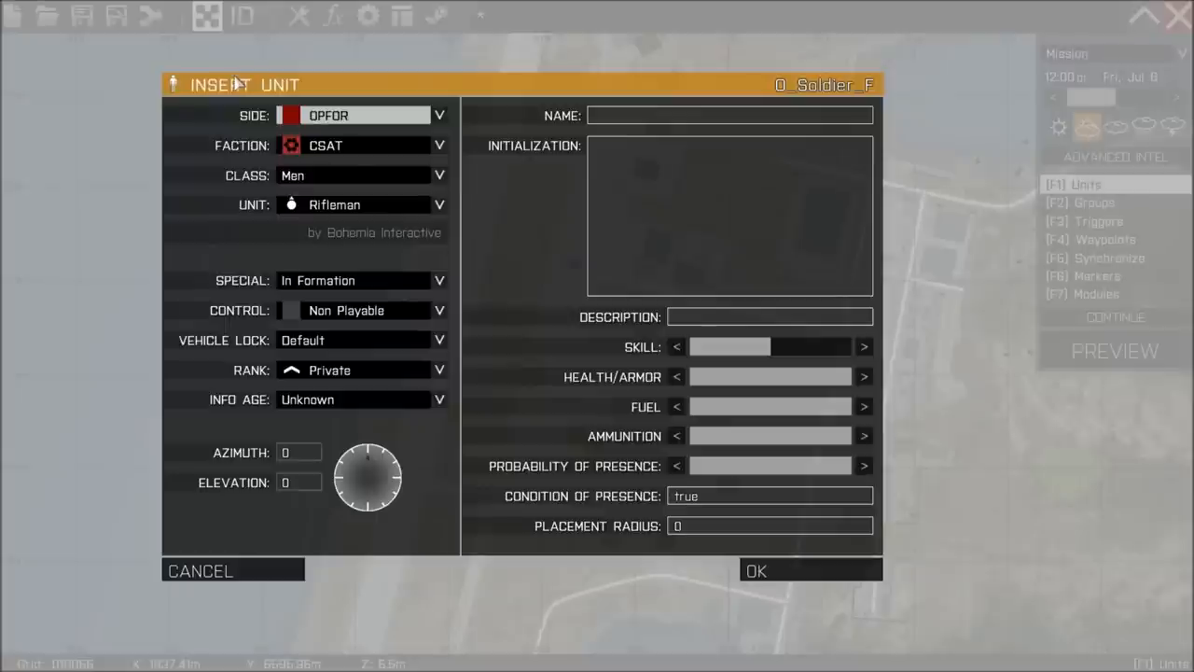
mouse_move(284, 121)
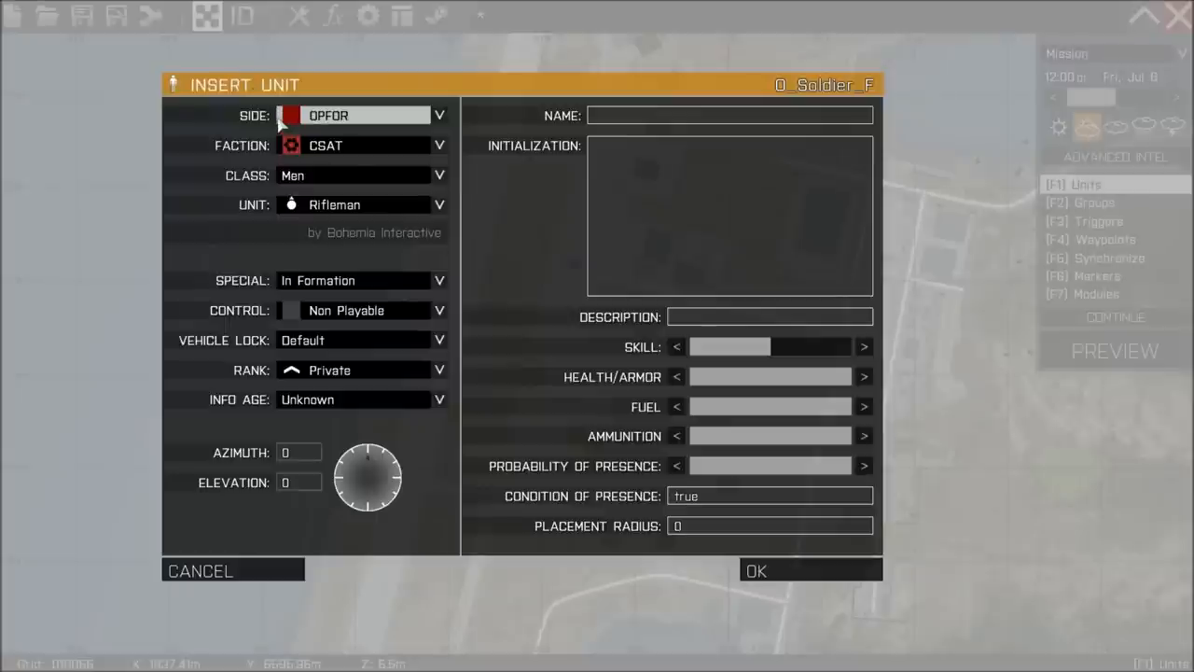
mouse_move(653, 418)
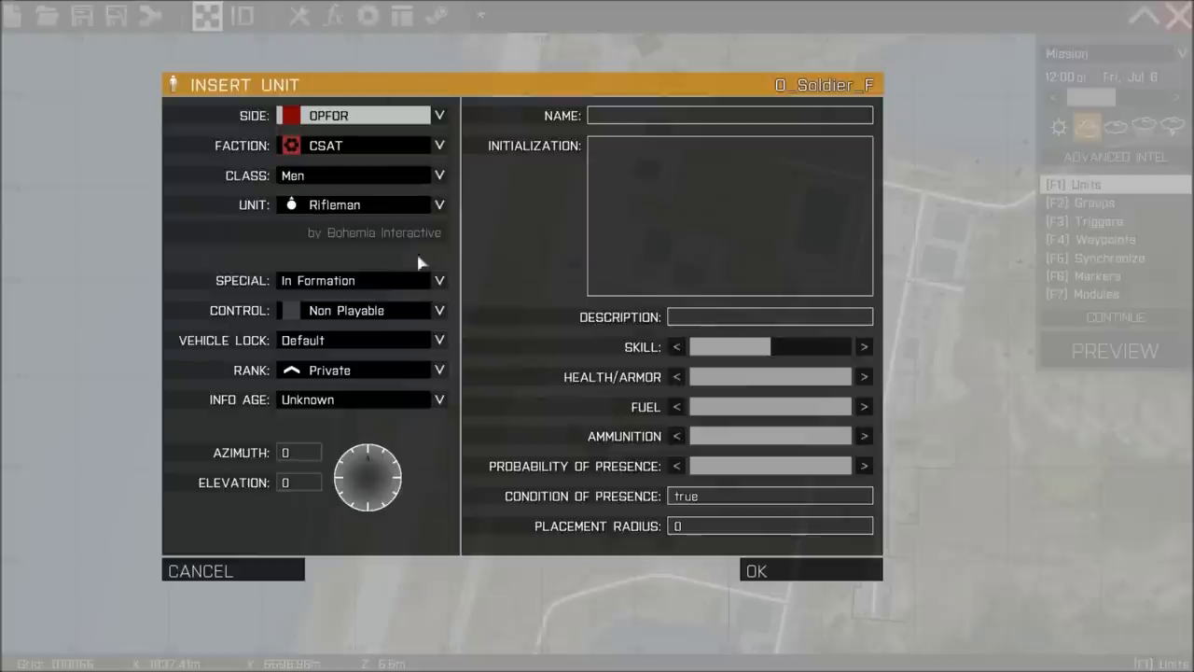
mouse_move(769, 478)
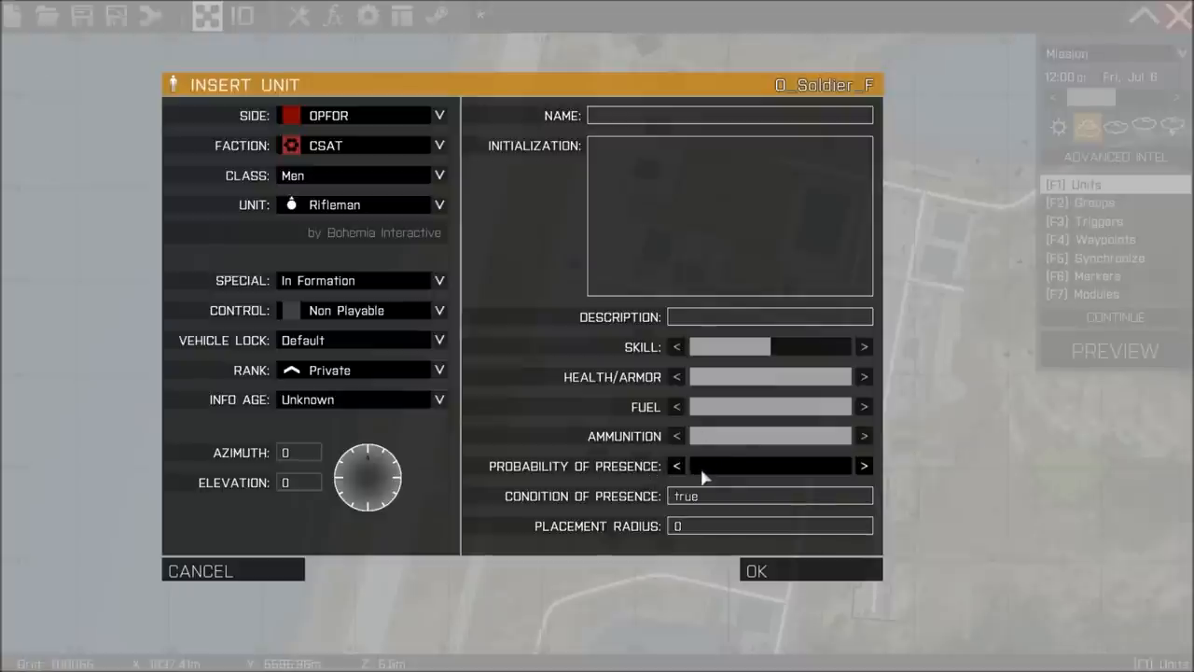
mouse_move(727, 500)
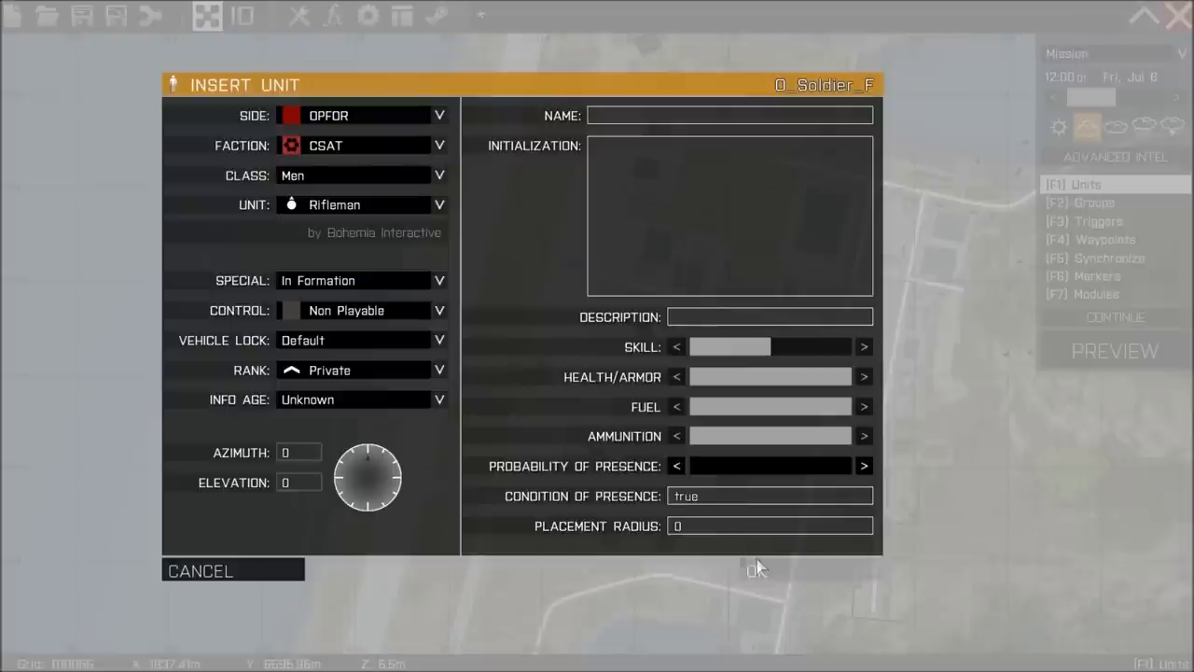
left_click(756, 569)
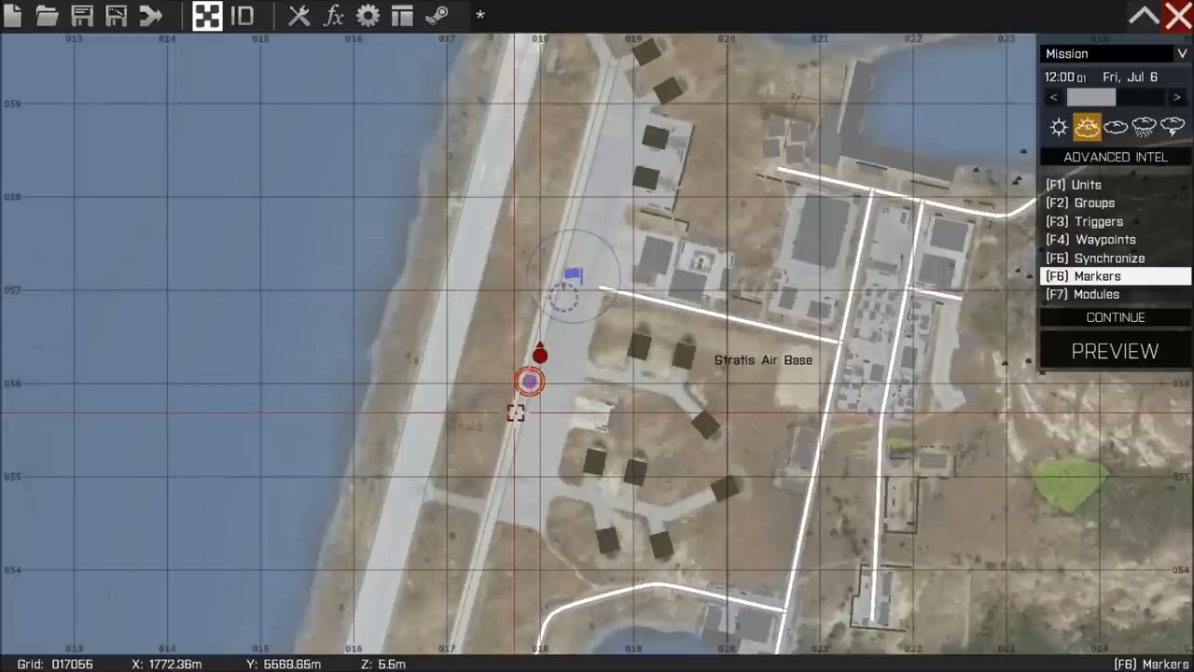
left_click(1116, 351)
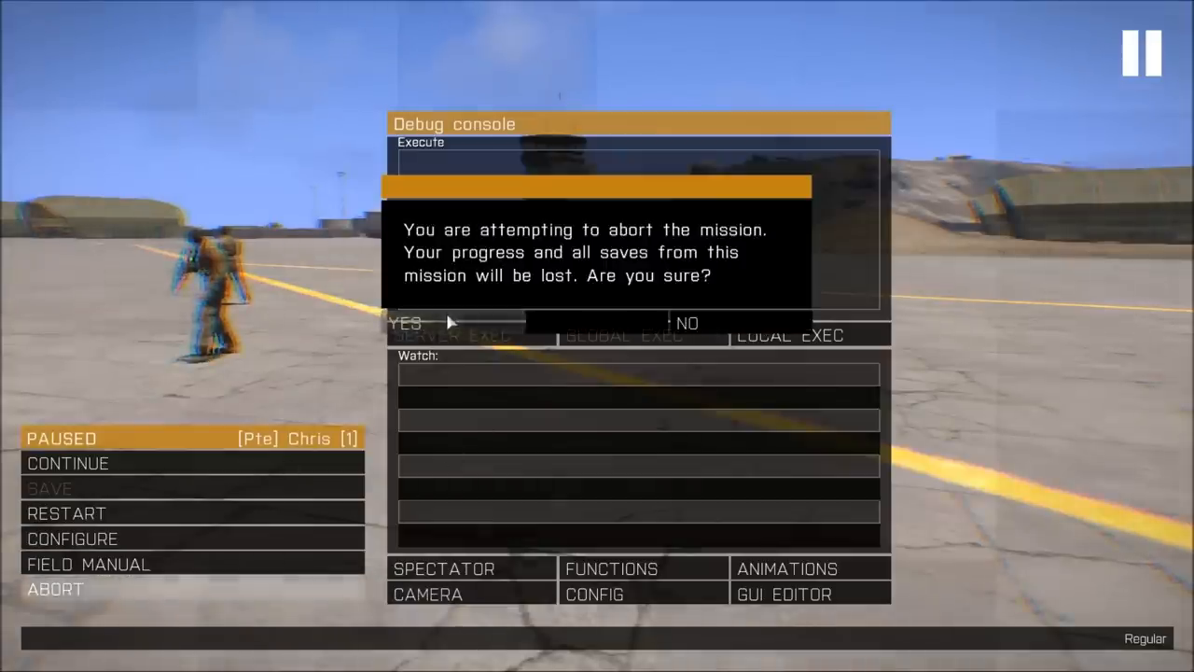
left_click(407, 321)
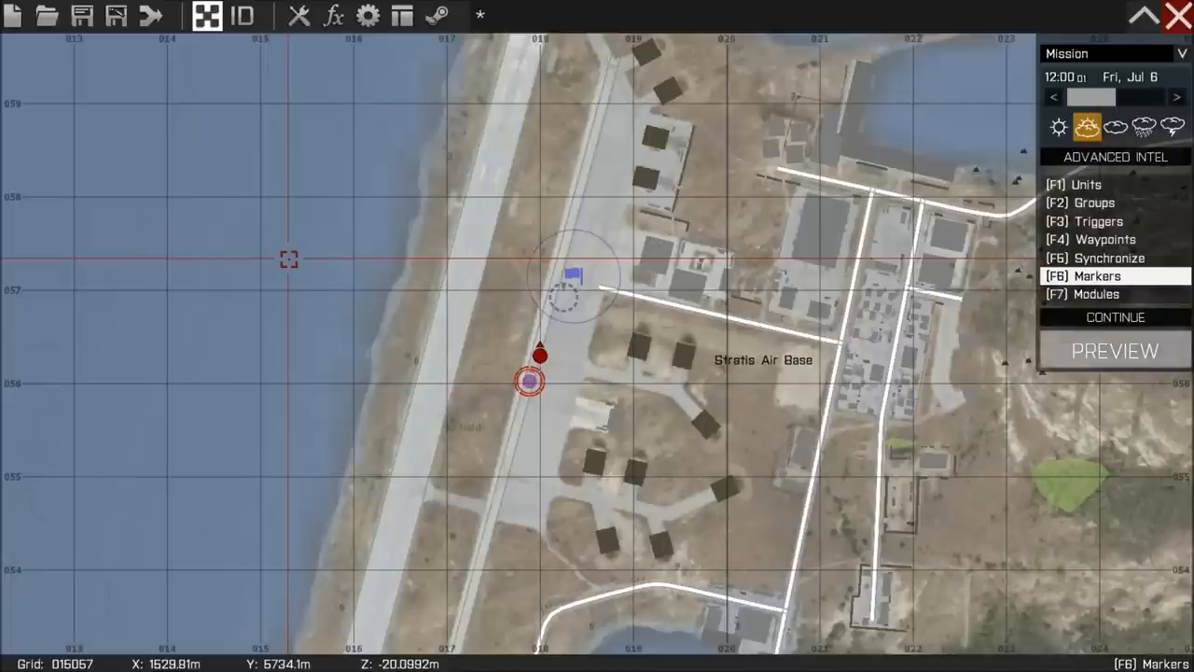
mouse_move(1116, 350)
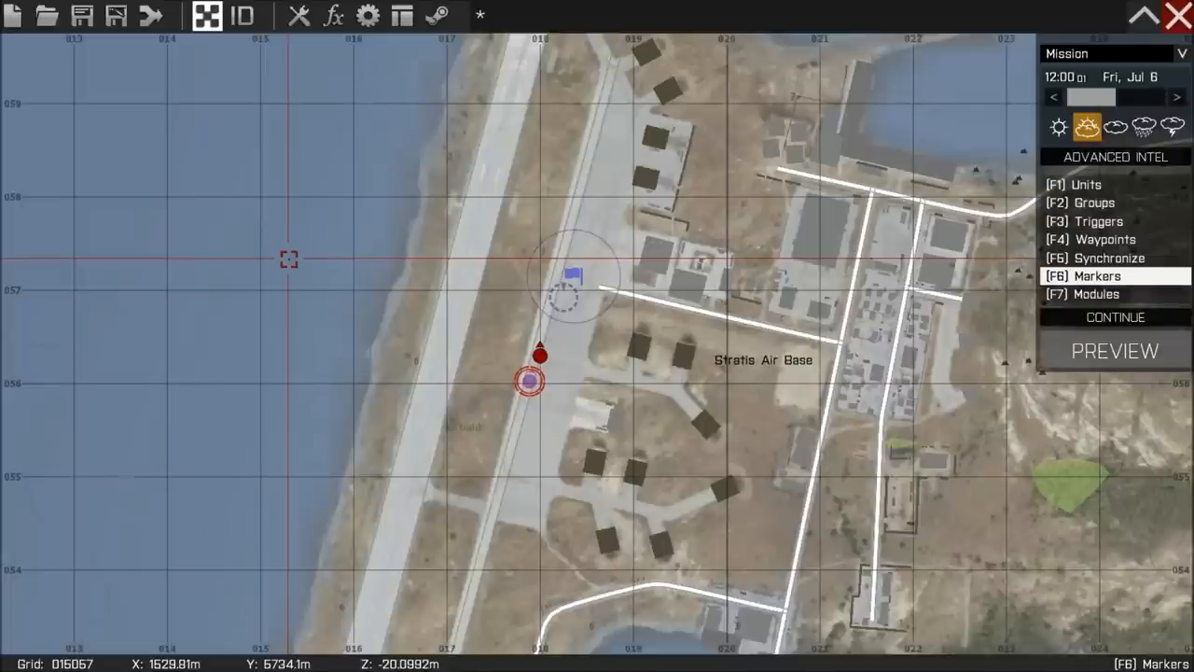